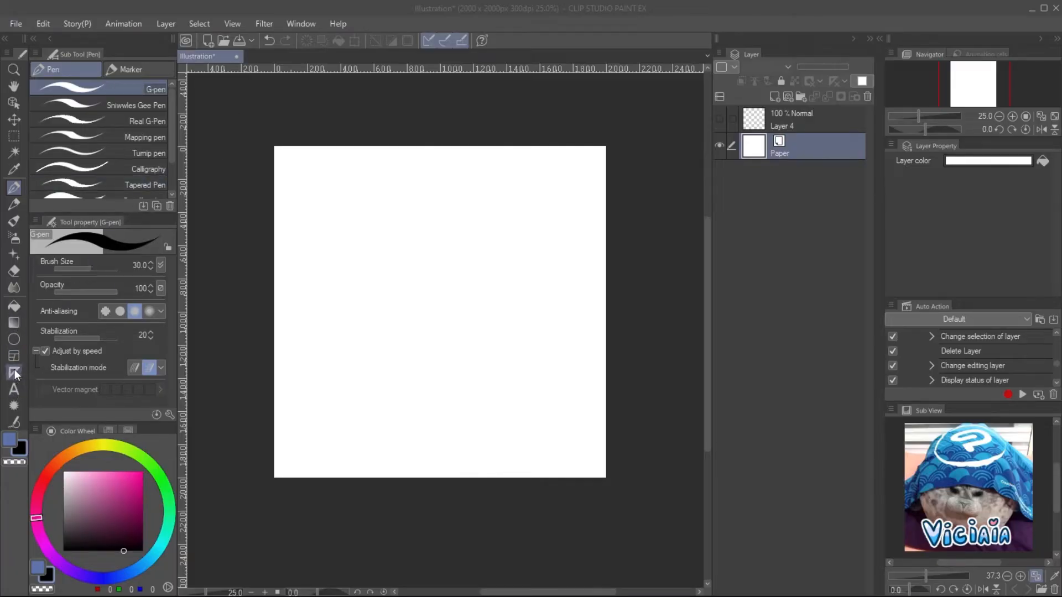
Step: Raise the symmetry ruler to 8 lines, centre it on the canvas and show the magic circle layer
{"action": "left_click", "coordinate": [13, 373]}
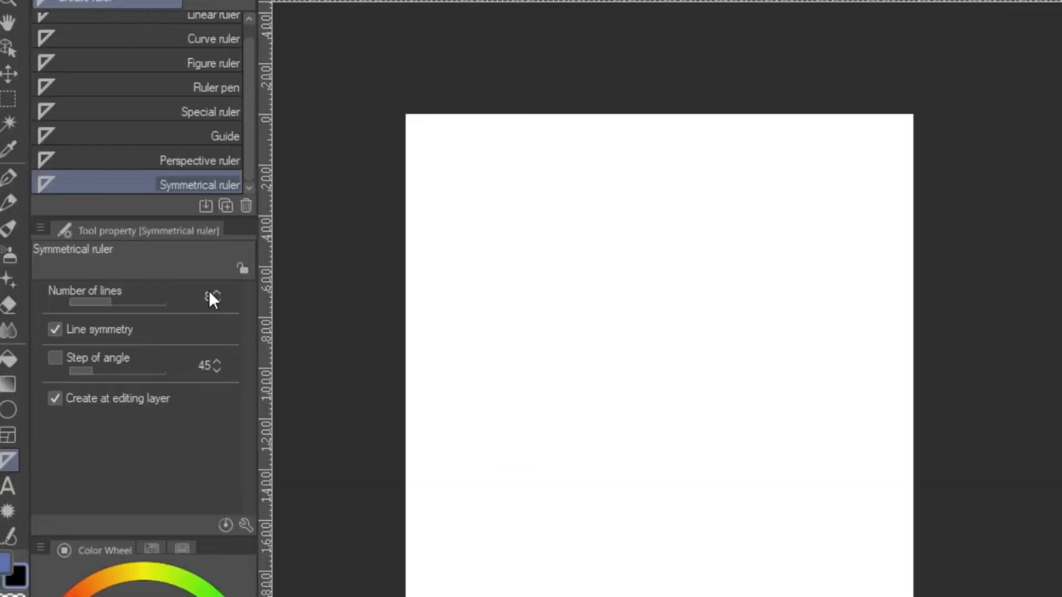
{"action": "mouse_move", "coordinate": [213, 300]}
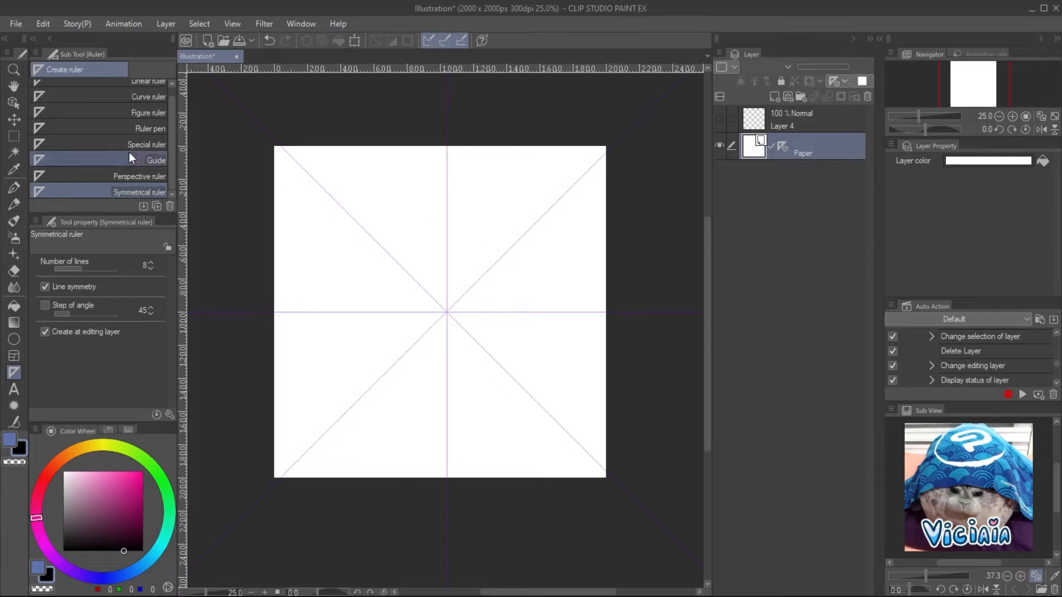
{"action": "left_click", "coordinate": [14, 101]}
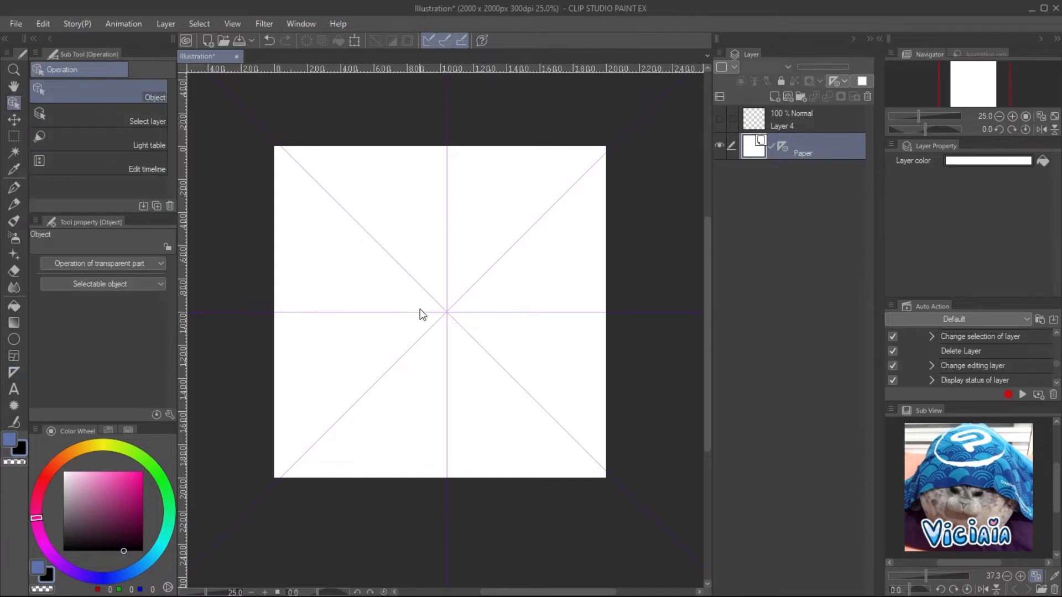
{"action": "left_click", "coordinate": [434, 313]}
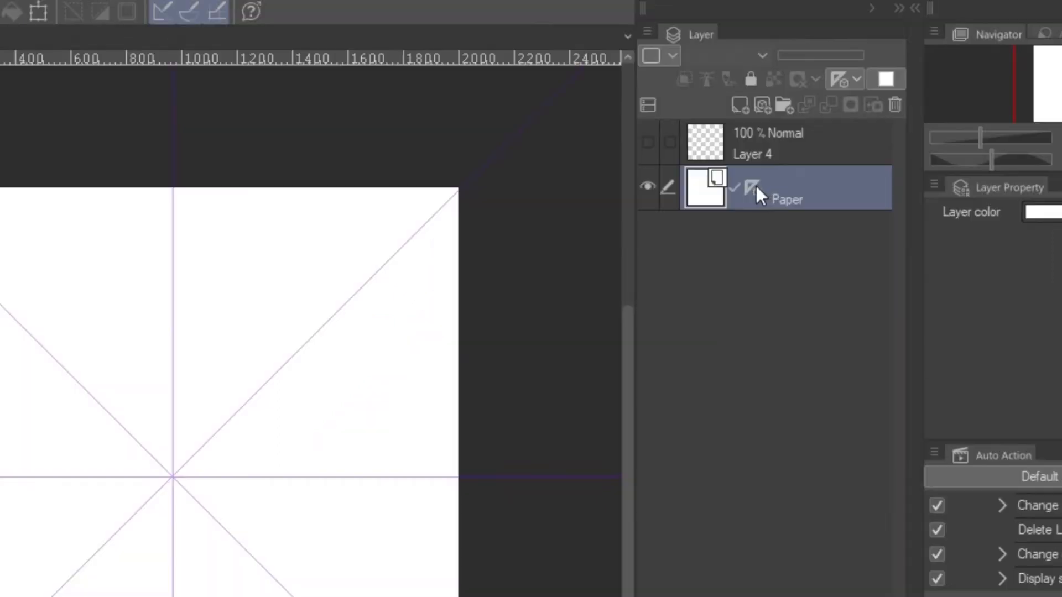
{"action": "mouse_move", "coordinate": [890, 115]}
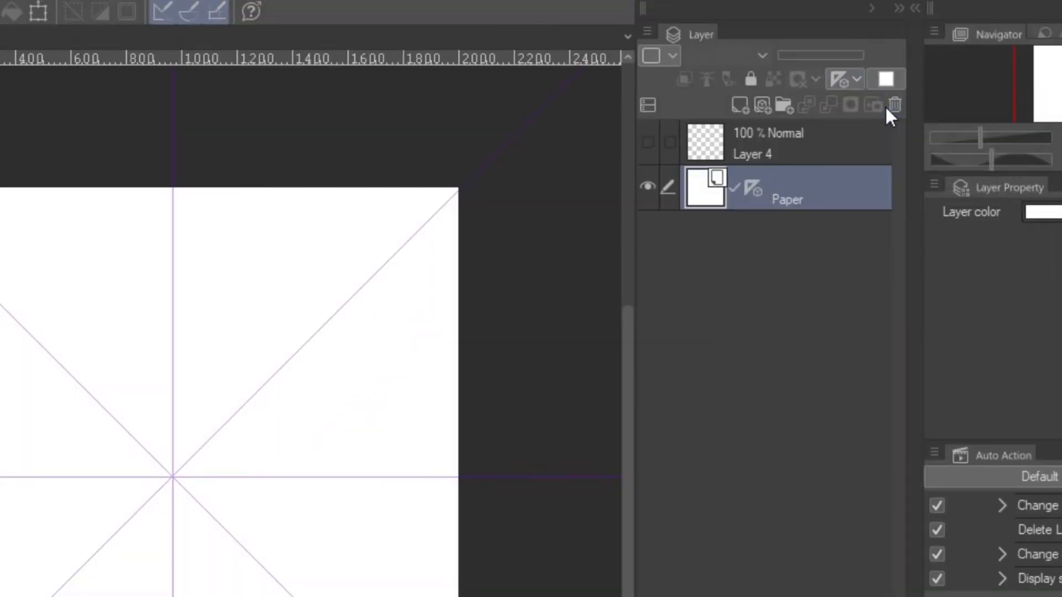
{"action": "left_click", "coordinate": [785, 142]}
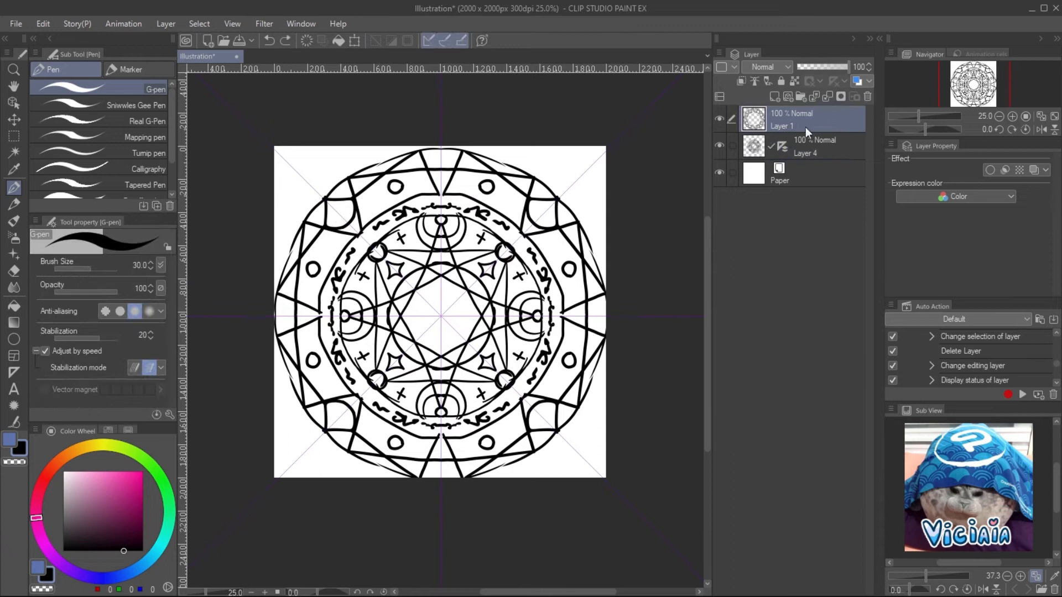
Step: Hide the symmetry guide and magic circle layers and zoom in on the canvas
{"action": "left_click", "coordinate": [782, 146]}
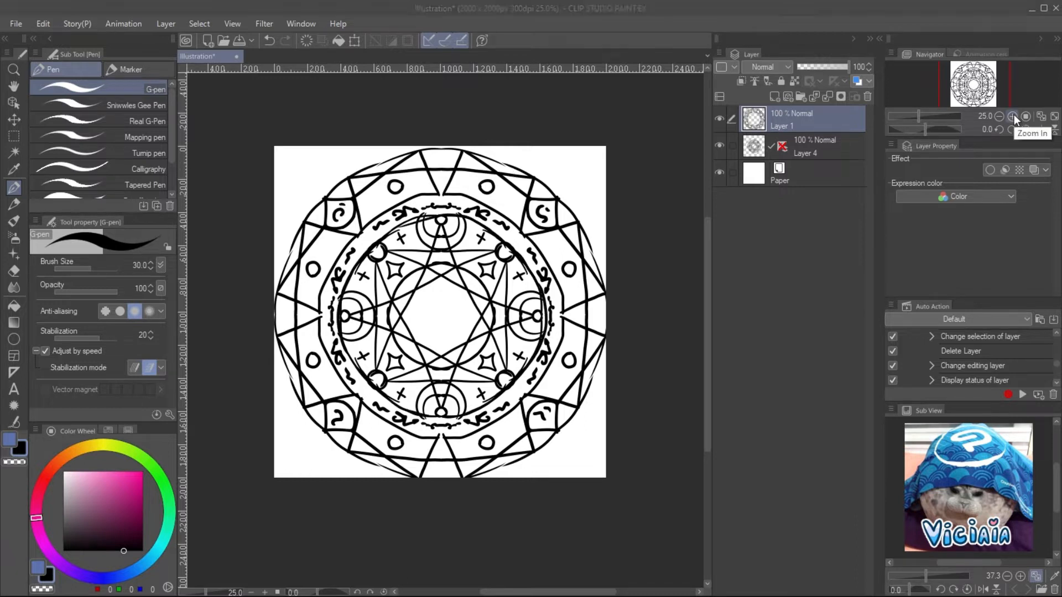
{"action": "left_click", "coordinate": [1014, 116]}
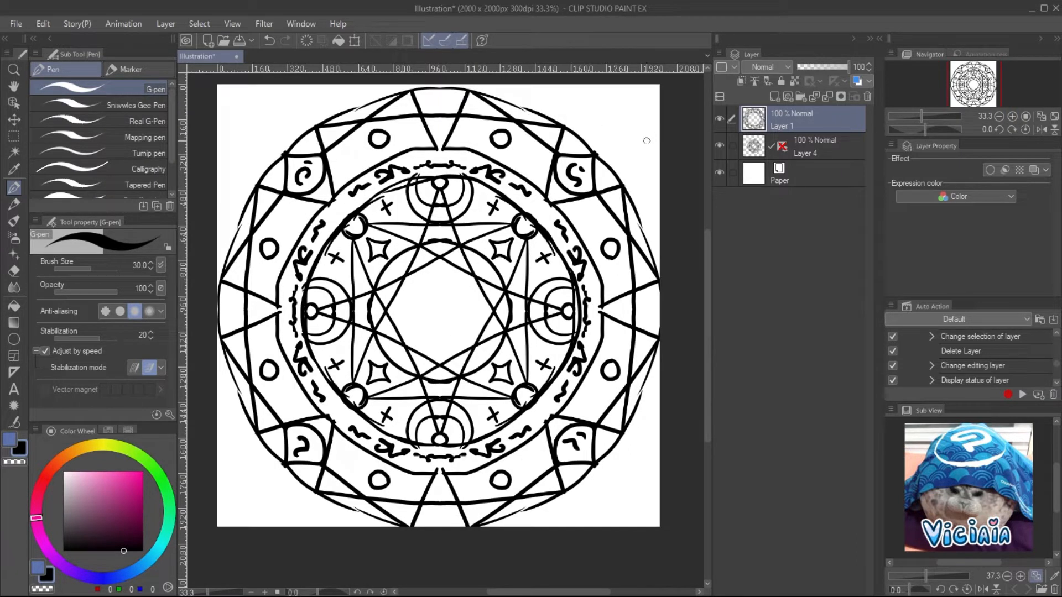
{"action": "left_click", "coordinate": [720, 118]}
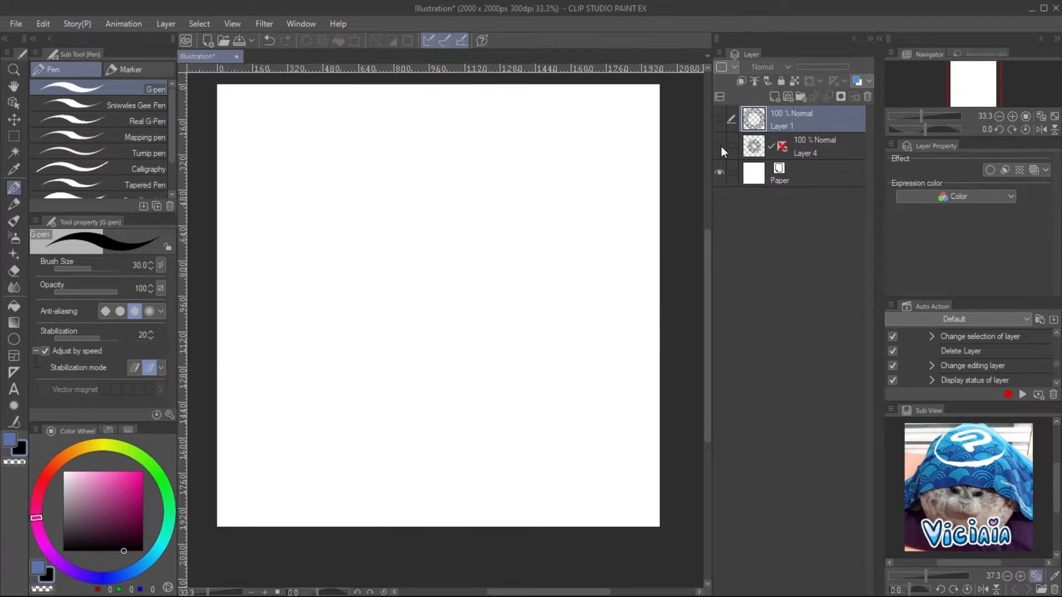
Step: Turn on the View grid with centre origin, 300 px gap and 4 divisions
{"action": "left_click", "coordinate": [232, 24]}
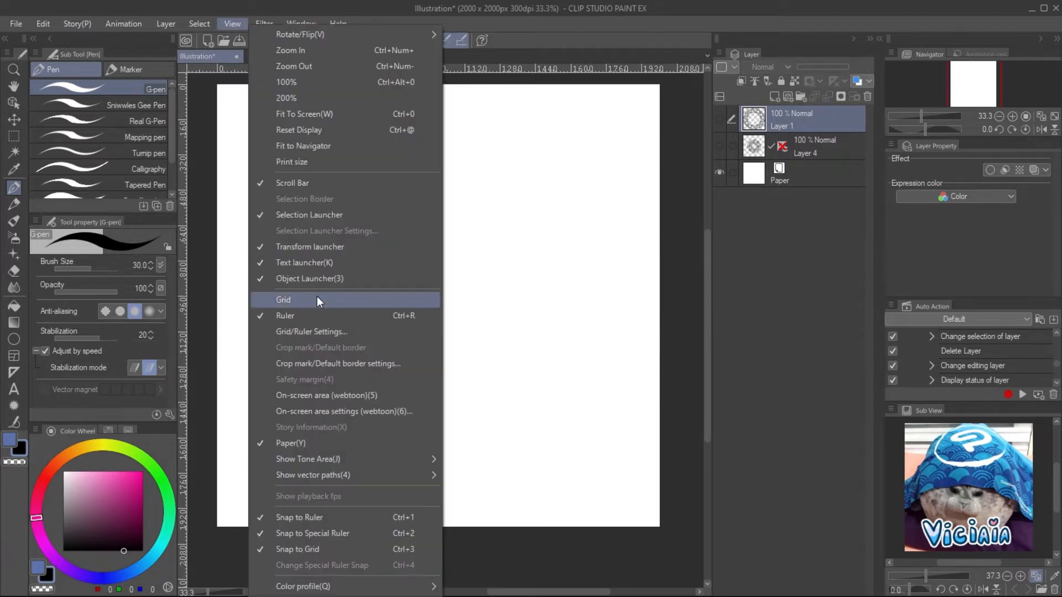
{"action": "left_click", "coordinate": [283, 299]}
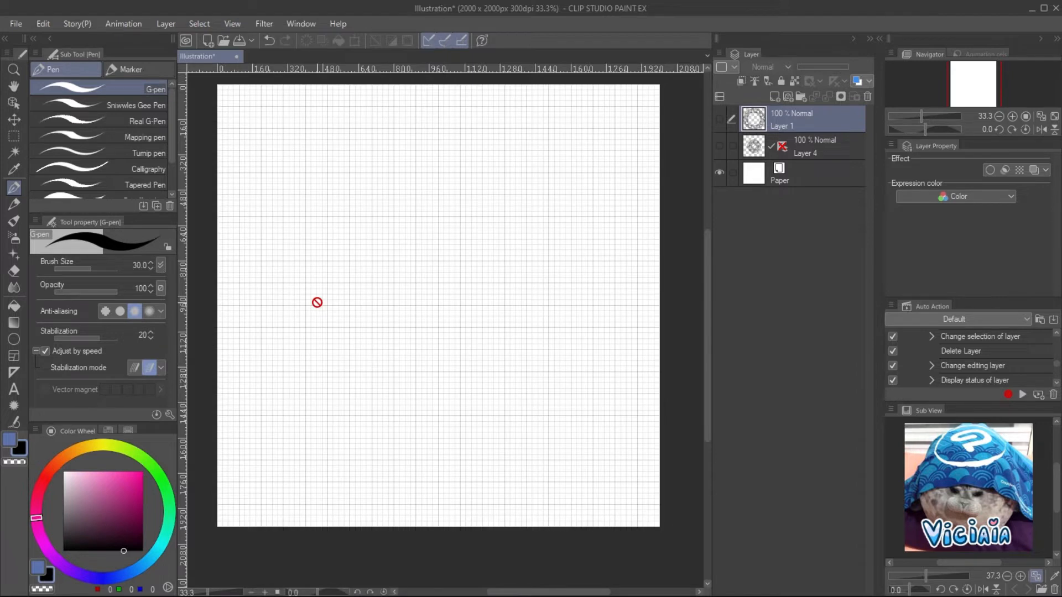
{"action": "left_click", "coordinate": [231, 24]}
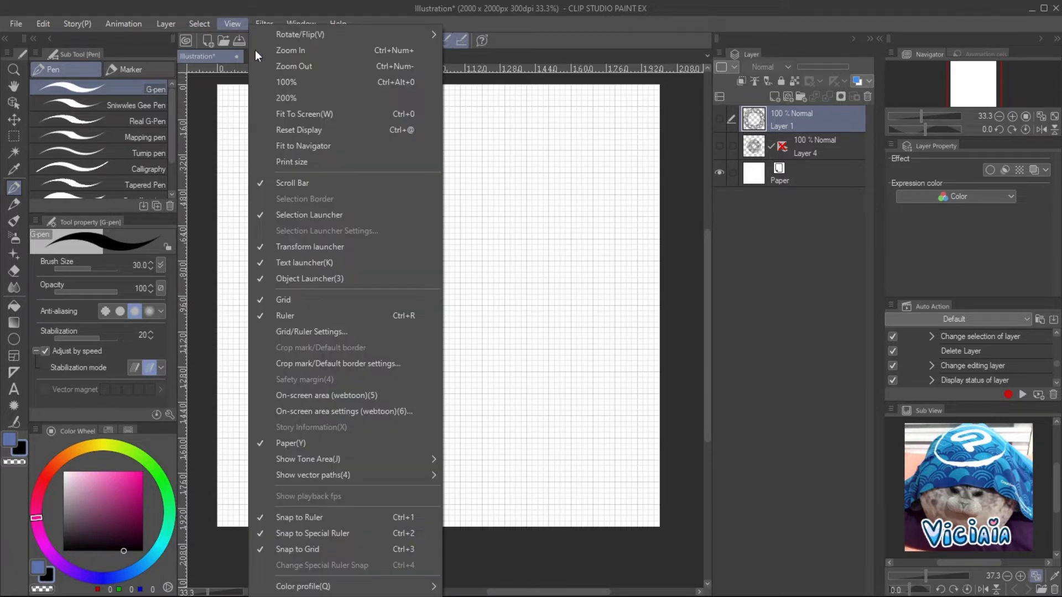
{"action": "left_click", "coordinate": [312, 332]}
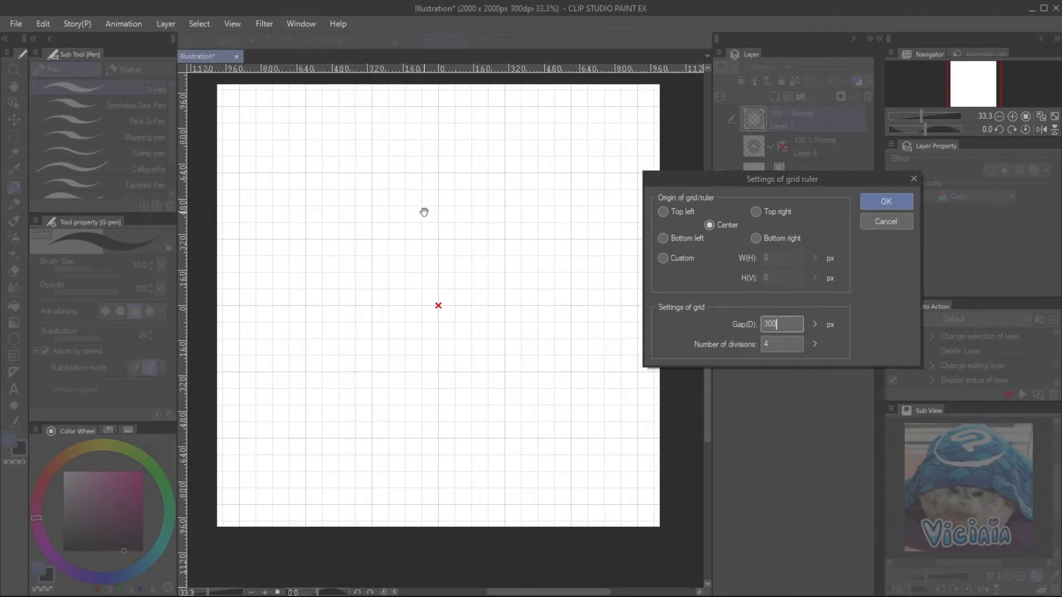
{"action": "left_click", "coordinate": [885, 201]}
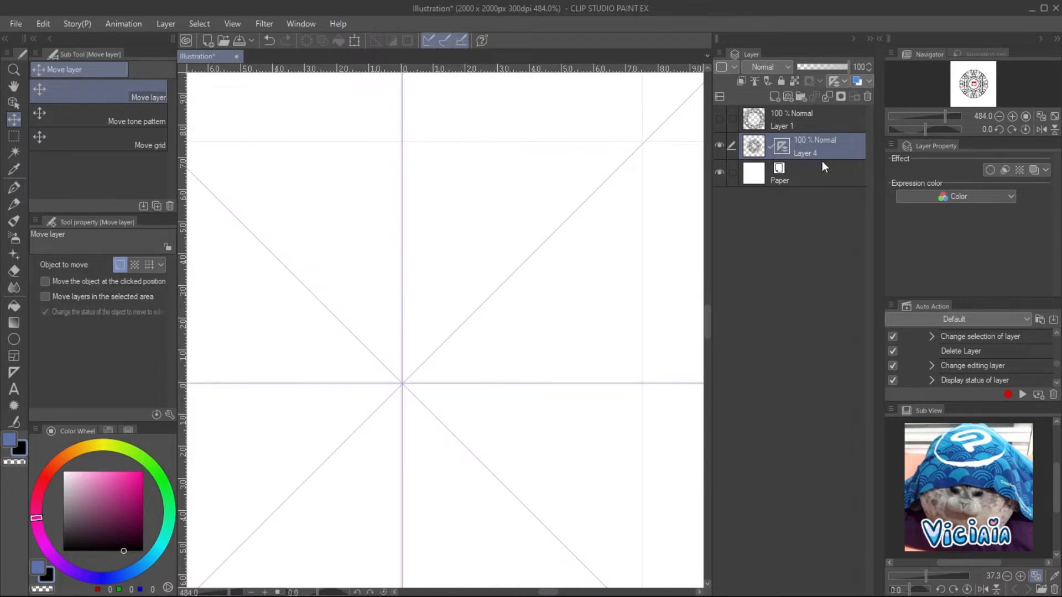
Step: Lower the sketch layer opacity, add a vector layer and refine the grid spacing
{"action": "left_click", "coordinate": [838, 81]}
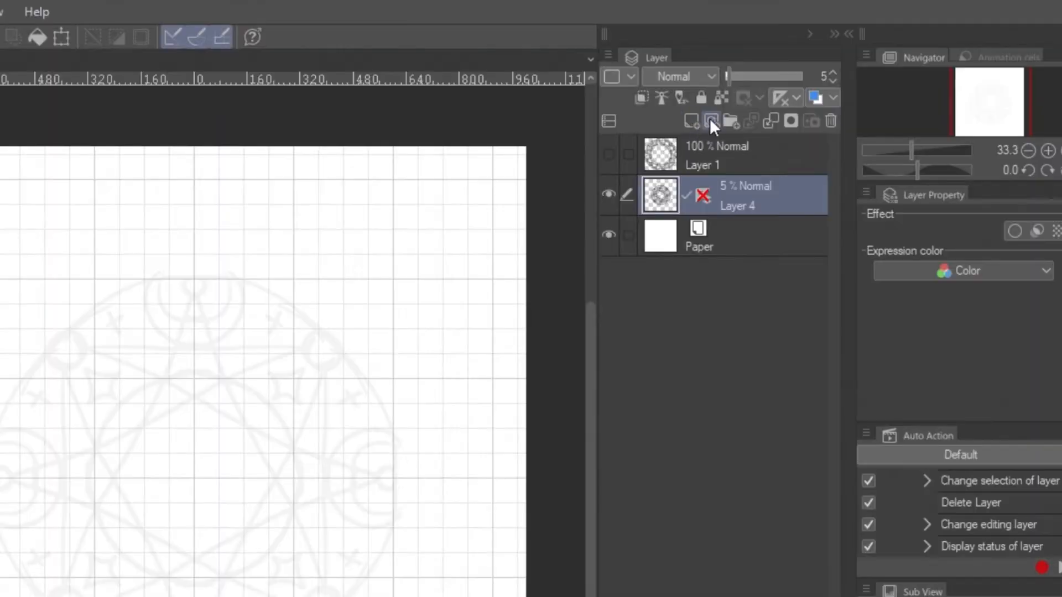
{"action": "left_click", "coordinate": [692, 121]}
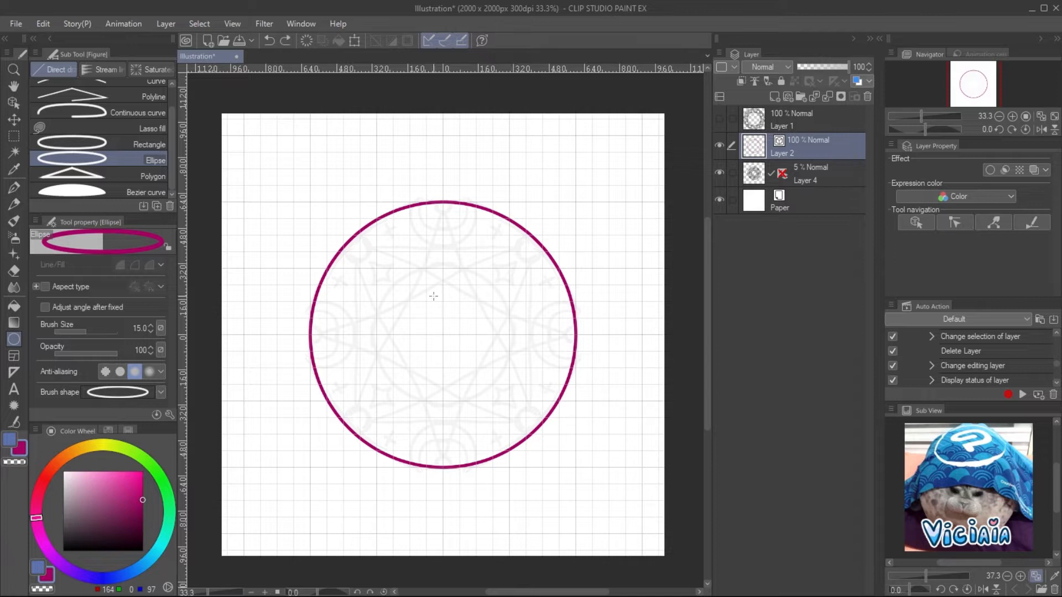
{"action": "mouse_move", "coordinate": [131, 48]}
{"action": "type", "text": "20"}
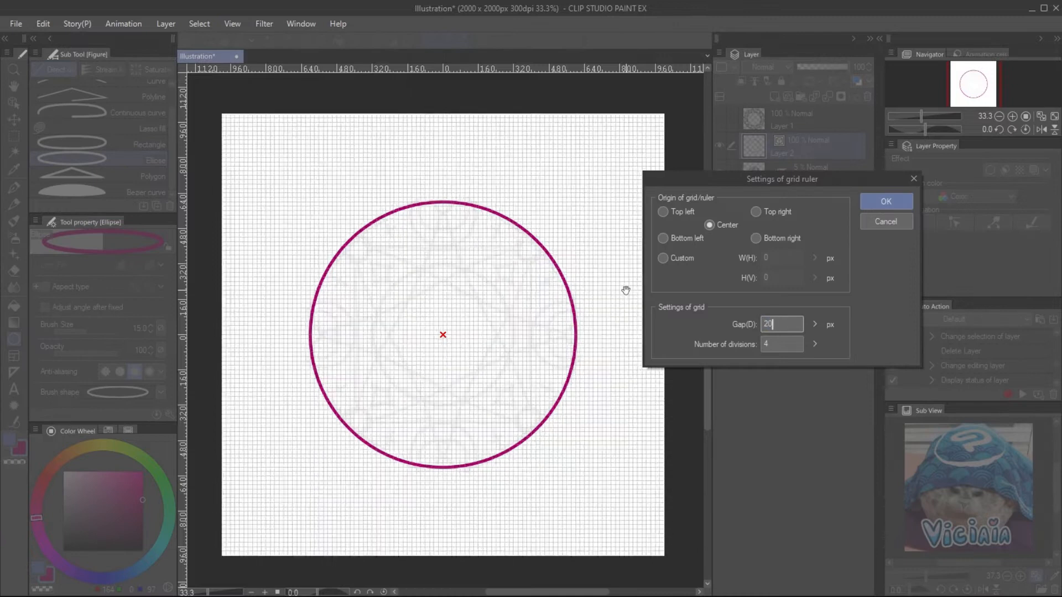
{"action": "left_click", "coordinate": [885, 201]}
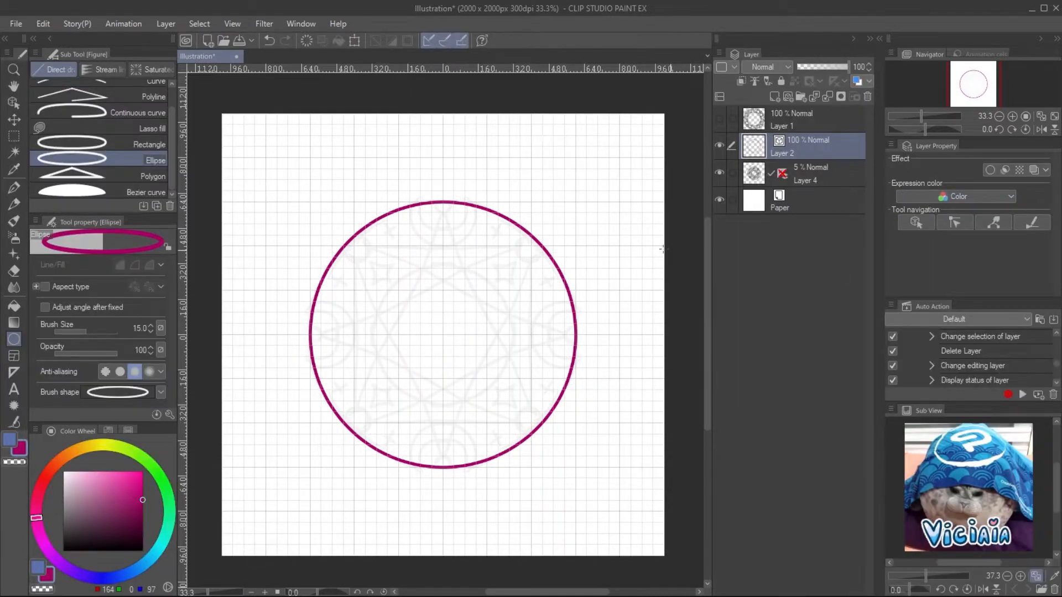
Step: Draw the square and triangle with the Polygon tool on their own vector layers
{"action": "left_click", "coordinate": [153, 175]}
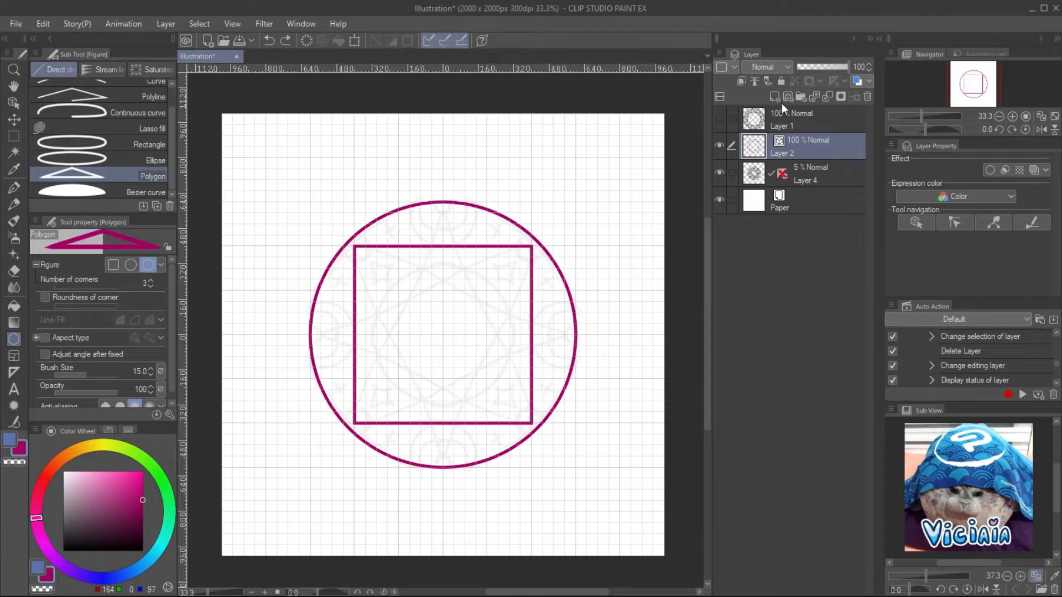
{"action": "left_click", "coordinate": [773, 97]}
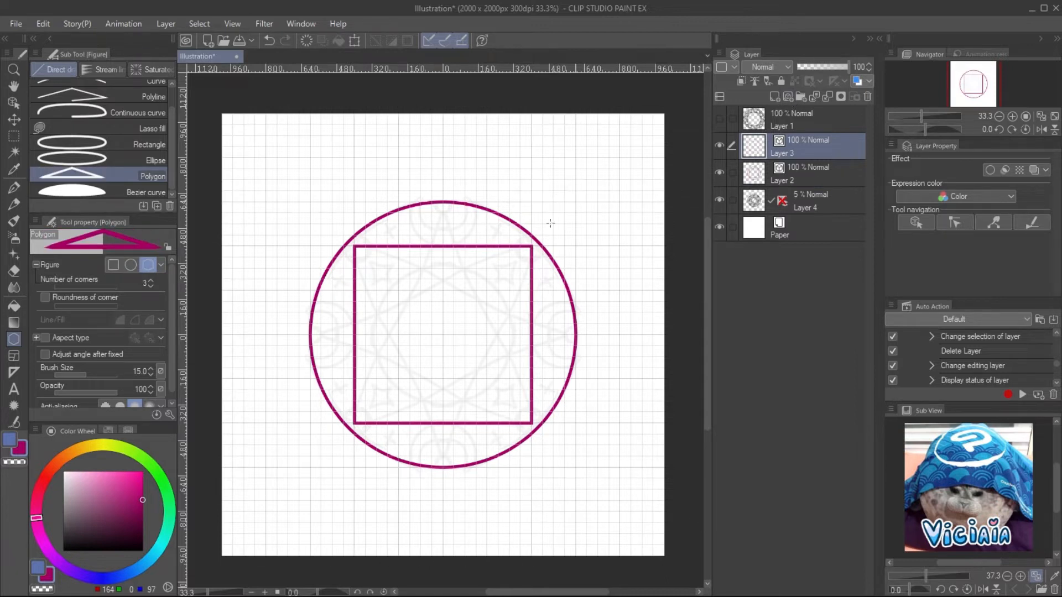
{"action": "mouse_move", "coordinate": [354, 224]}
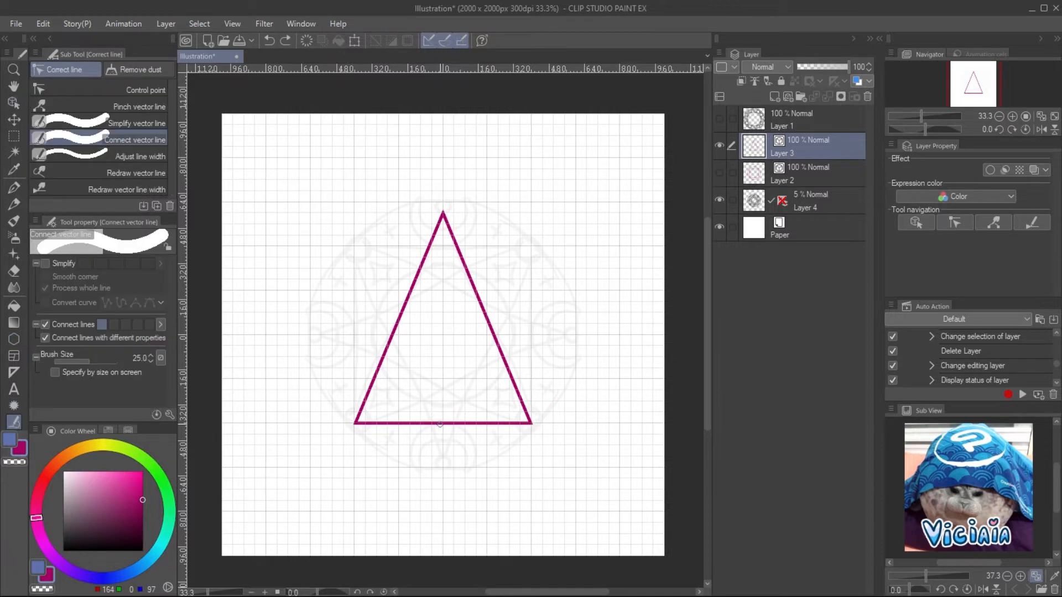
{"action": "left_click", "coordinate": [146, 90]}
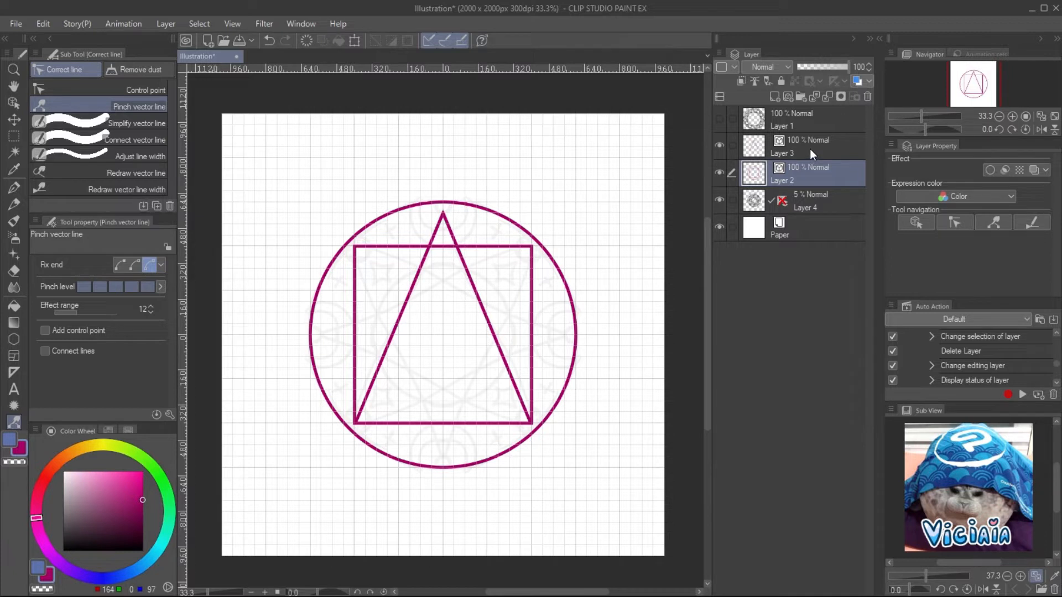
{"action": "mouse_move", "coordinate": [811, 150]}
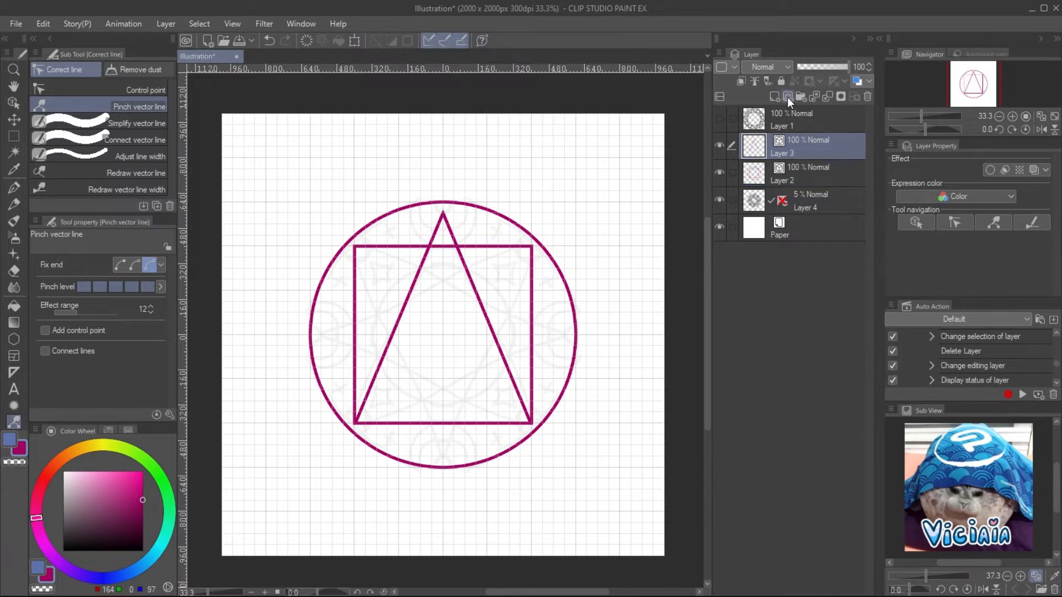
Step: Add a vector layer for the blue outer ring and rotate triangle copies into a star
{"action": "left_click", "coordinate": [787, 96]}
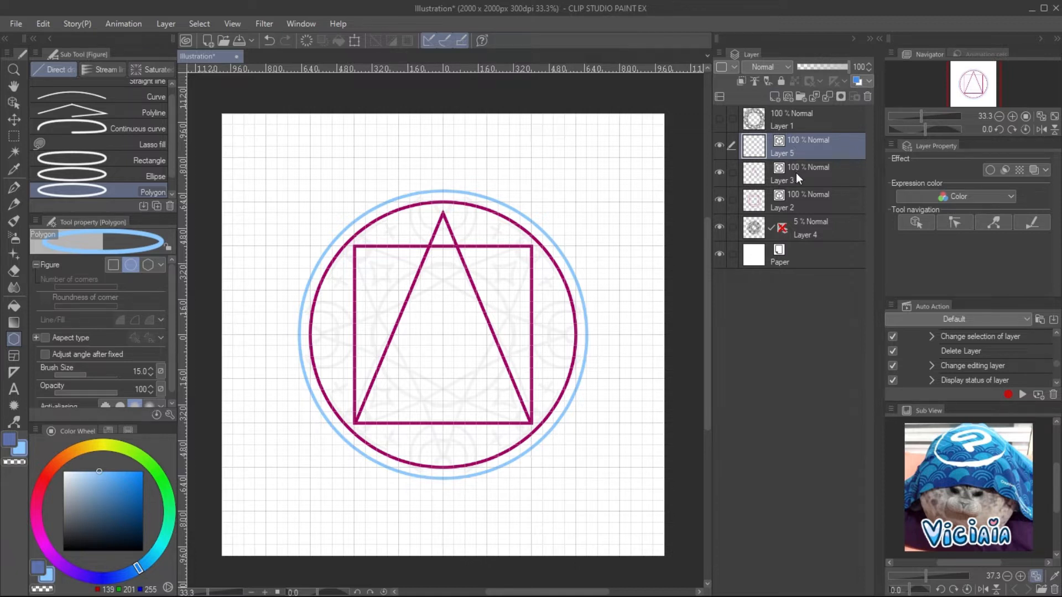
{"action": "left_click", "coordinate": [807, 173]}
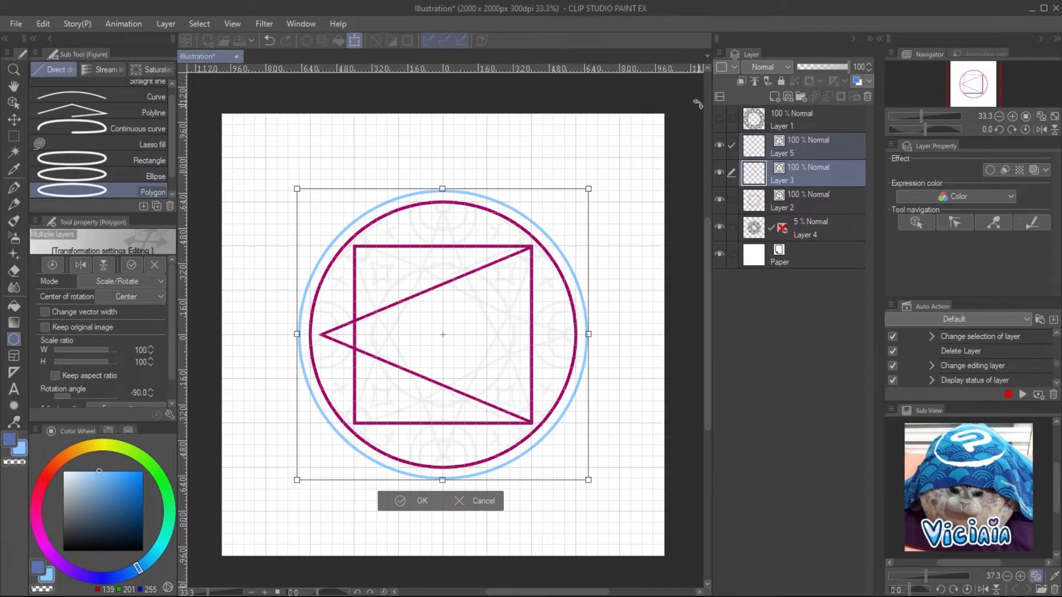
{"action": "left_click", "coordinate": [422, 501]}
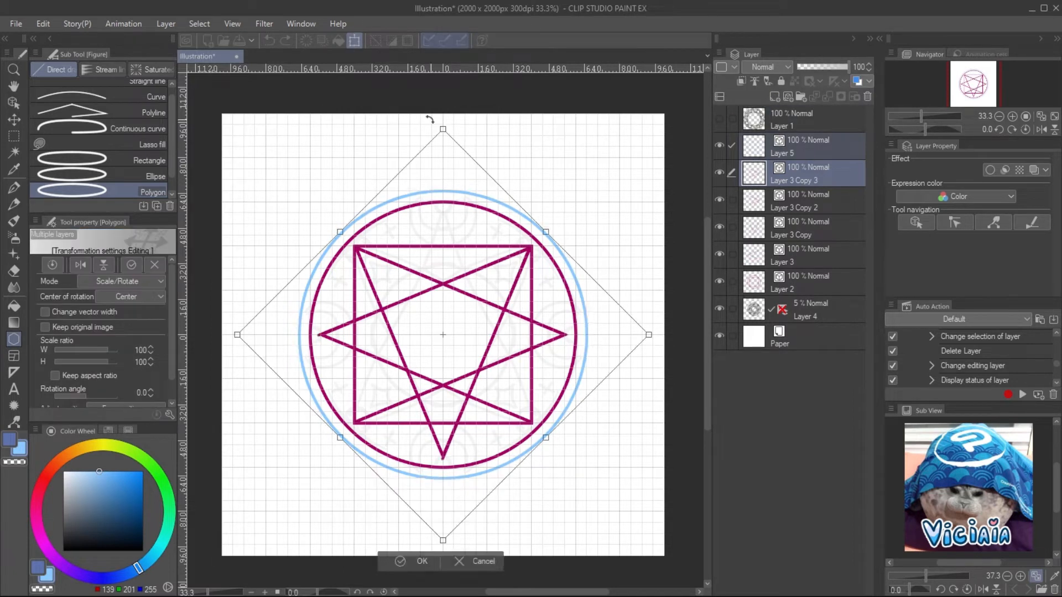
{"action": "left_click", "coordinate": [422, 561]}
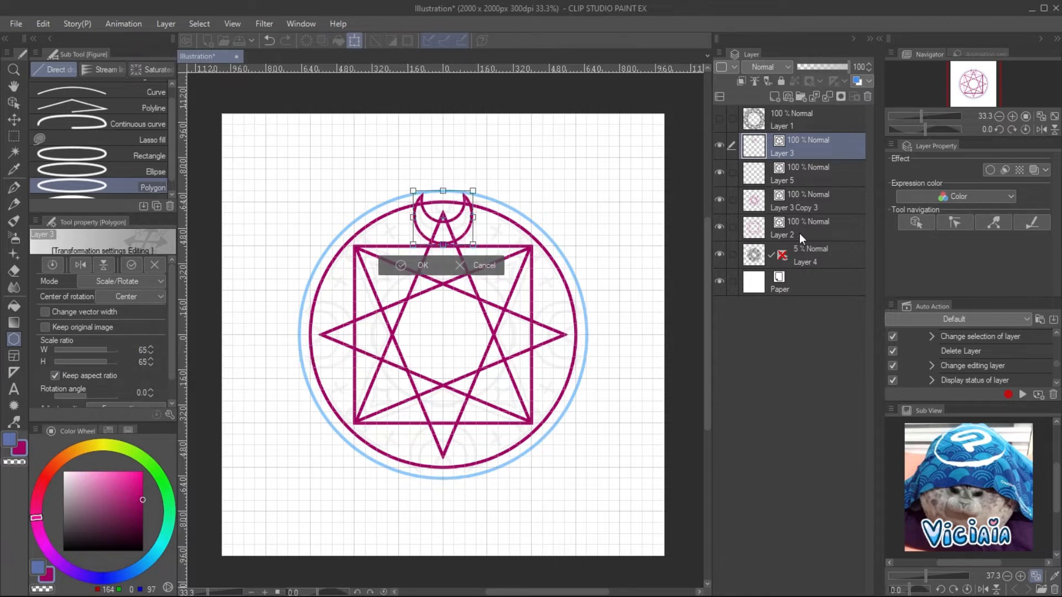
Step: Shrink the top arc, rotate copies of the circle motif to all four sides and raise the sketch opacity
{"action": "left_click", "coordinate": [421, 264]}
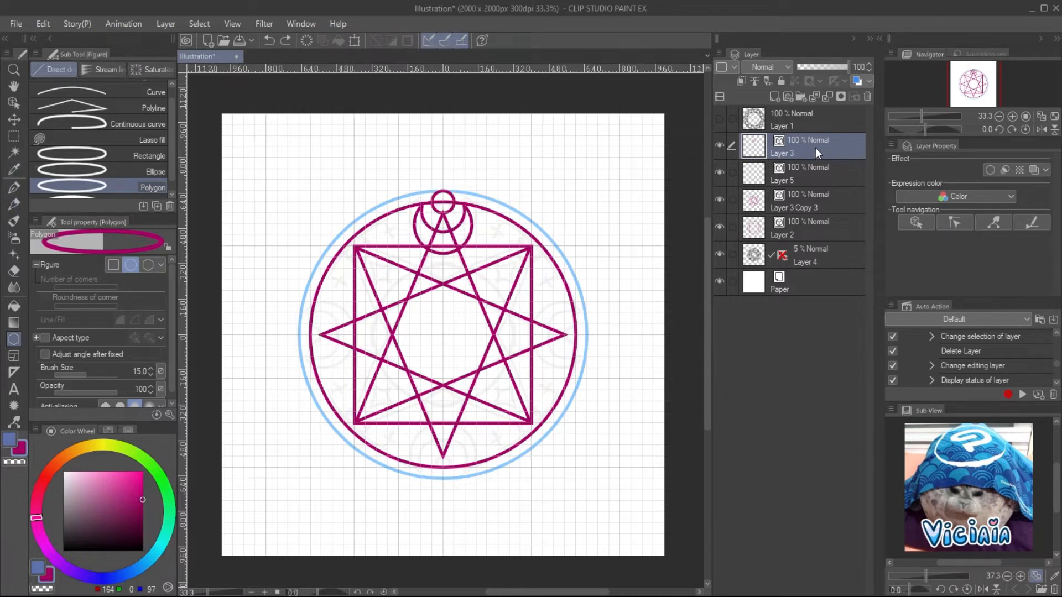
{"action": "left_click", "coordinate": [787, 96]}
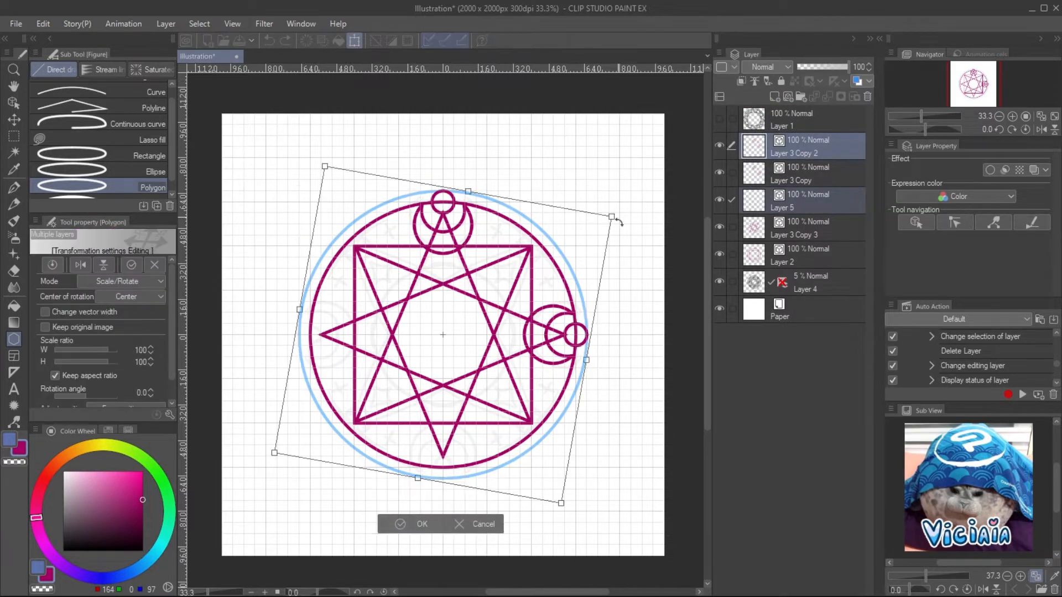
{"action": "left_click", "coordinate": [413, 524]}
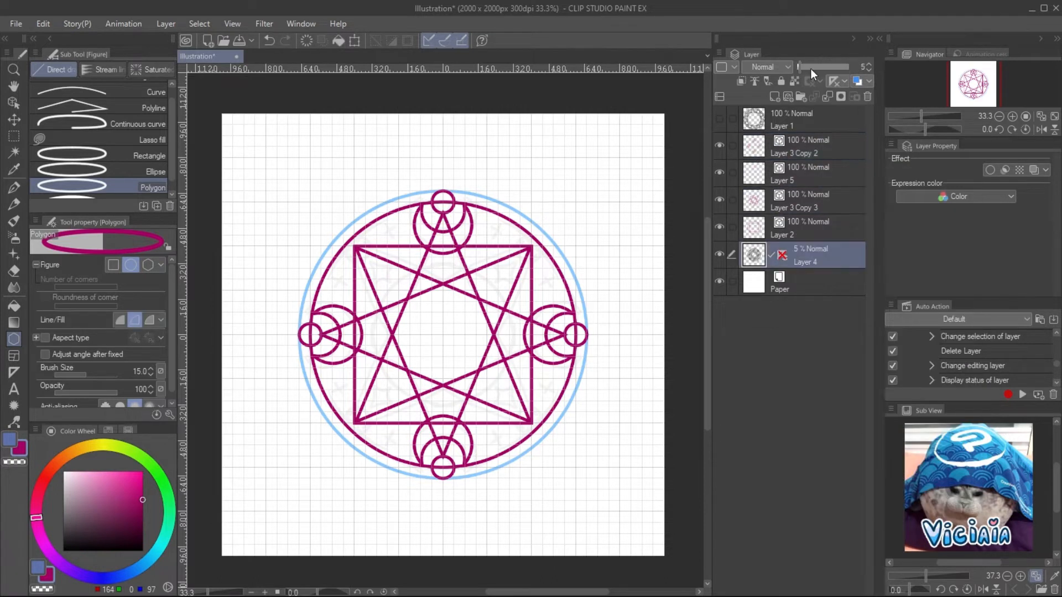
{"action": "left_click", "coordinate": [803, 146]}
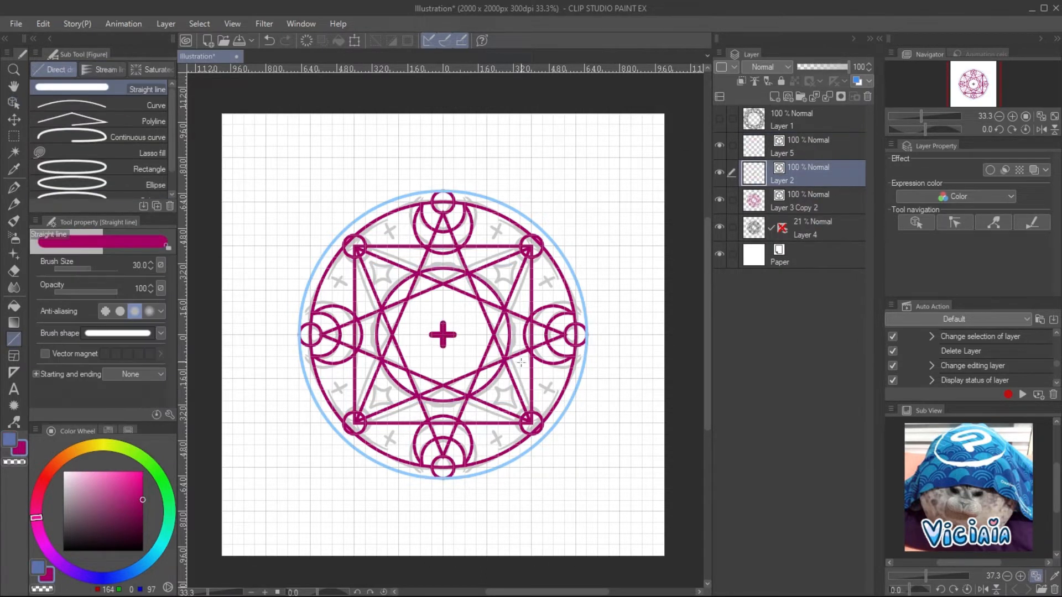
Step: Rotate and vertically flip the copied cross marks to ring the circle
{"action": "left_click", "coordinate": [13, 120]}
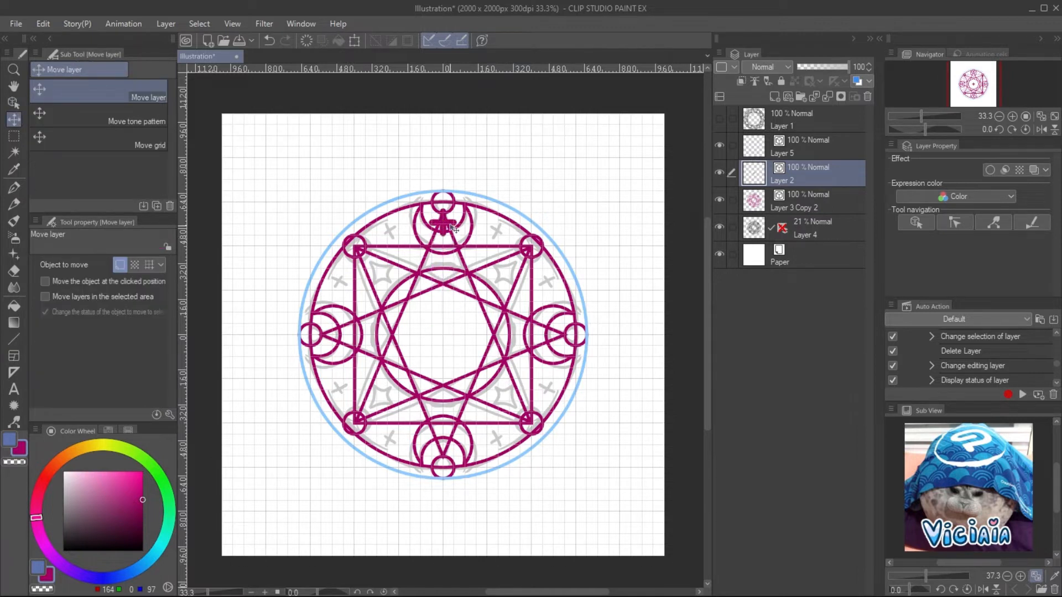
{"action": "left_click", "coordinate": [13, 101]}
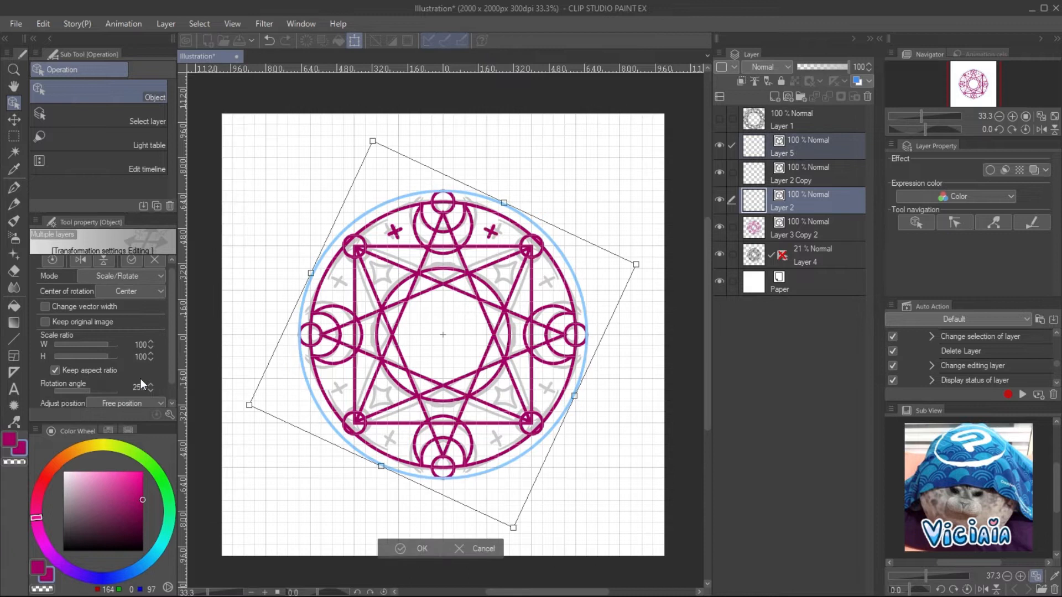
{"action": "left_click", "coordinate": [421, 548]}
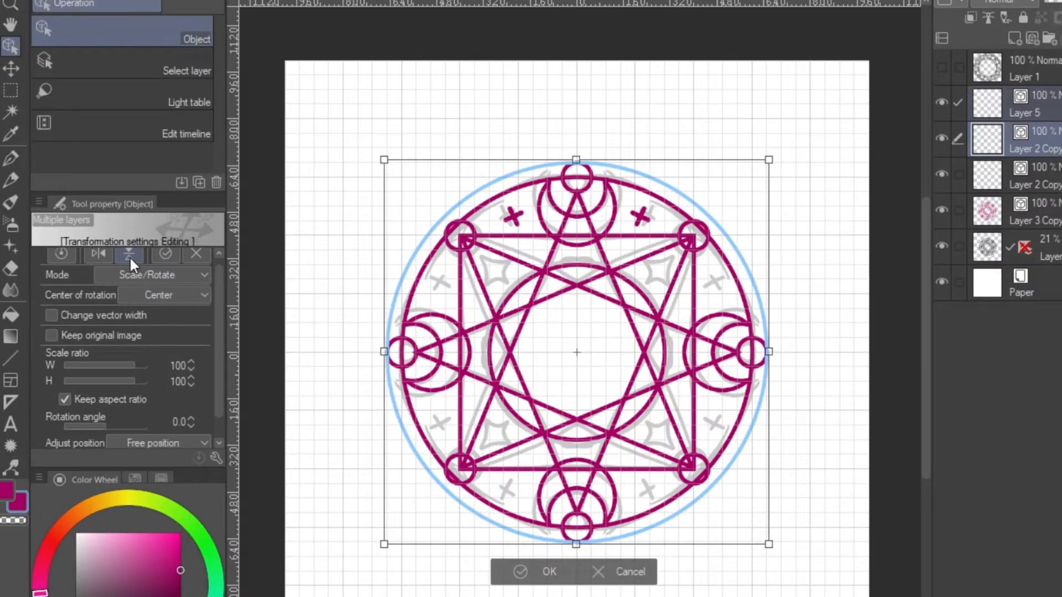
{"action": "left_click", "coordinate": [129, 254]}
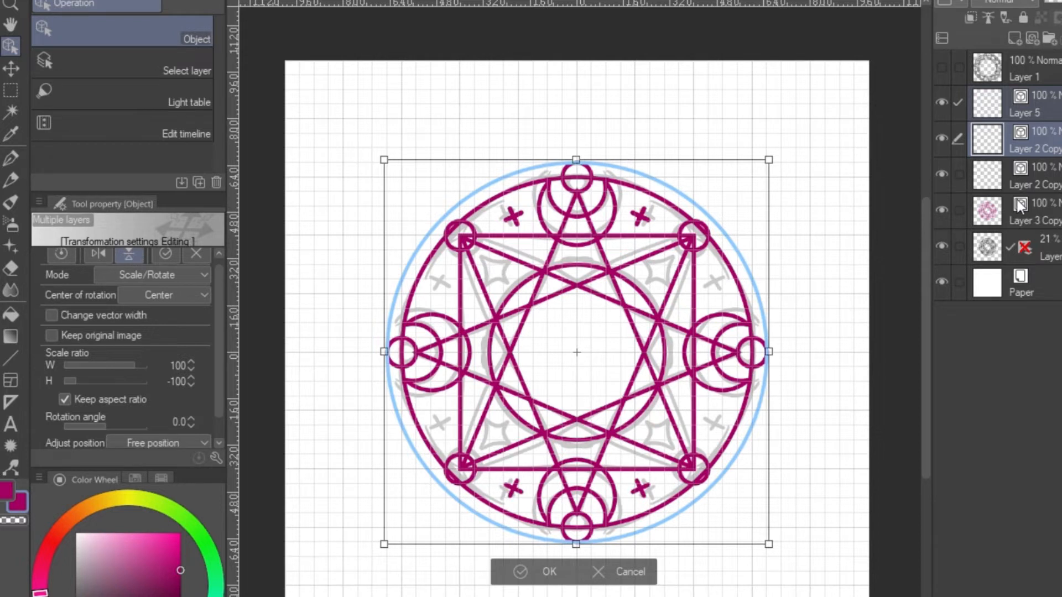
{"action": "left_click", "coordinate": [549, 571]}
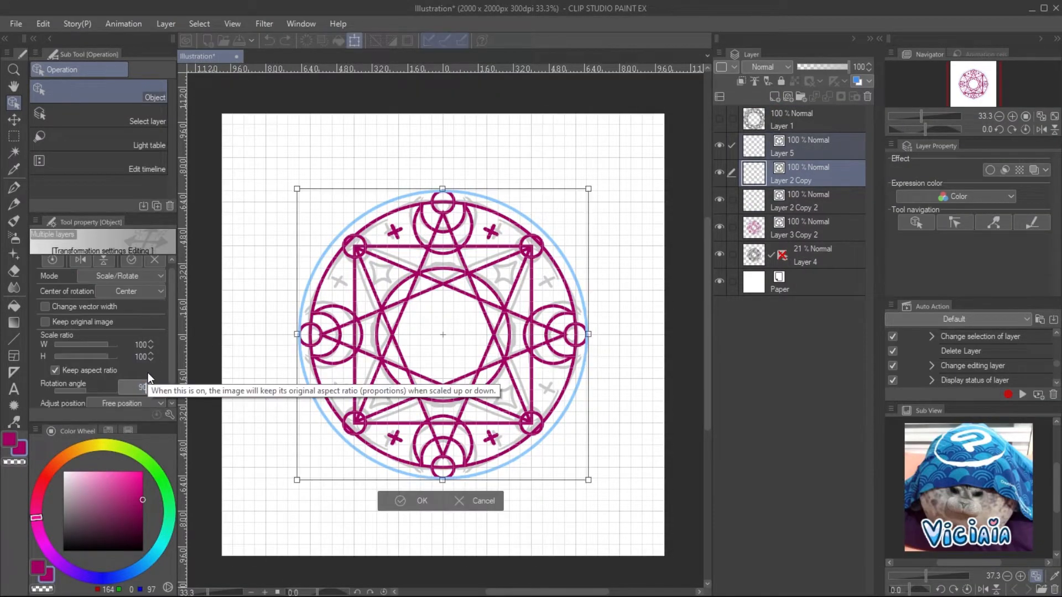
Step: Rotate the four-pointed star copies between the star's points and confirm
{"action": "left_click", "coordinate": [412, 500]}
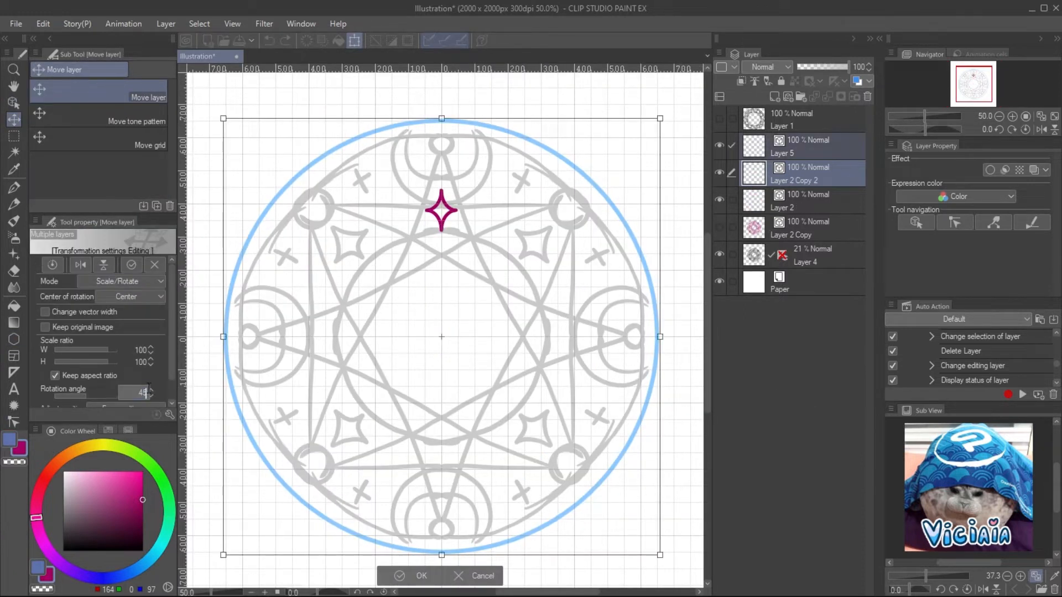
{"action": "left_click", "coordinate": [422, 577]}
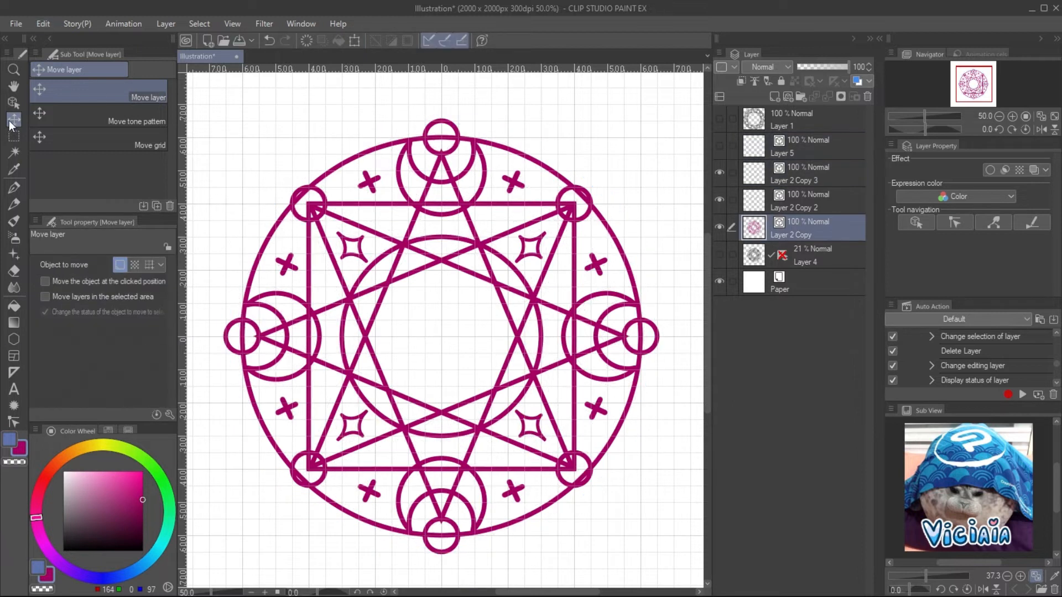
Step: Enlarge the blue outer ring sketch with Transform as a guide for tracing
{"action": "left_click", "coordinate": [13, 102]}
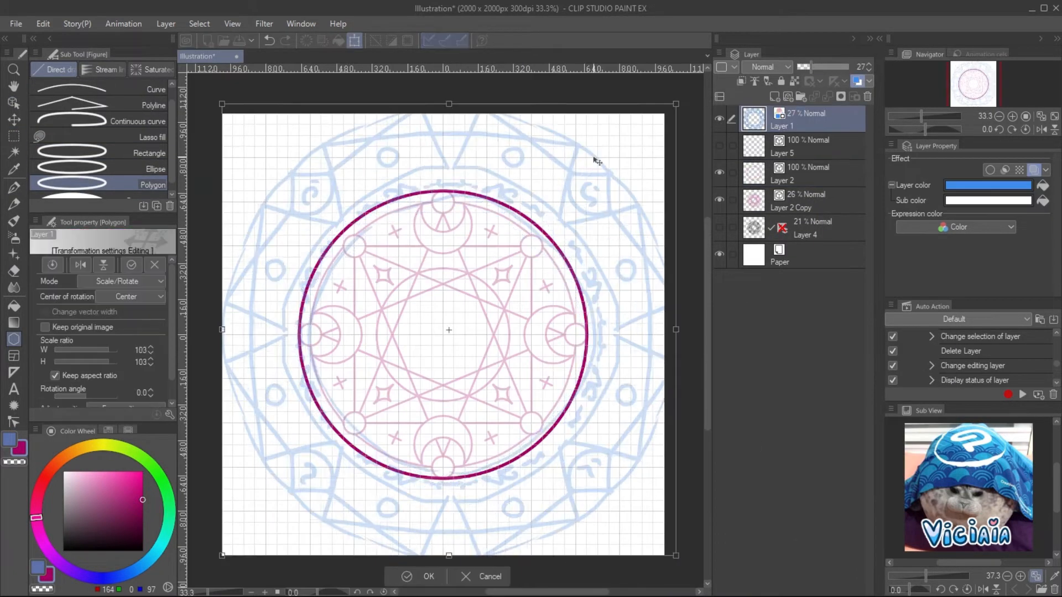
{"action": "left_click", "coordinate": [420, 576]}
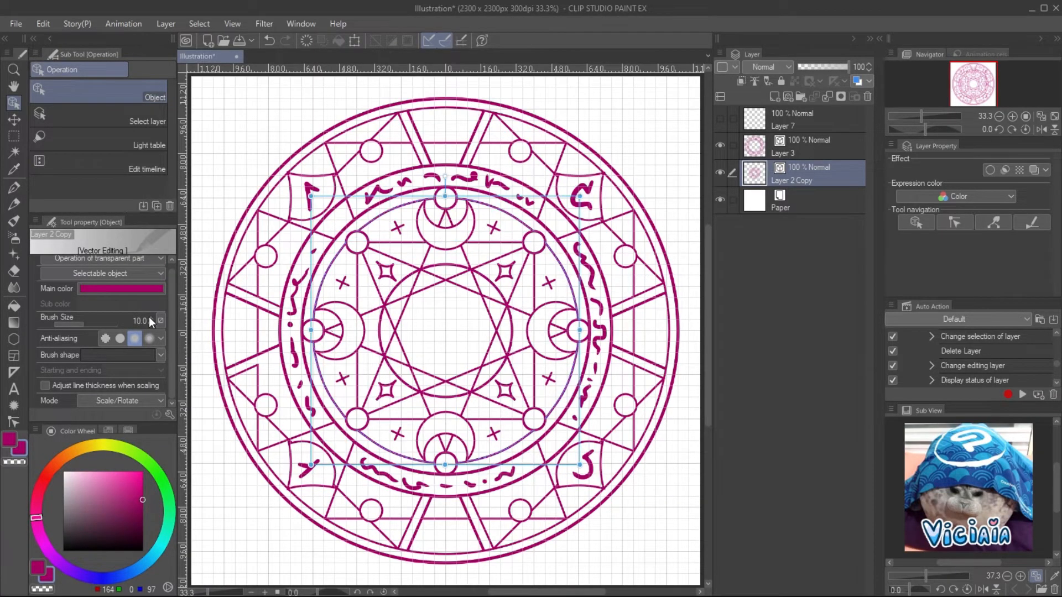
Step: Merge the ring layers and save the drawing as 'magical ring'
{"action": "left_click", "coordinate": [780, 200]}
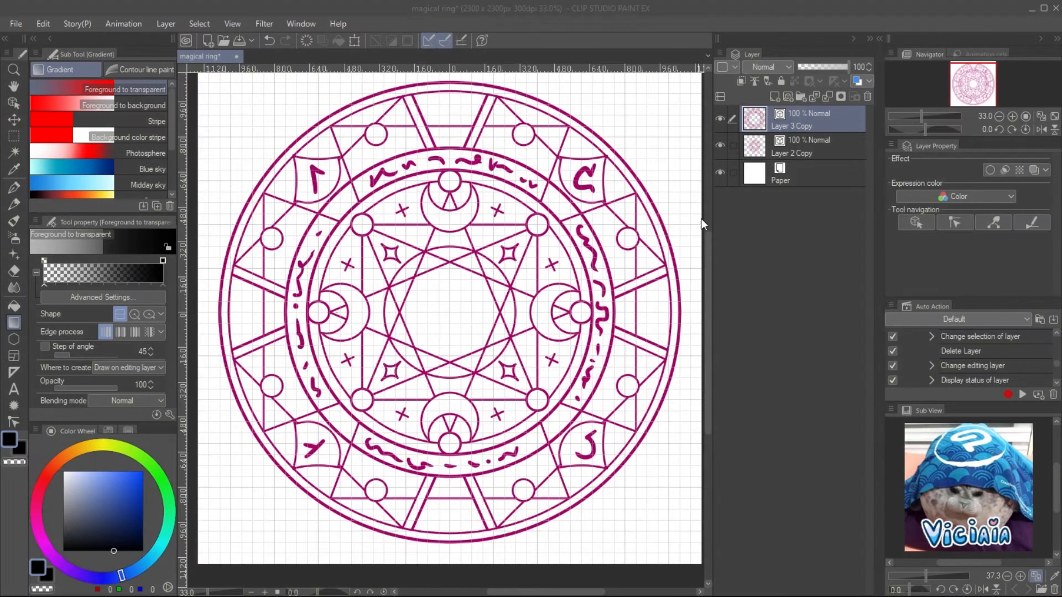
Step: Convert the inner ring and outer ring layers to separate file objects and save each
{"action": "left_click", "coordinate": [720, 128]}
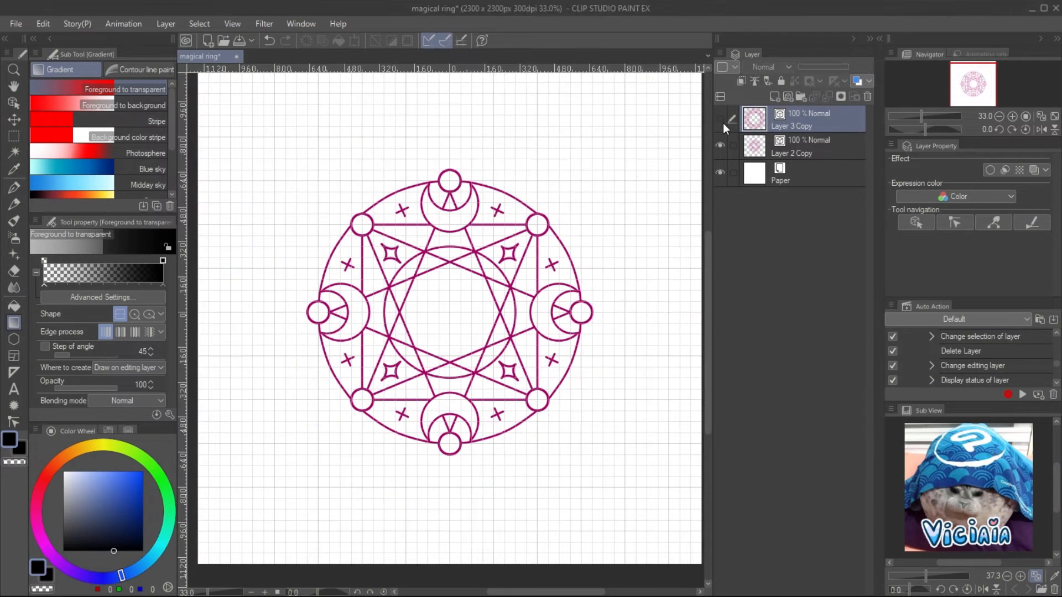
{"action": "right_click", "coordinate": [792, 134]}
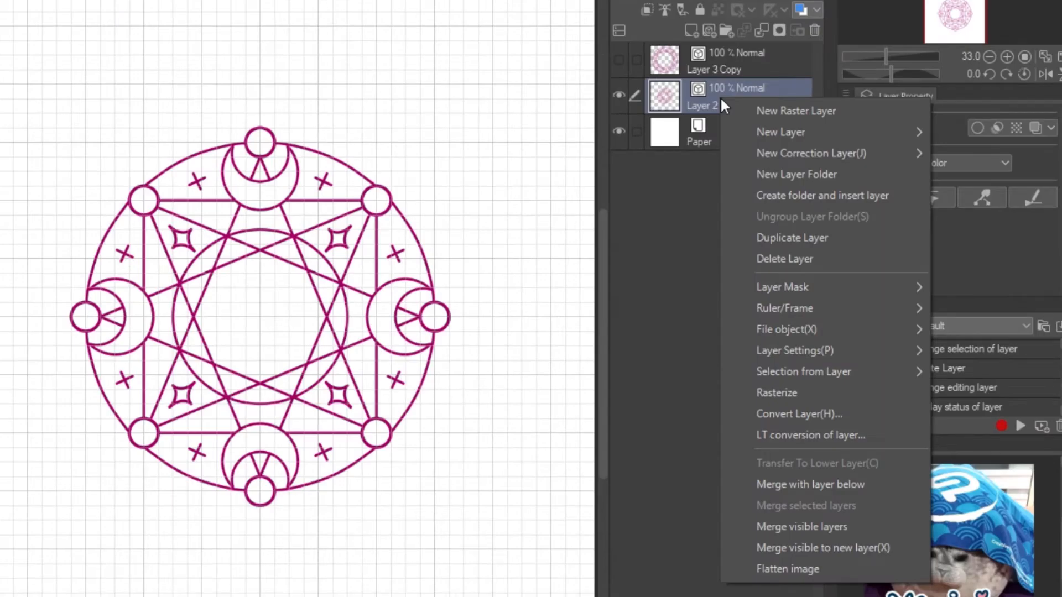
{"action": "mouse_move", "coordinate": [785, 329]}
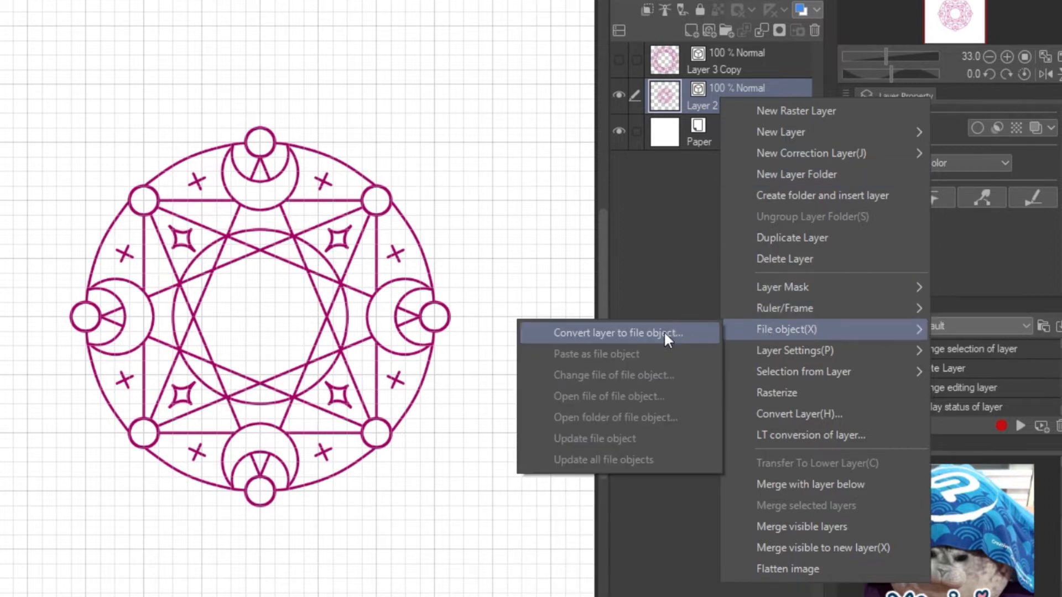
{"action": "left_click", "coordinate": [616, 332]}
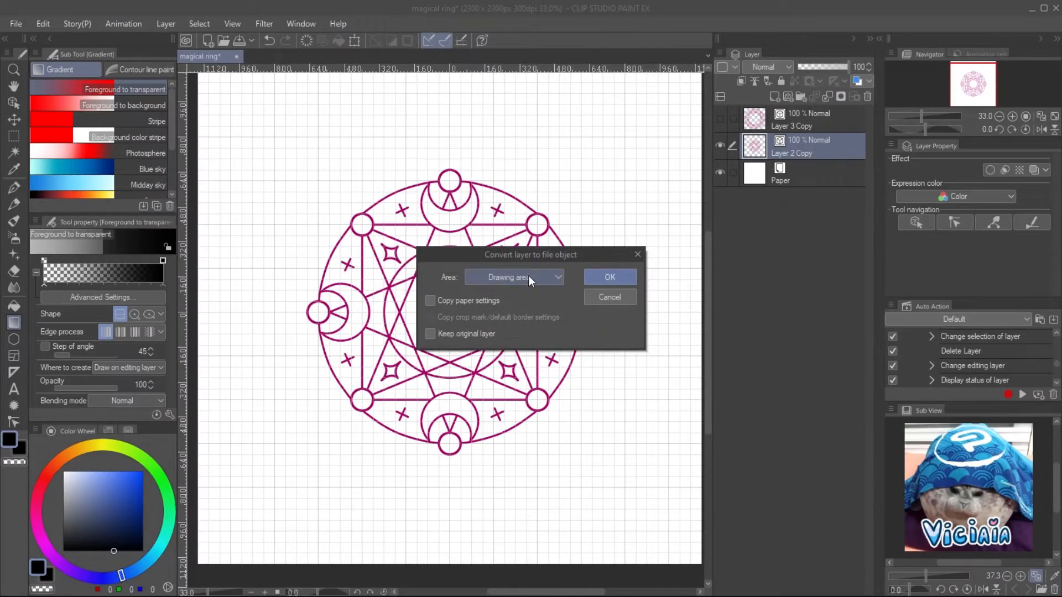
{"action": "left_click", "coordinate": [608, 276]}
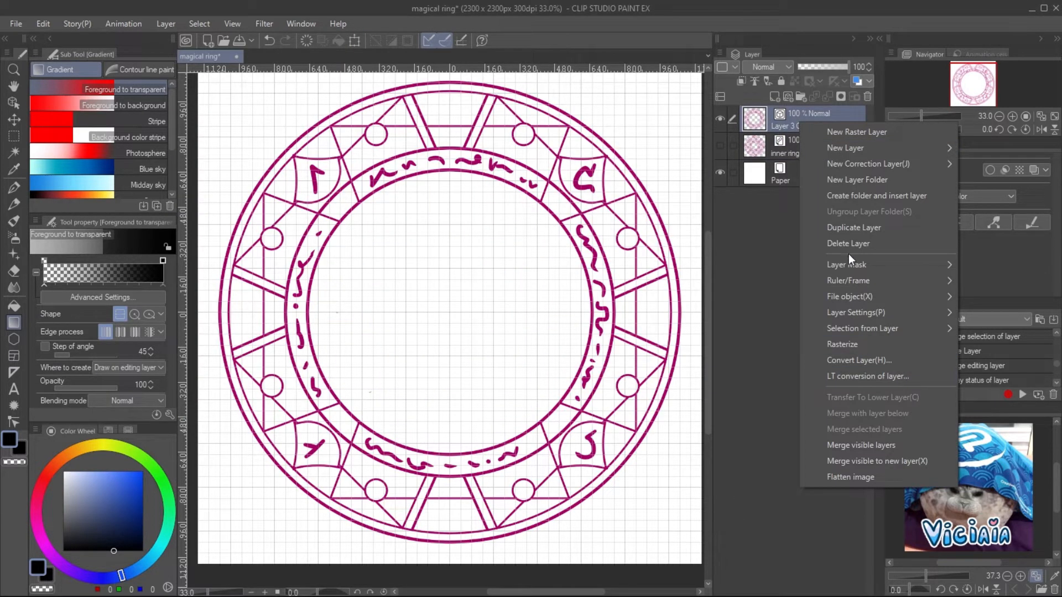
{"action": "left_click", "coordinate": [849, 297]}
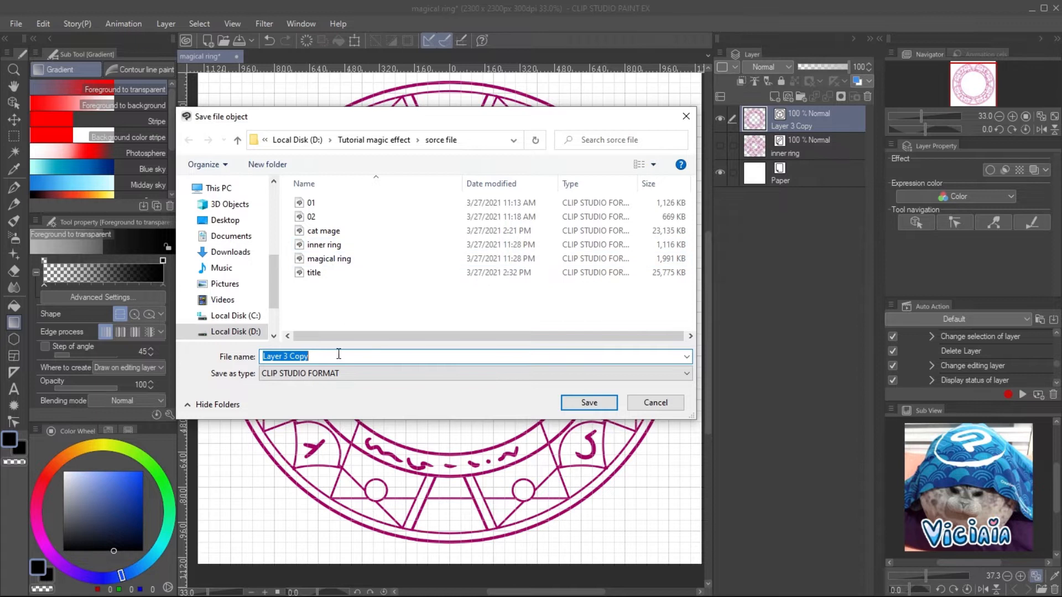
{"action": "left_click", "coordinate": [587, 403]}
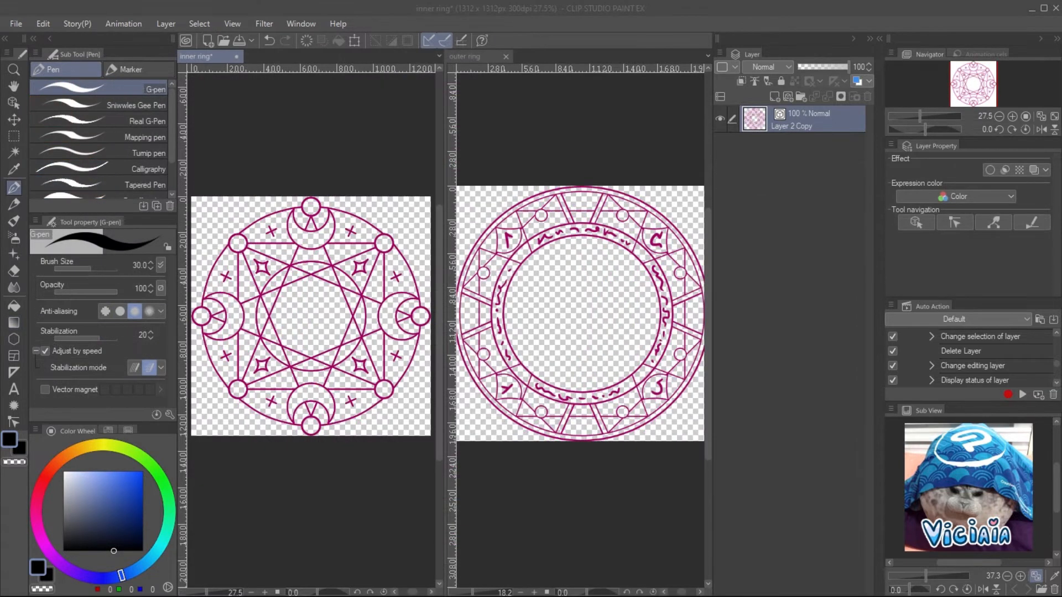
{"action": "mouse_move", "coordinate": [826, 344]}
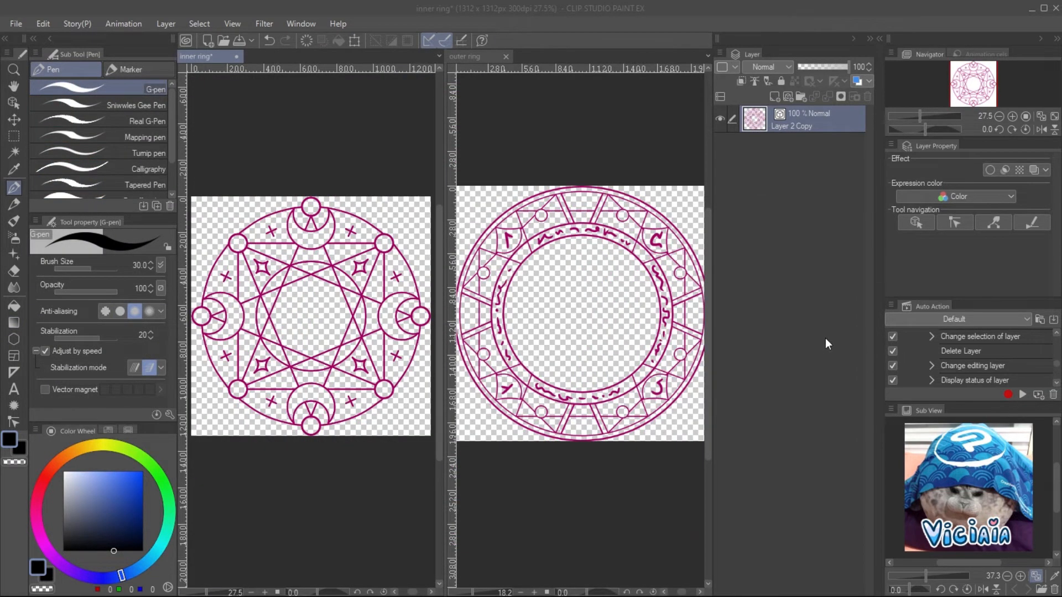
{"action": "mouse_move", "coordinate": [546, 95]}
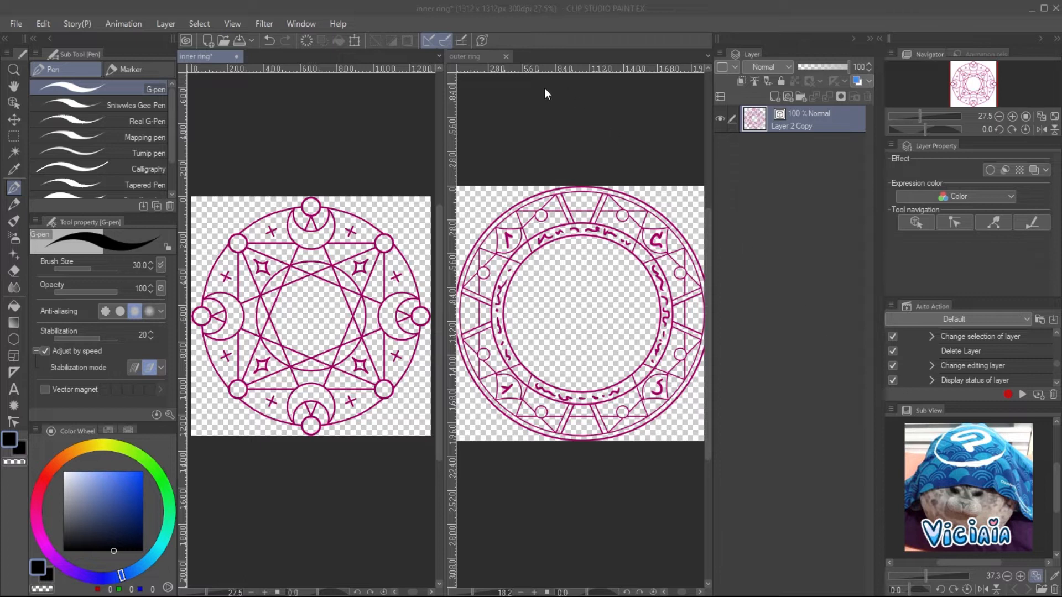
Step: Resize the outer ring document's canvas to 2200 × 2200 px
{"action": "left_click", "coordinate": [267, 56]}
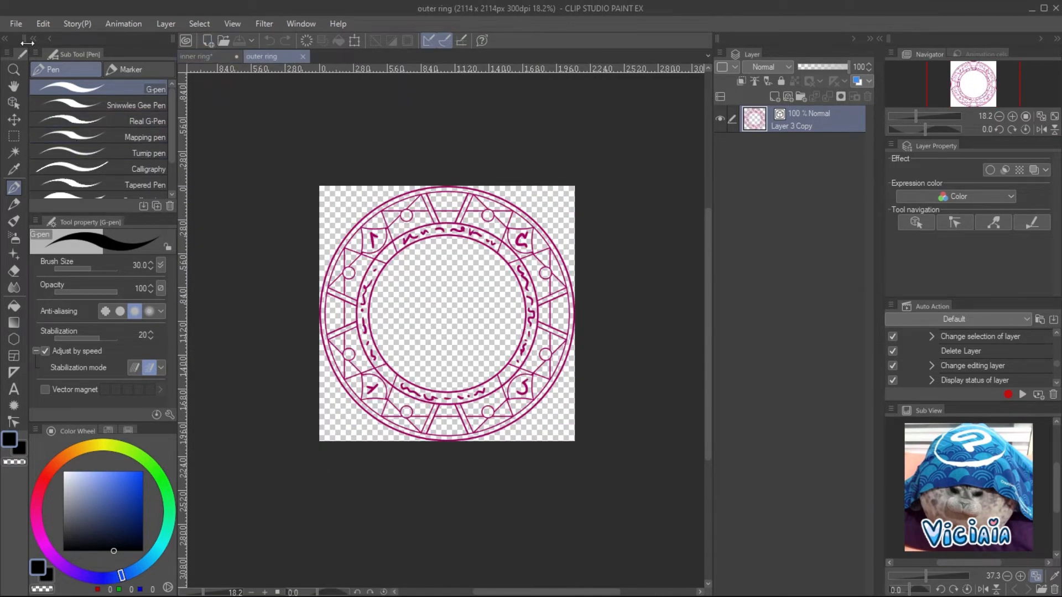
{"action": "left_click", "coordinate": [42, 23]}
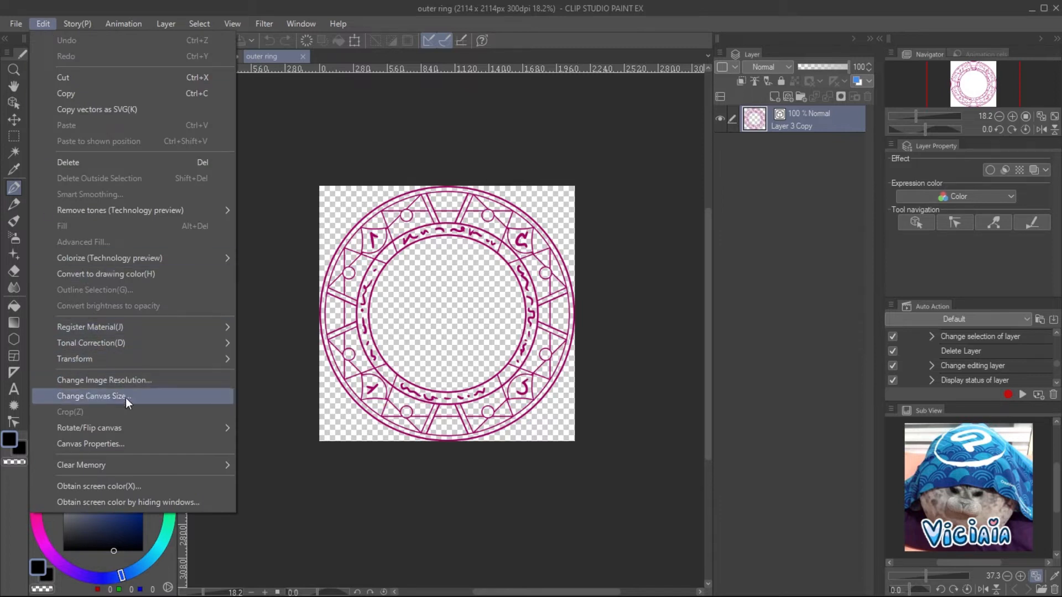
{"action": "left_click", "coordinate": [93, 396]}
{"action": "type", "text": "2200"}
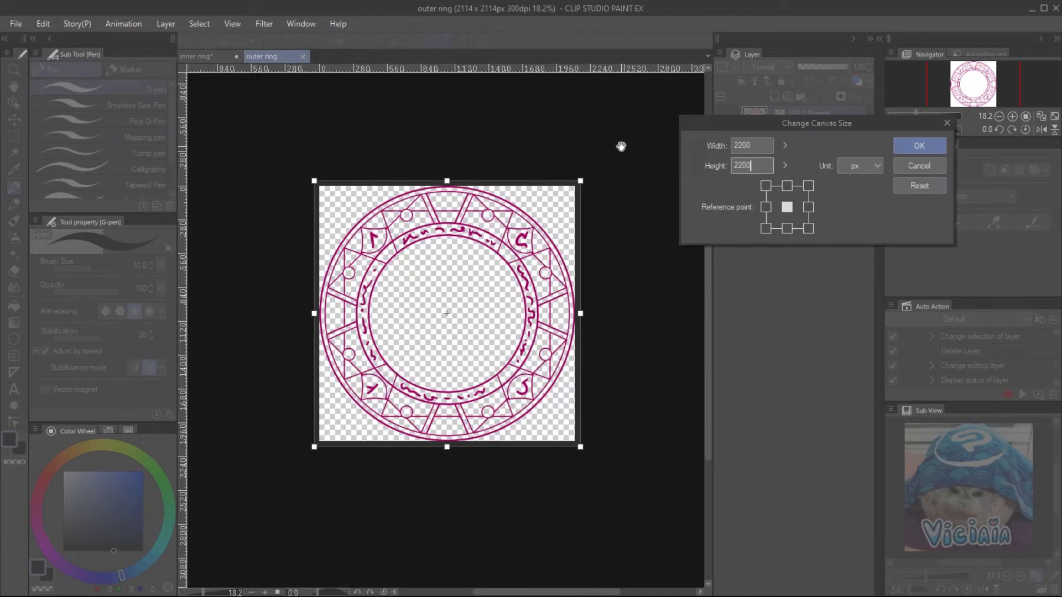
{"action": "left_click", "coordinate": [918, 146]}
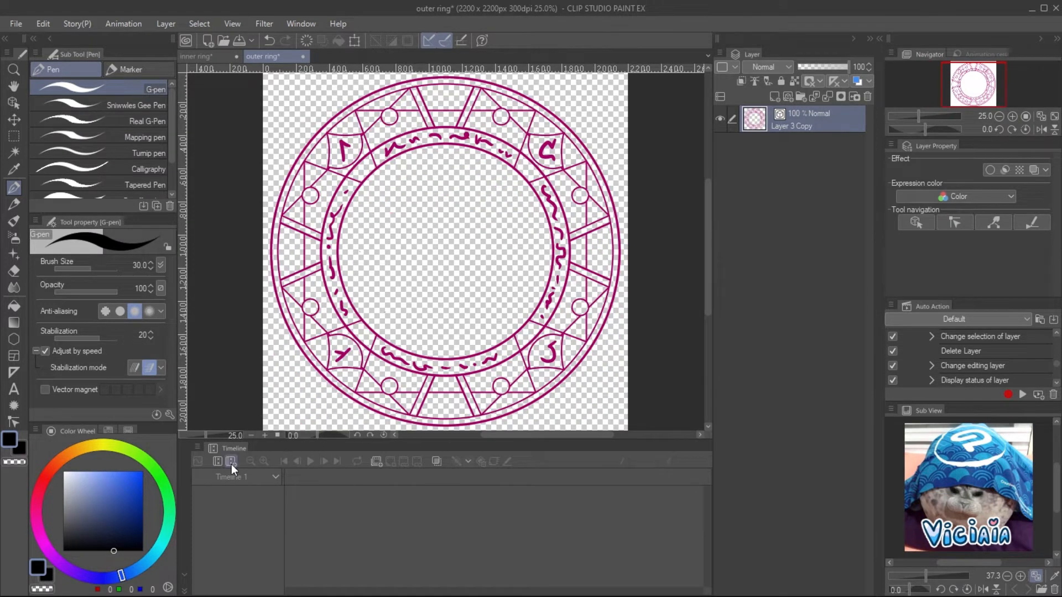
Step: Create a new 8 fps, 24-frame timeline and duplicate the outer ring layer (Layer 3 Copy)
{"action": "left_click", "coordinate": [230, 461]}
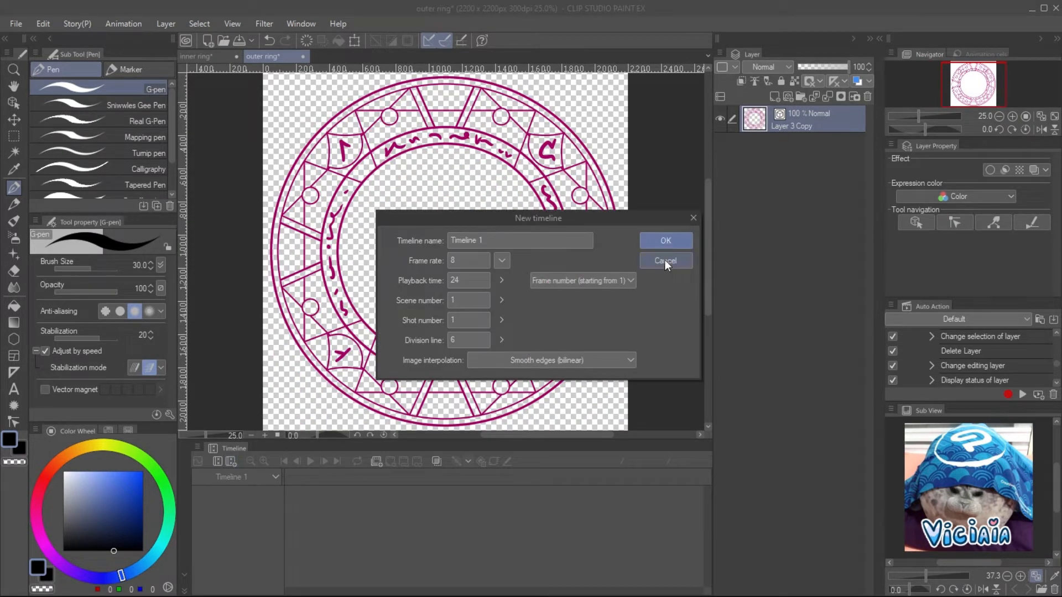
{"action": "mouse_move", "coordinate": [485, 255]}
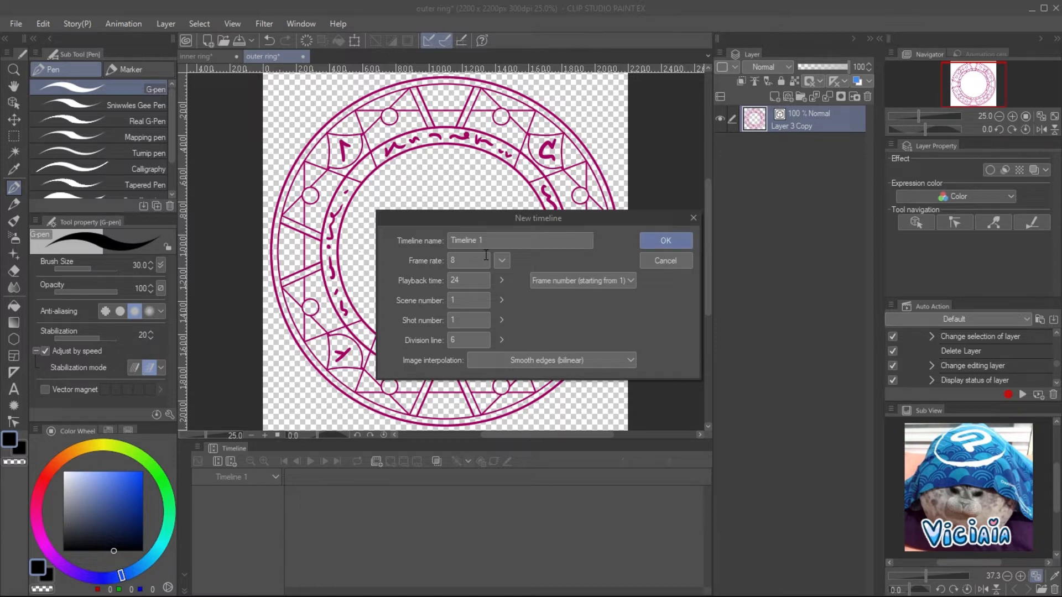
{"action": "left_click", "coordinate": [664, 240]}
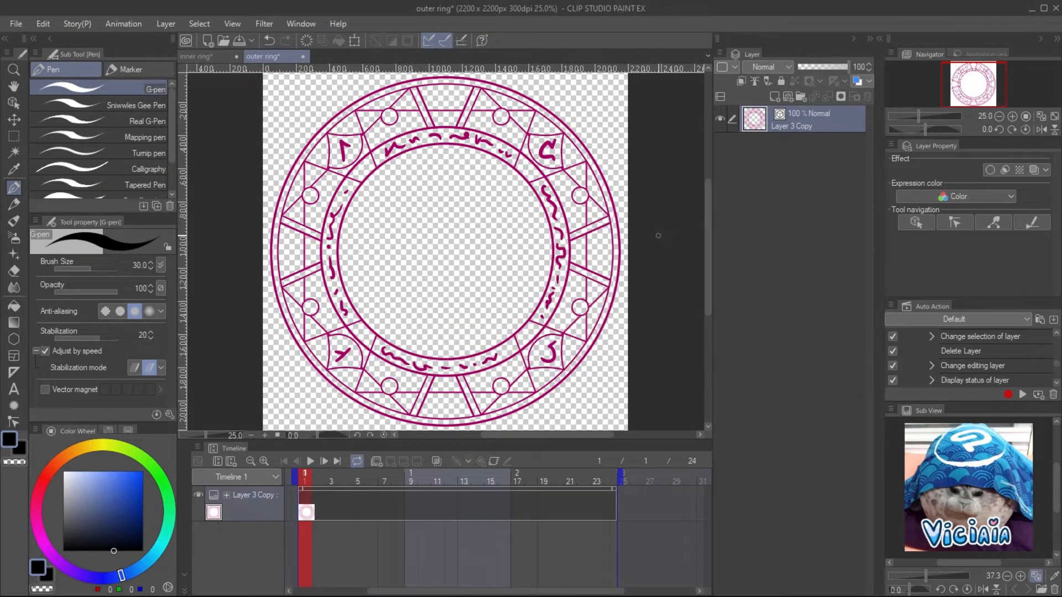
{"action": "left_click", "coordinate": [815, 97]}
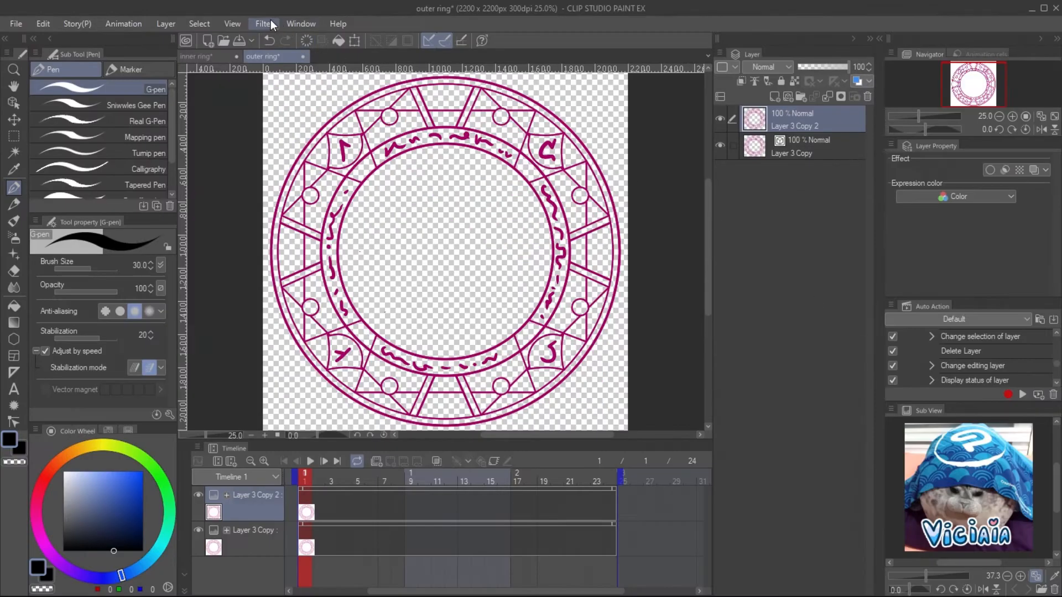
Step: Apply a Gaussian blur to the duplicated ring layer and keyframe both ring layers
{"action": "left_click", "coordinate": [263, 23]}
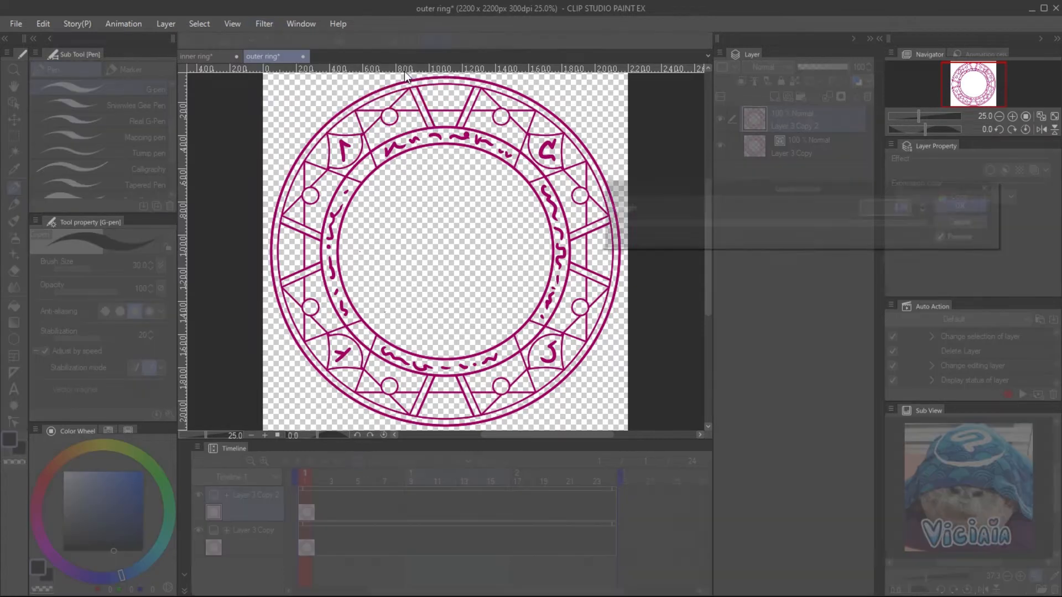
{"action": "left_click", "coordinate": [263, 23]}
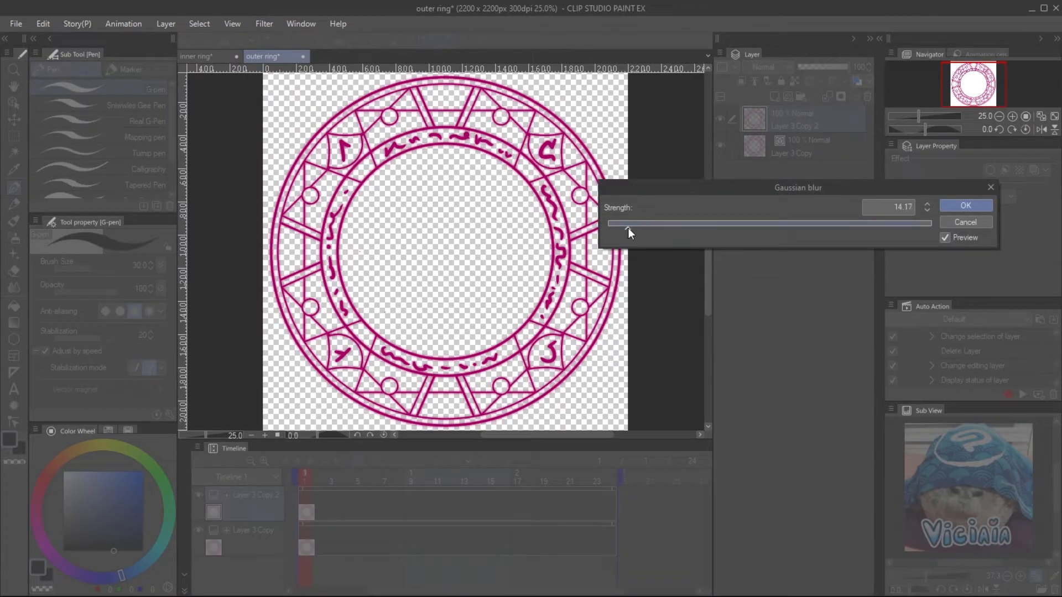
{"action": "left_click", "coordinate": [964, 206]}
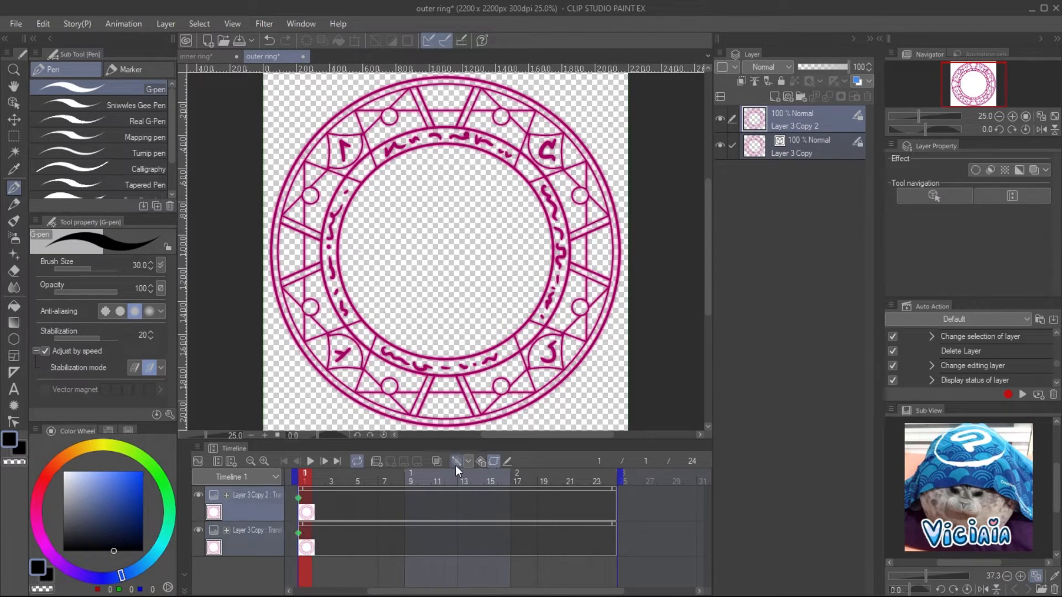
Step: At frame 24, set the ring layer's rotation angle to 360° with the Object tool
{"action": "left_click", "coordinate": [468, 461]}
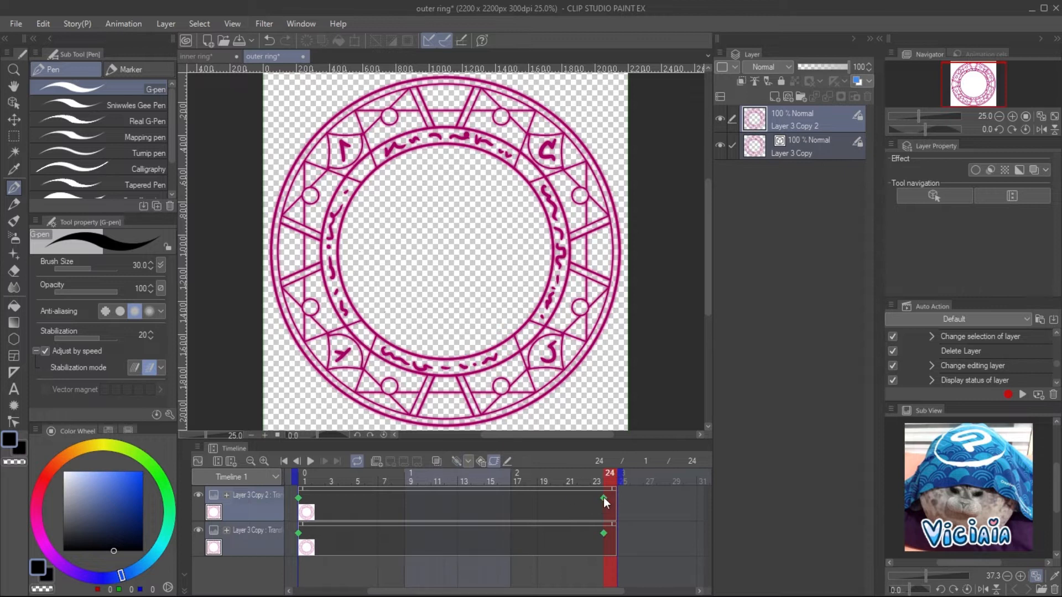
{"action": "left_click", "coordinate": [13, 103]}
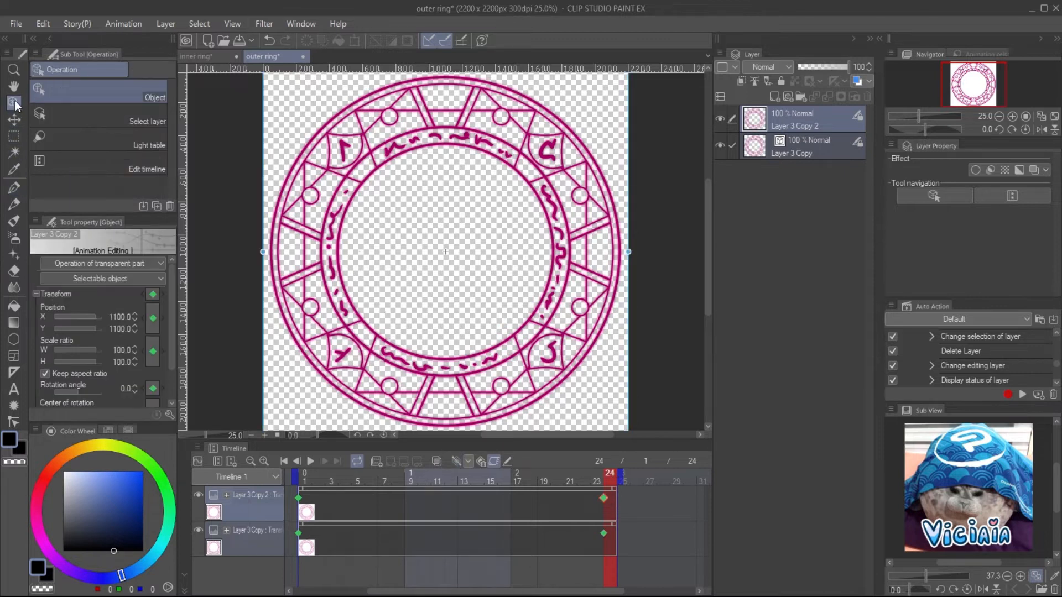
{"action": "scroll", "scroll_direction": "down", "scroll_amount": 3}
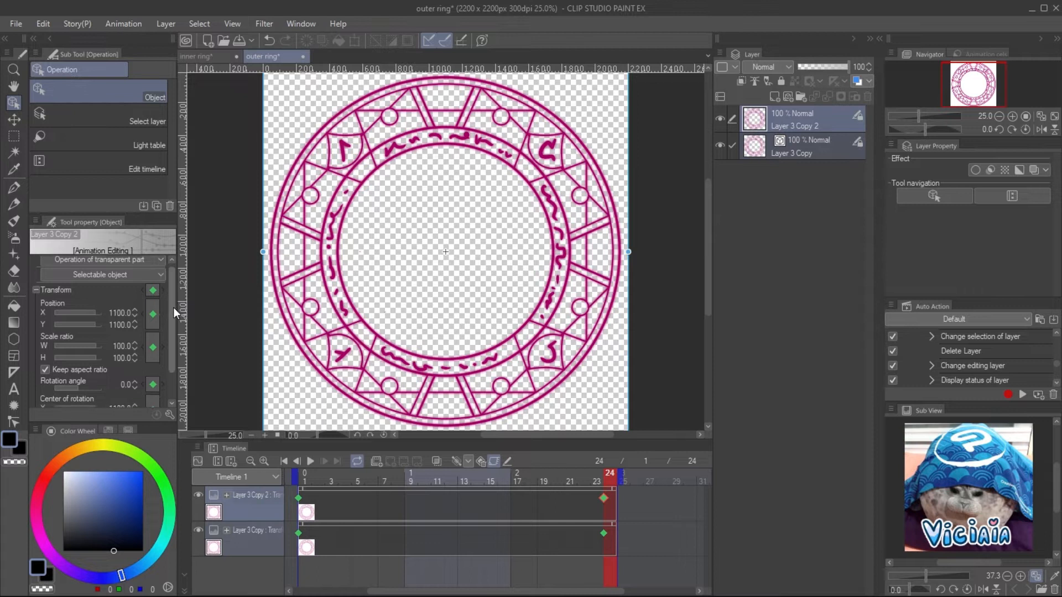
{"action": "scroll", "scroll_direction": "down", "scroll_amount": 3}
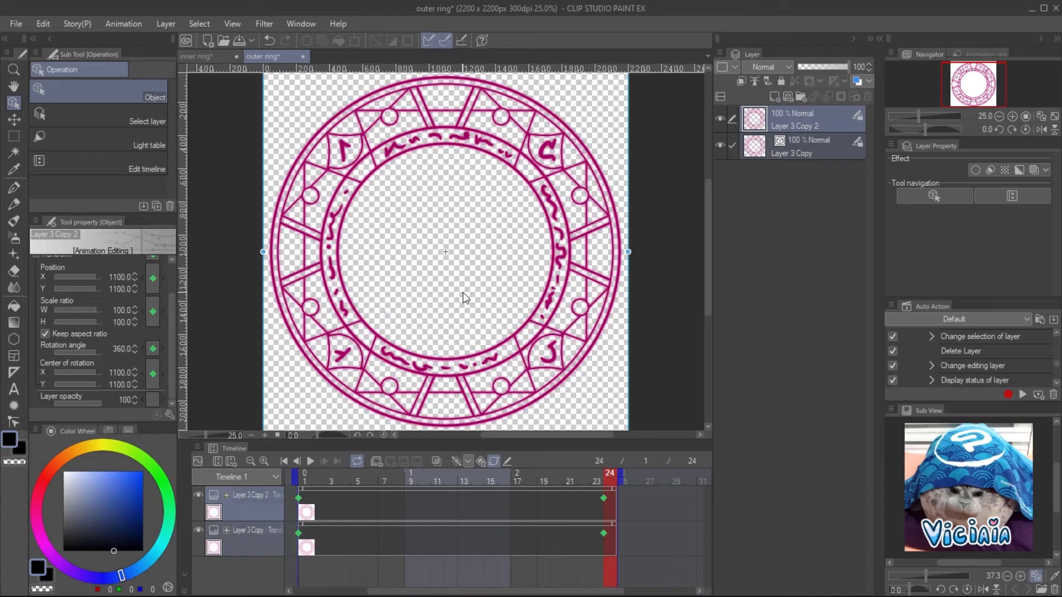
{"action": "left_click", "coordinate": [556, 473]}
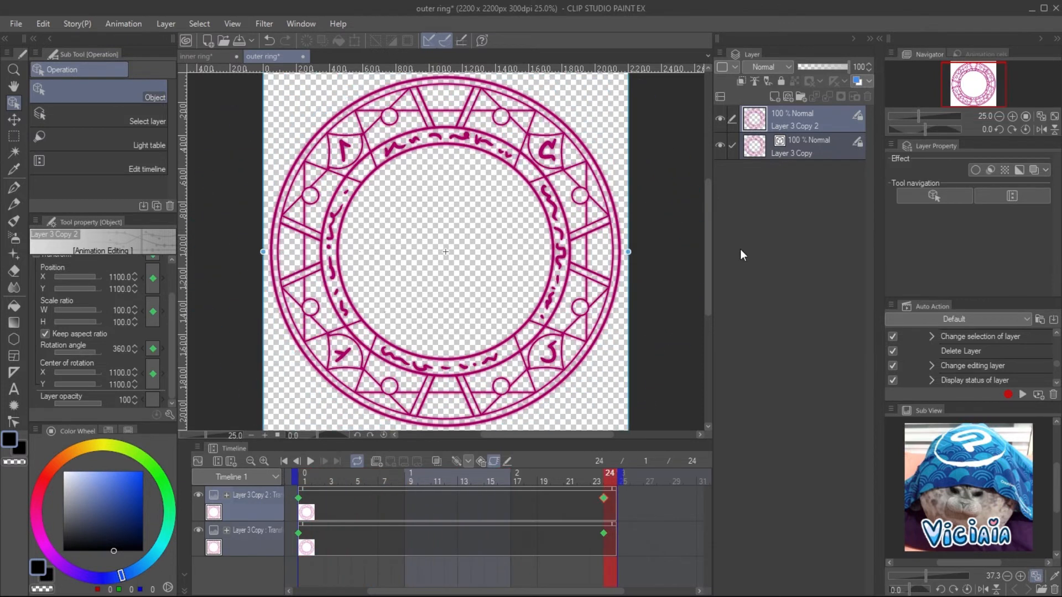
Step: Set the same 360° rotation on Layer 3 Copy at frame 24 and preview the spinning rings
{"action": "left_click", "coordinate": [792, 146]}
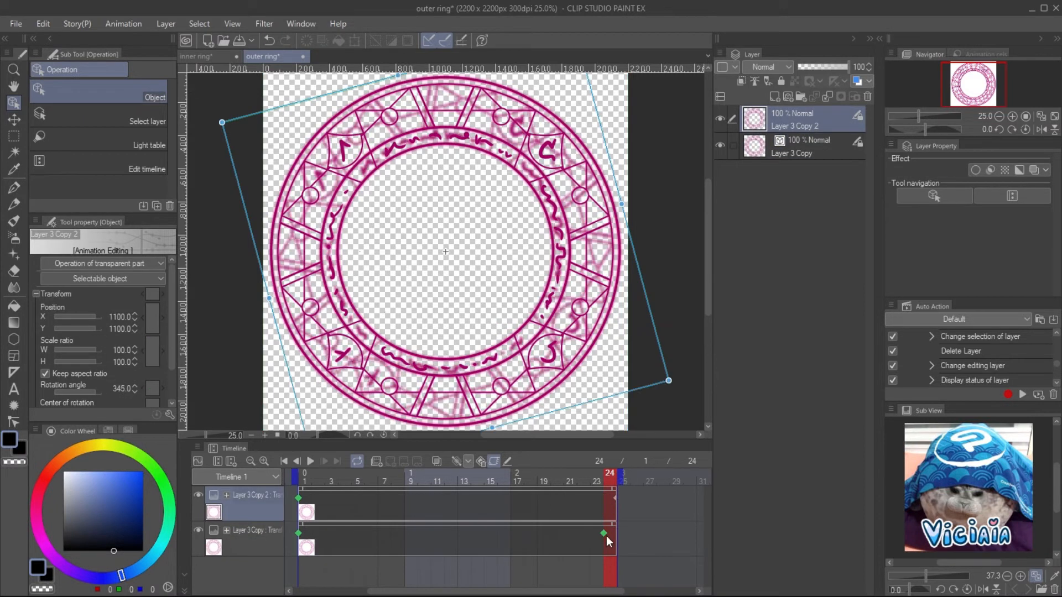
{"action": "left_click", "coordinate": [792, 152]}
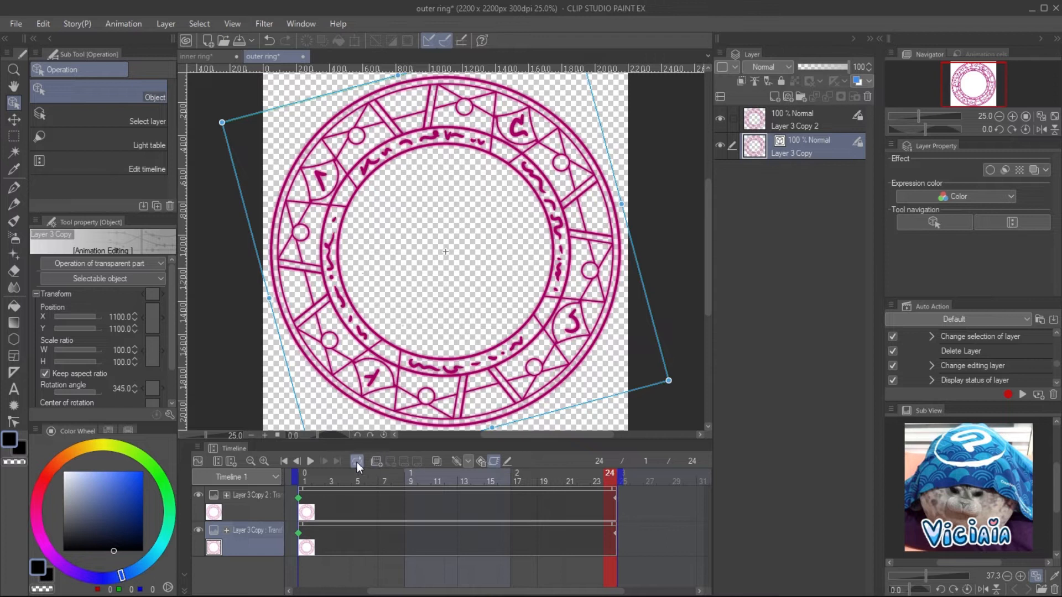
{"action": "left_click", "coordinate": [310, 461]}
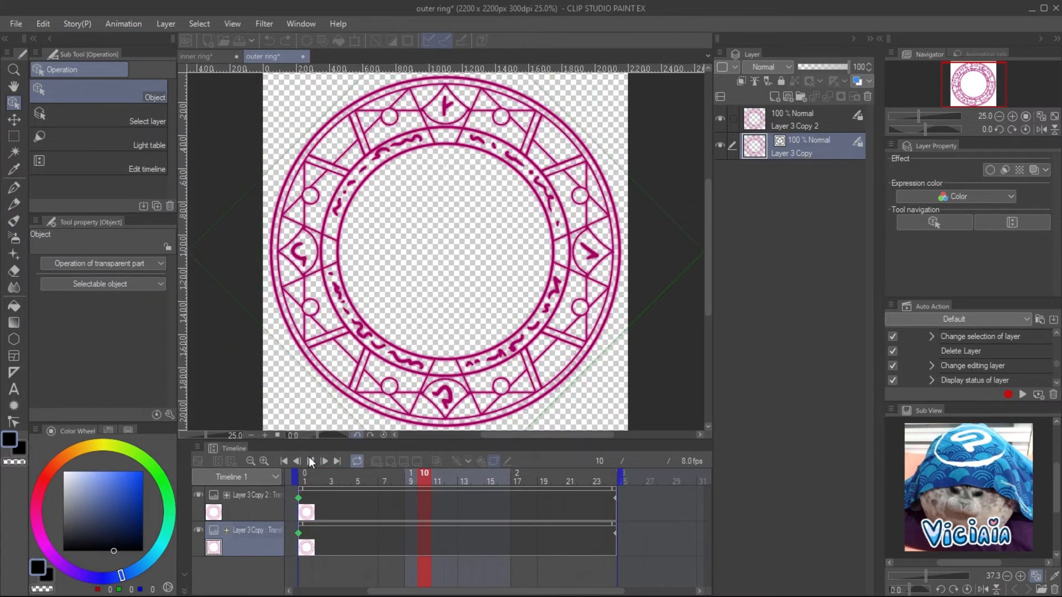
{"action": "left_click", "coordinate": [304, 478]}
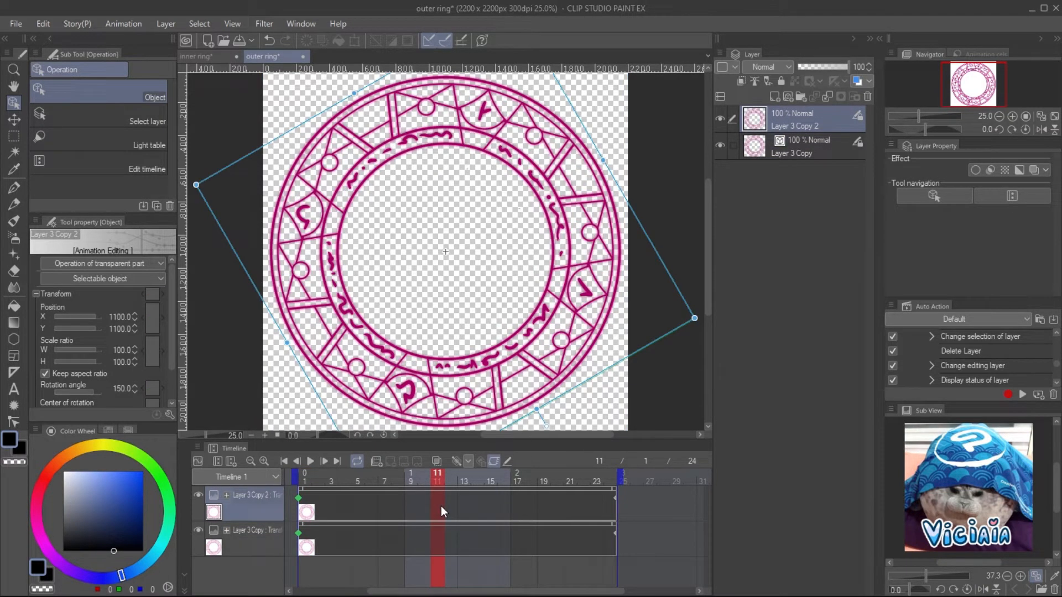
Step: Insert 60 frames into the timeline so the ring animation runs 72 frames
{"action": "right_click", "coordinate": [441, 511]}
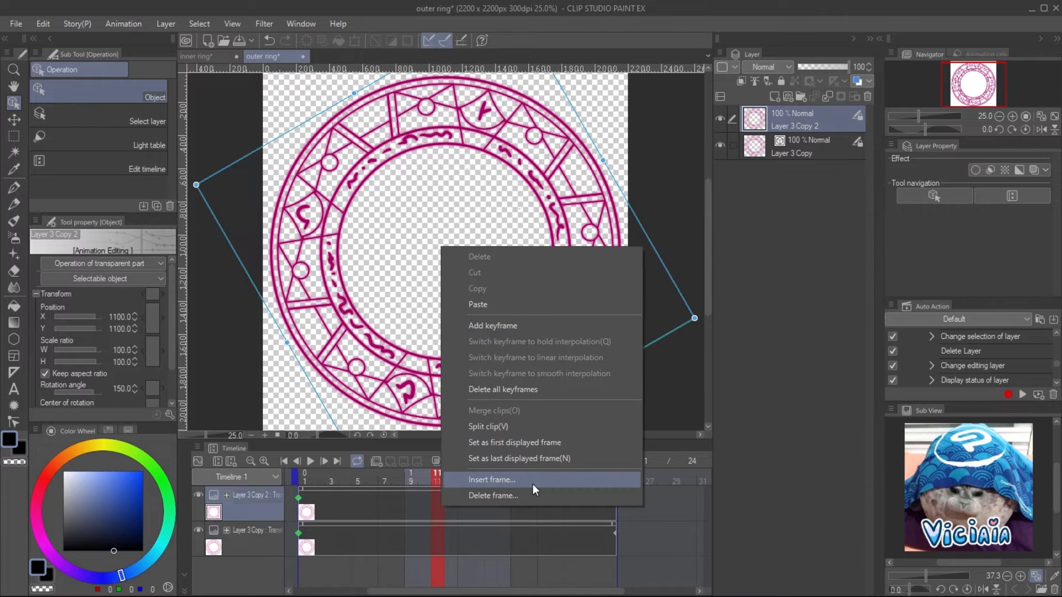
{"action": "left_click", "coordinate": [491, 479]}
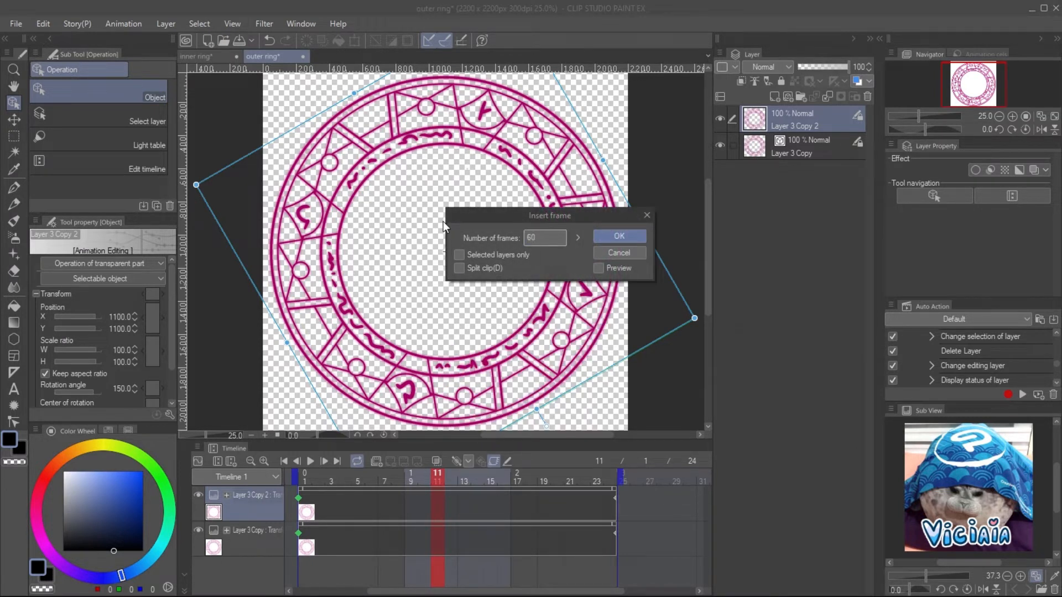
{"action": "left_click", "coordinate": [617, 237]}
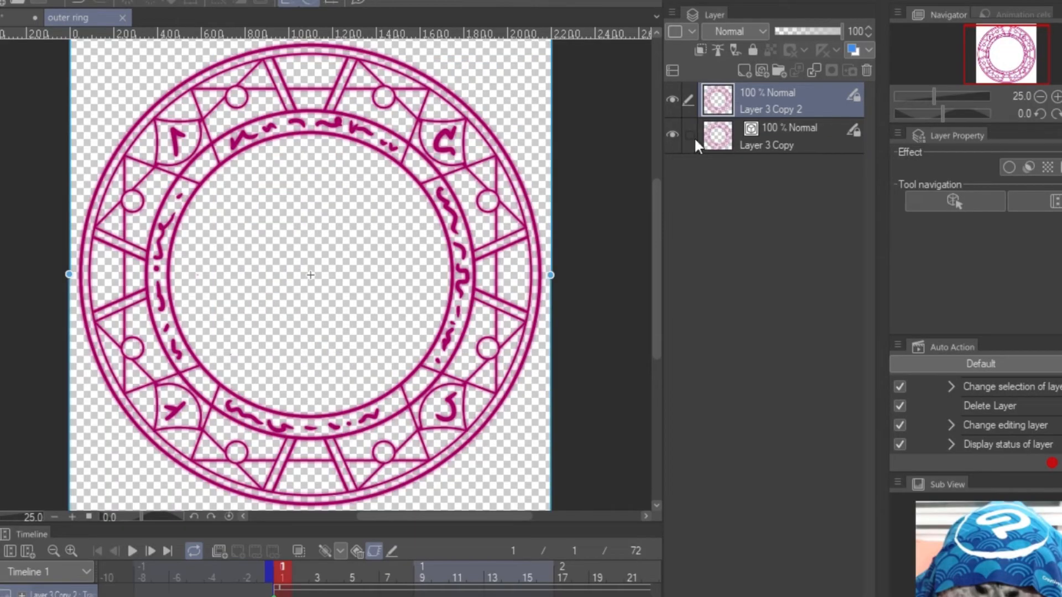
Step: Save the blurred ring as 'outer ringeffect', check it, and switch to the cat mage document
{"action": "left_click", "coordinate": [772, 135]}
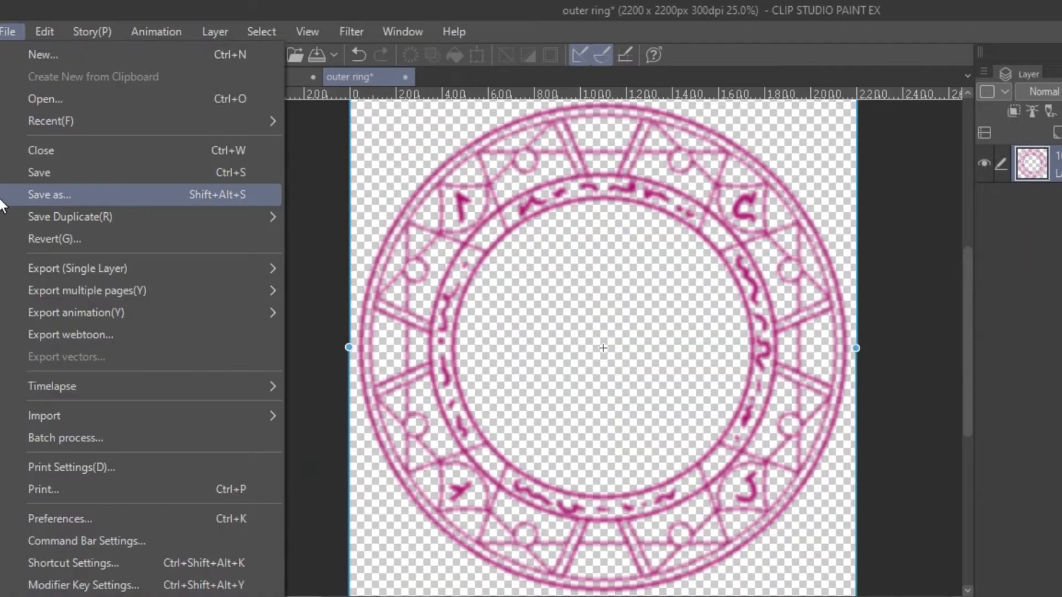
{"action": "left_click", "coordinate": [49, 195]}
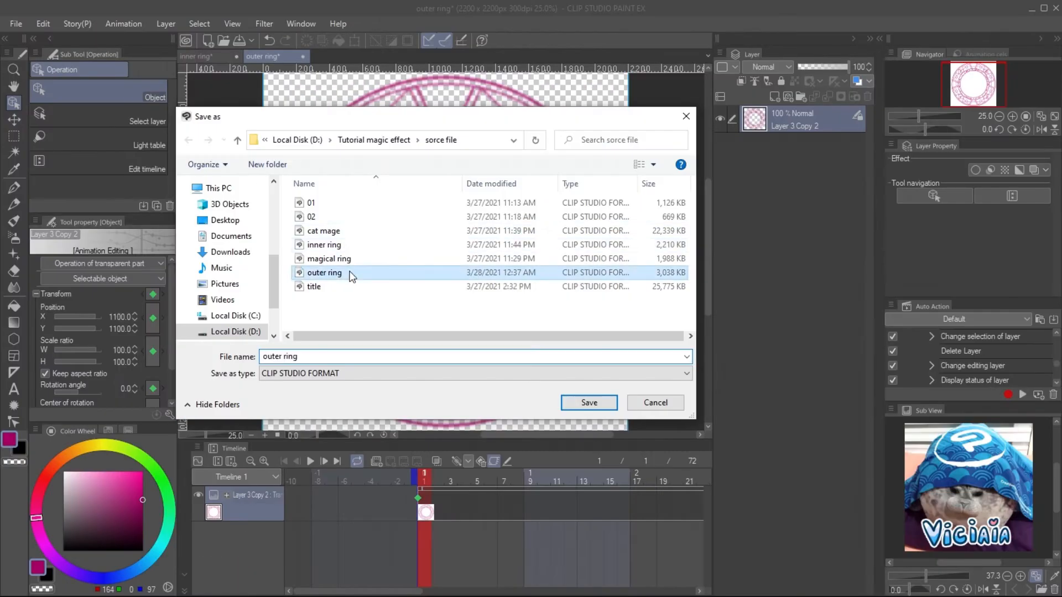
{"action": "left_click", "coordinate": [587, 403]}
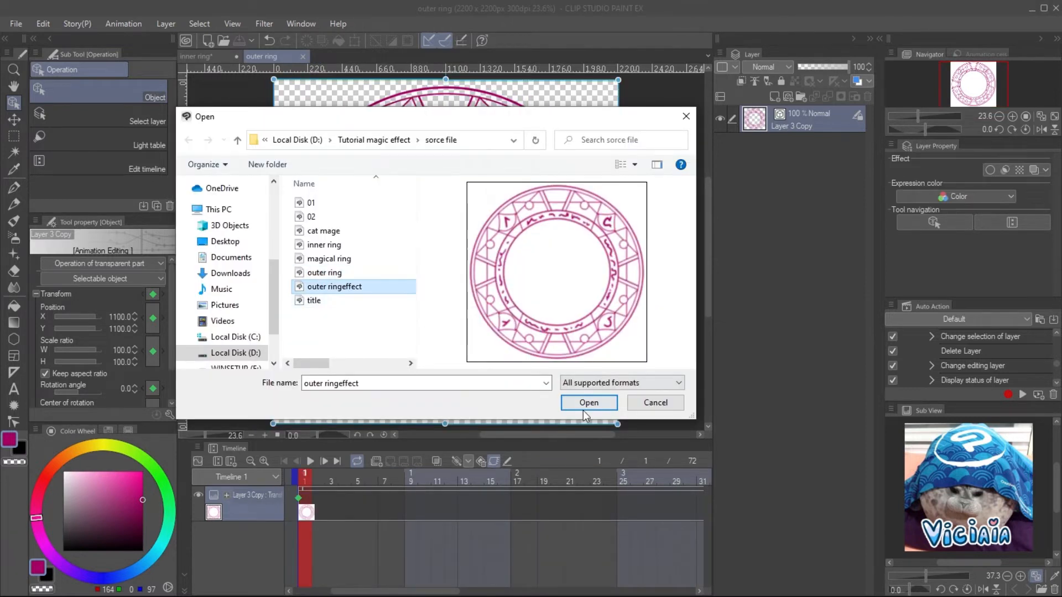
{"action": "left_click", "coordinate": [587, 403]}
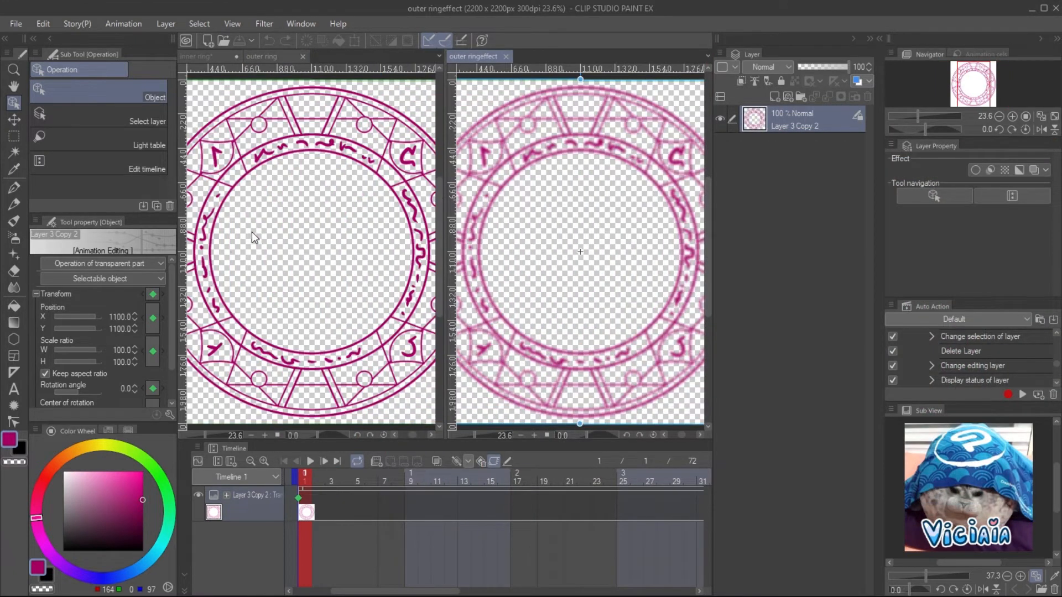
{"action": "left_click", "coordinate": [197, 57]}
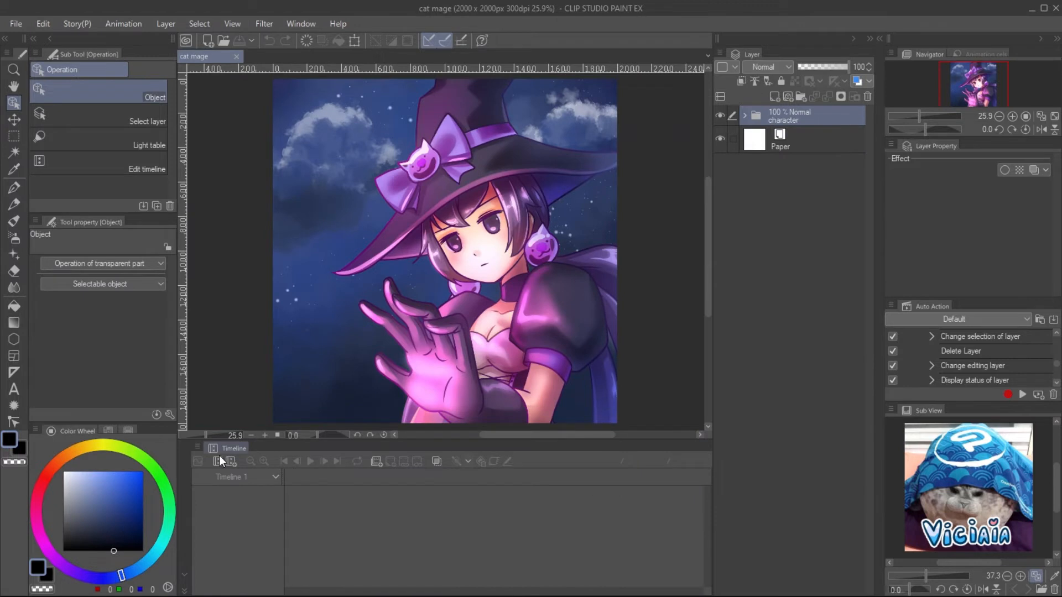
Step: Give the cat mage a 72-frame timeline and import inner ring effect and outer ringeffect as file objects
{"action": "left_click", "coordinate": [218, 461]}
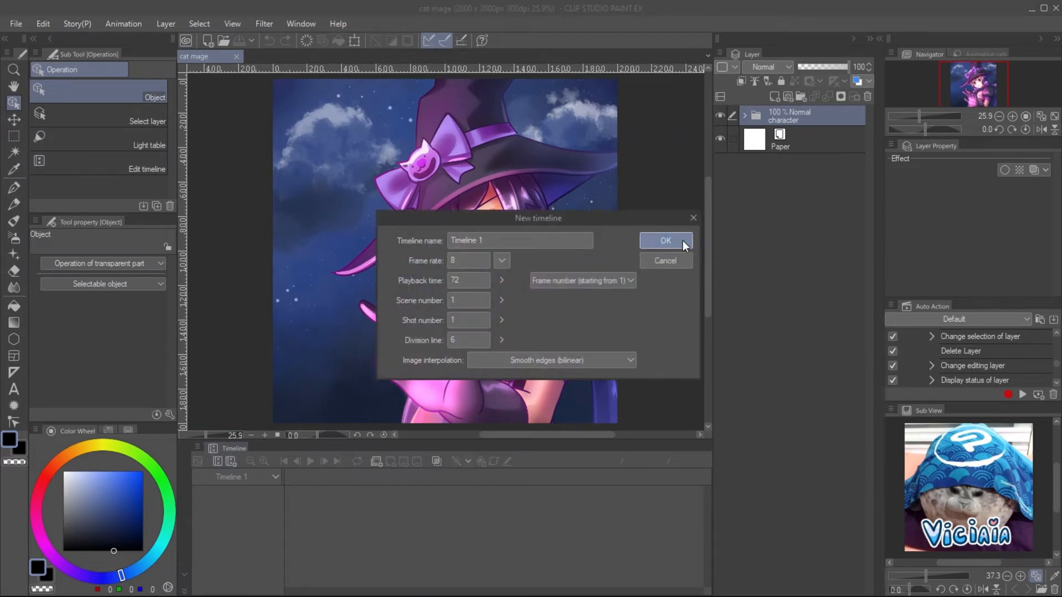
{"action": "left_click", "coordinate": [664, 240]}
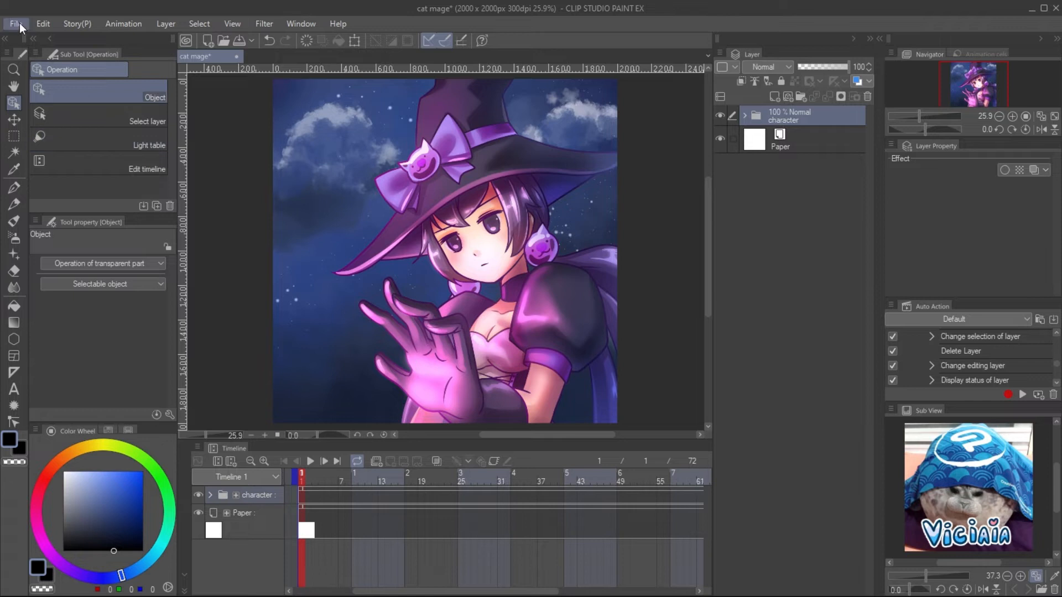
{"action": "left_click", "coordinate": [14, 23]}
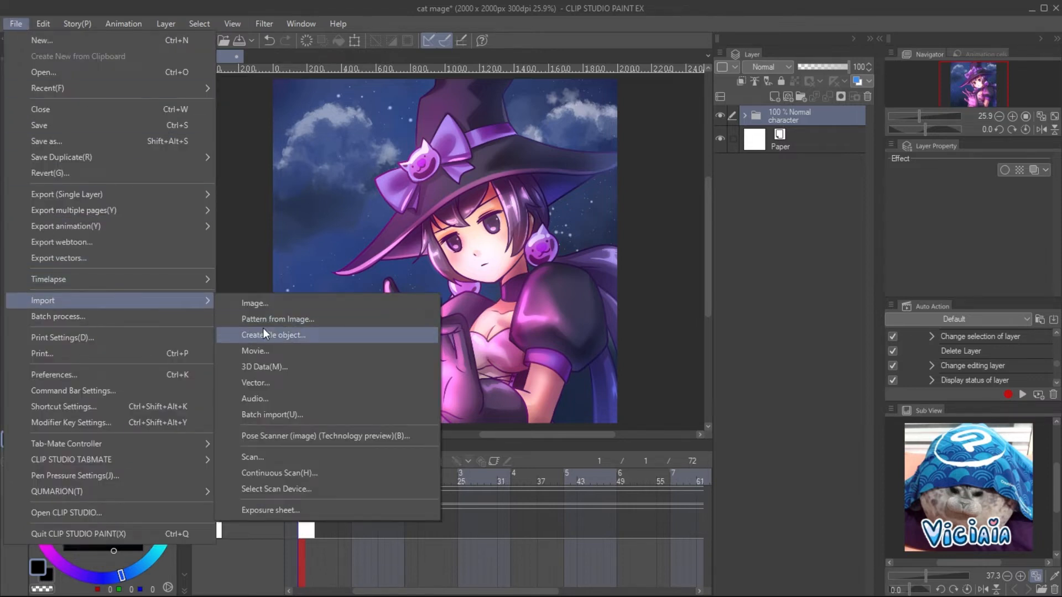
{"action": "left_click", "coordinate": [254, 304]}
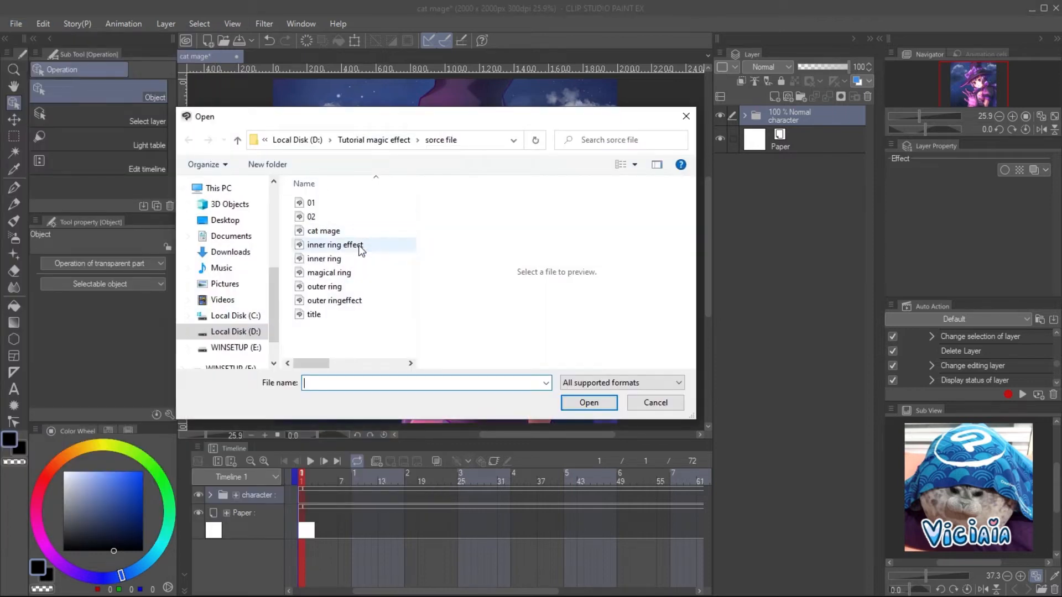
{"action": "left_click", "coordinate": [334, 300]}
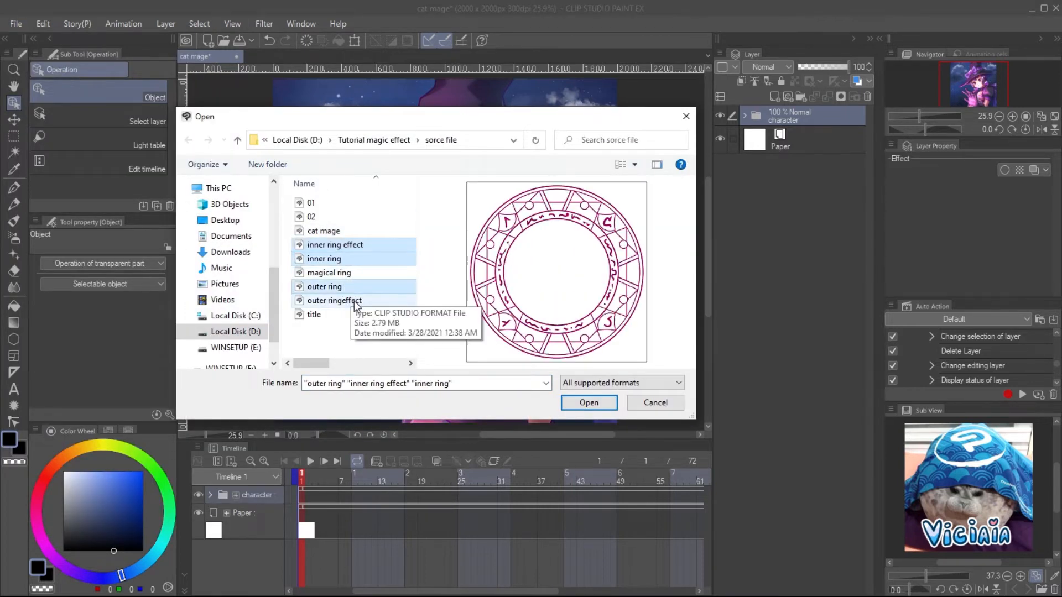
{"action": "left_click", "coordinate": [587, 403]}
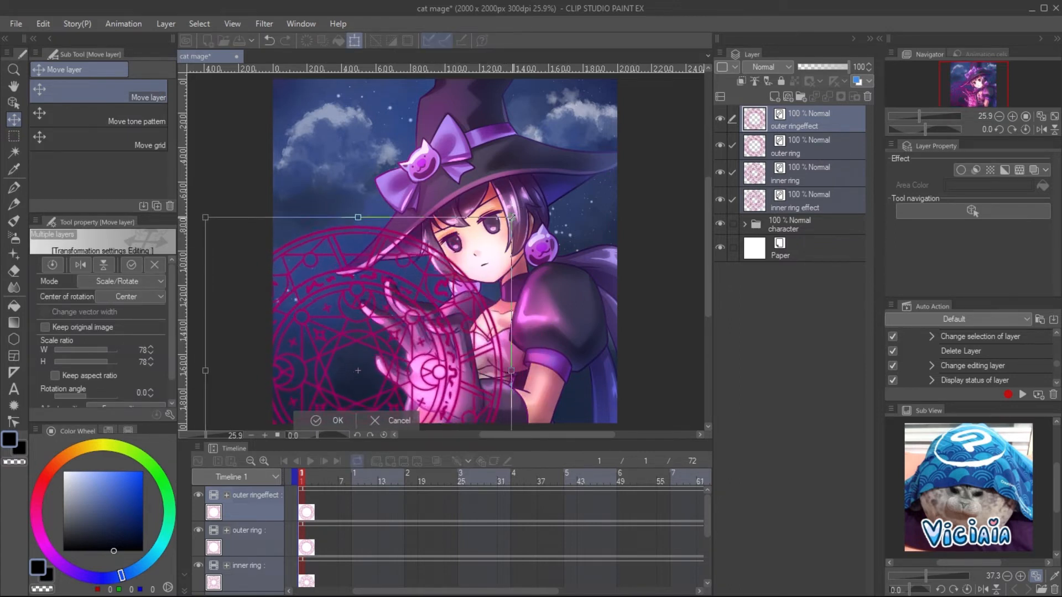
Step: Scale the imported rings to about 81% and confirm their placement over the hand
{"action": "left_click_drag", "start_coordinate": [357, 217], "coordinate": [345, 224]}
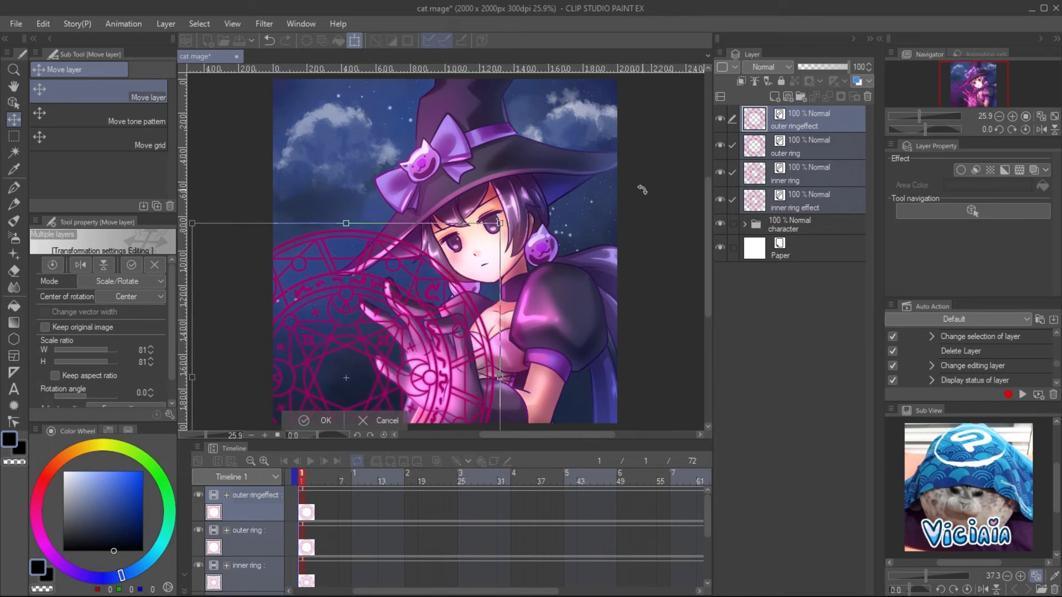
{"action": "left_click", "coordinate": [317, 421]}
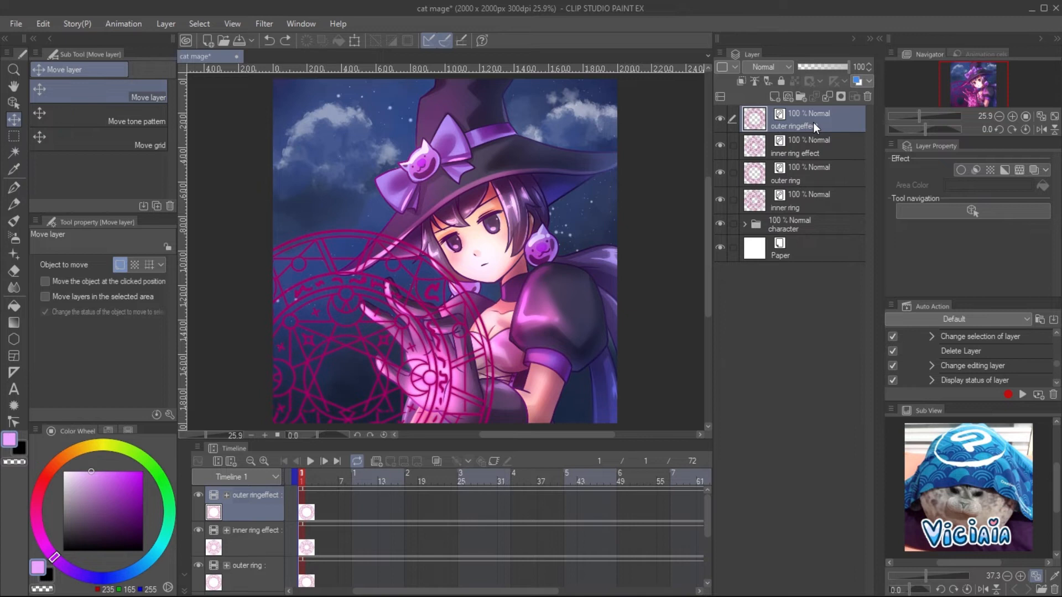
Step: Set outer ringeffect to Add (Glow) blending at 55% opacity
{"action": "left_click", "coordinate": [767, 66]}
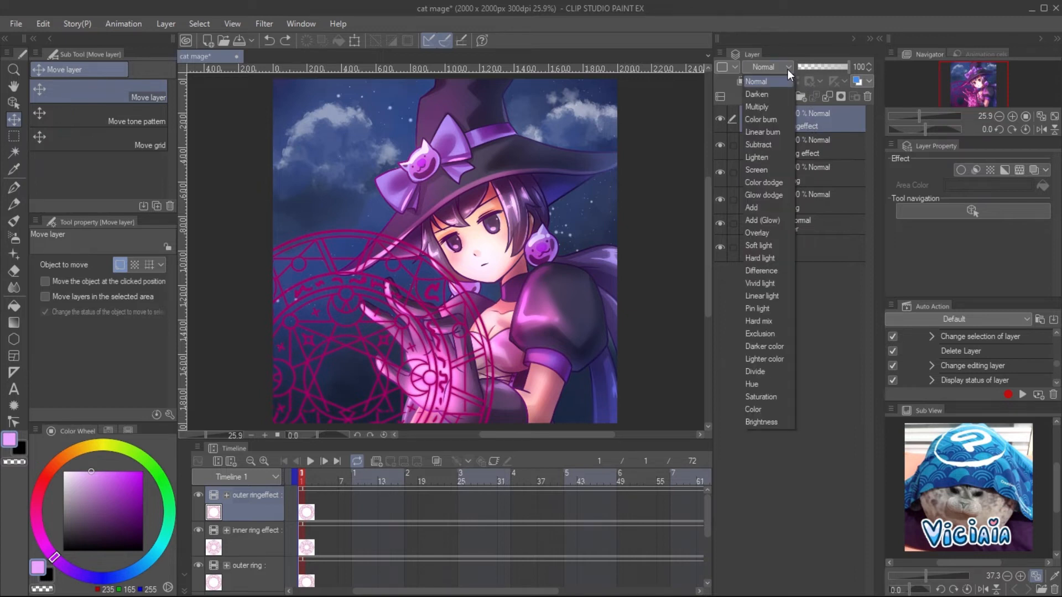
{"action": "left_click", "coordinate": [761, 220]}
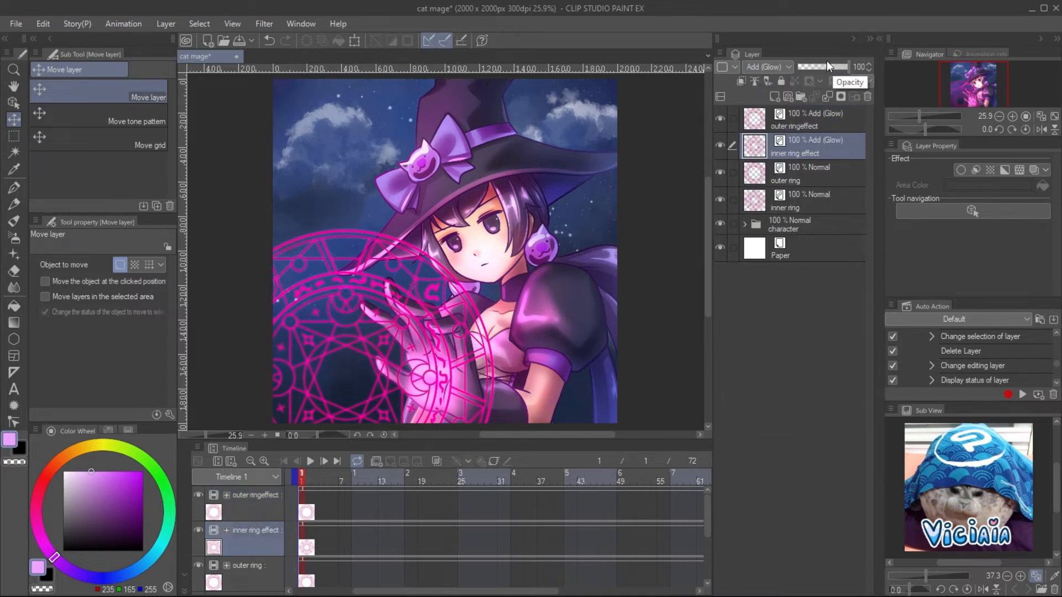
{"action": "left_click", "coordinate": [798, 180]}
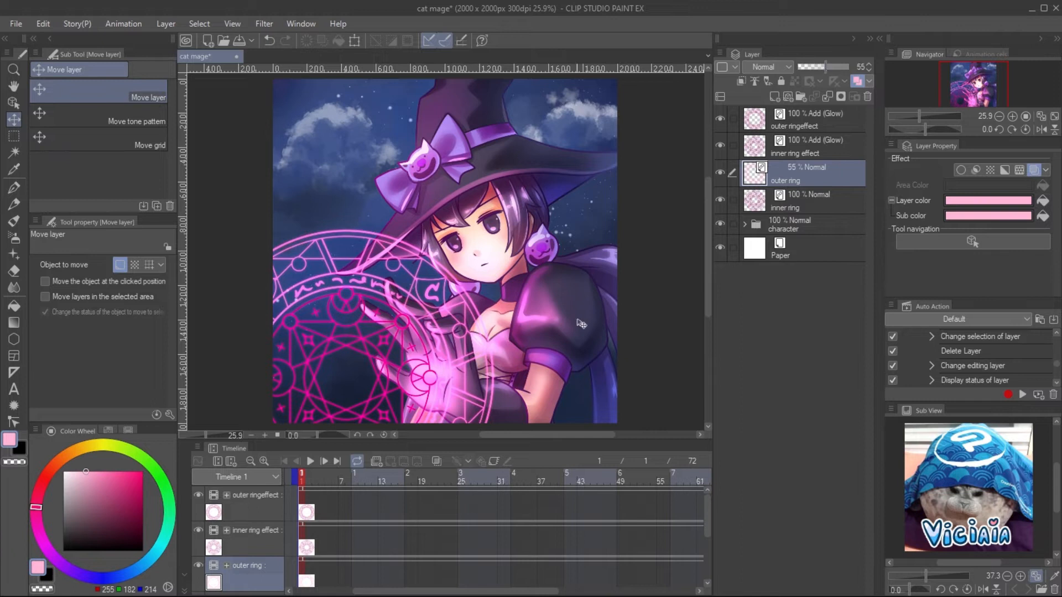
Step: Set inner ring effect to Add (Glow) and tint the ring layers with a layer colour
{"action": "left_click", "coordinate": [803, 201]}
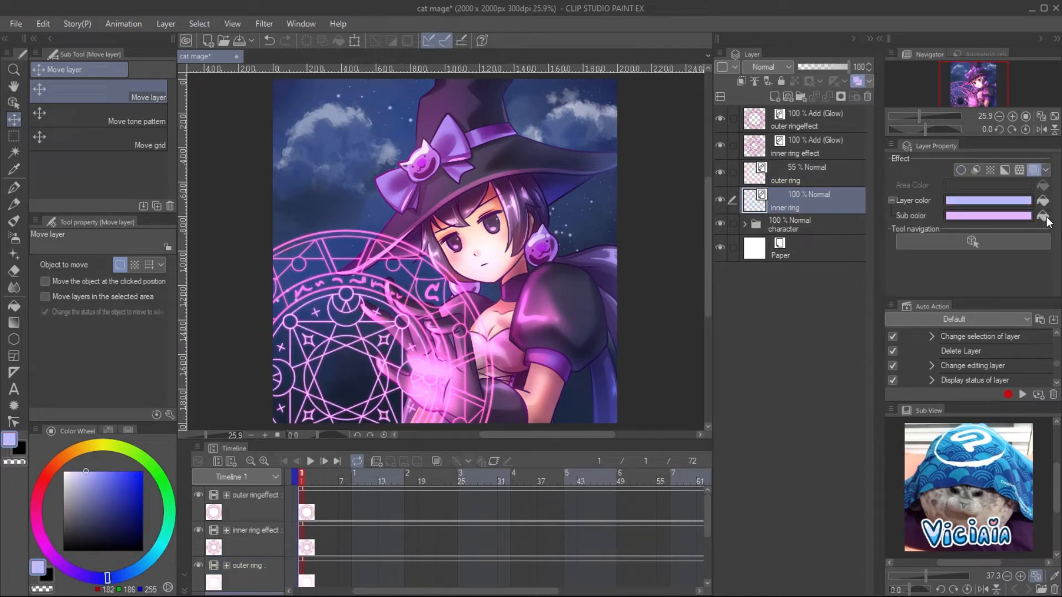
{"action": "left_click", "coordinate": [795, 147]}
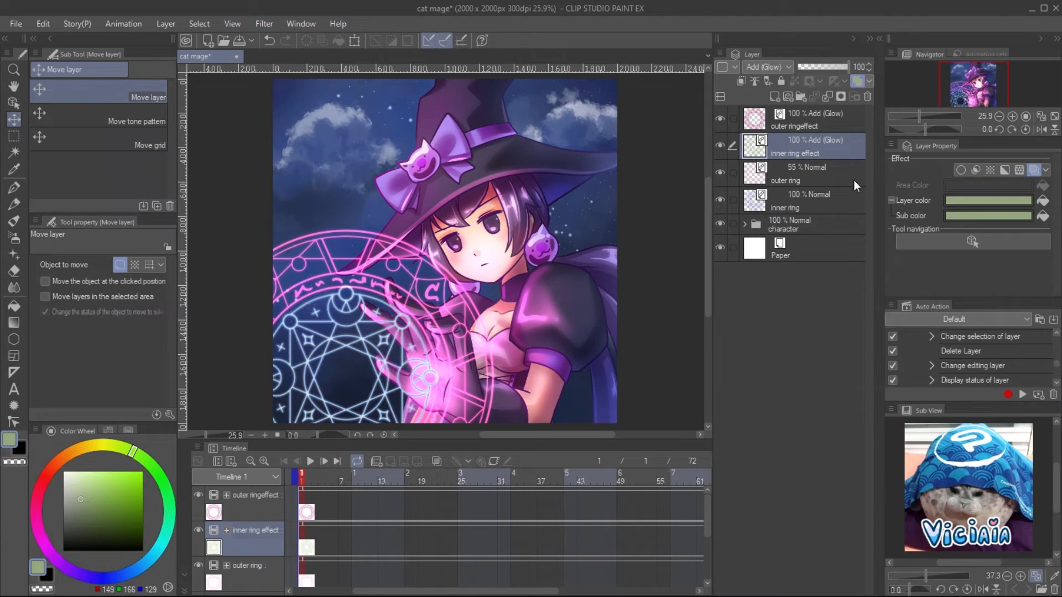
{"action": "left_click", "coordinate": [798, 120]}
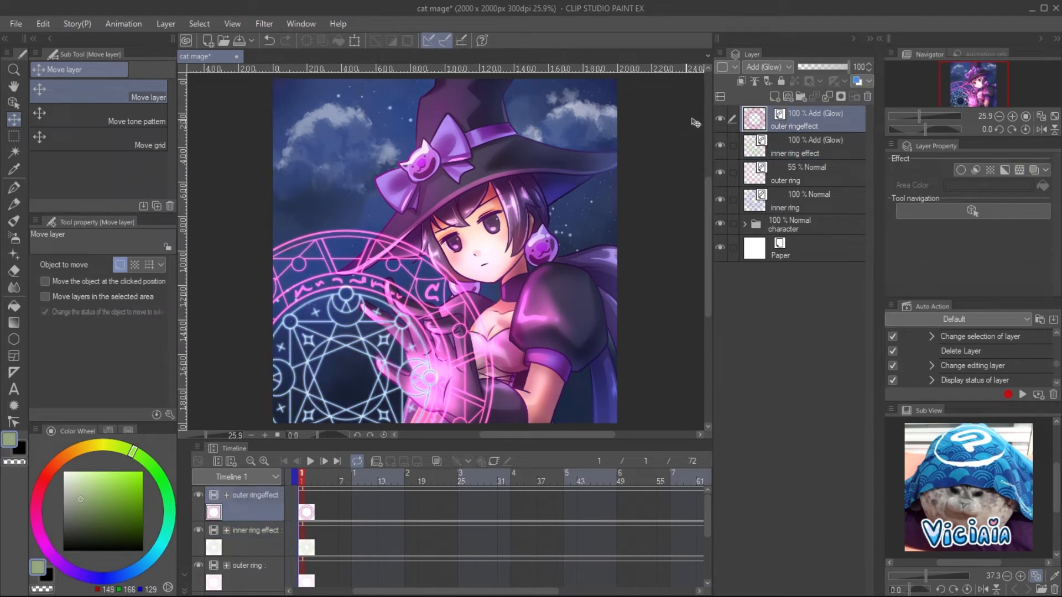
Step: Add an Add (Glow) layer for airbrushed purple glow, duplicate the ring effects, and set one copy to Glow dodge
{"action": "left_click", "coordinate": [812, 97]}
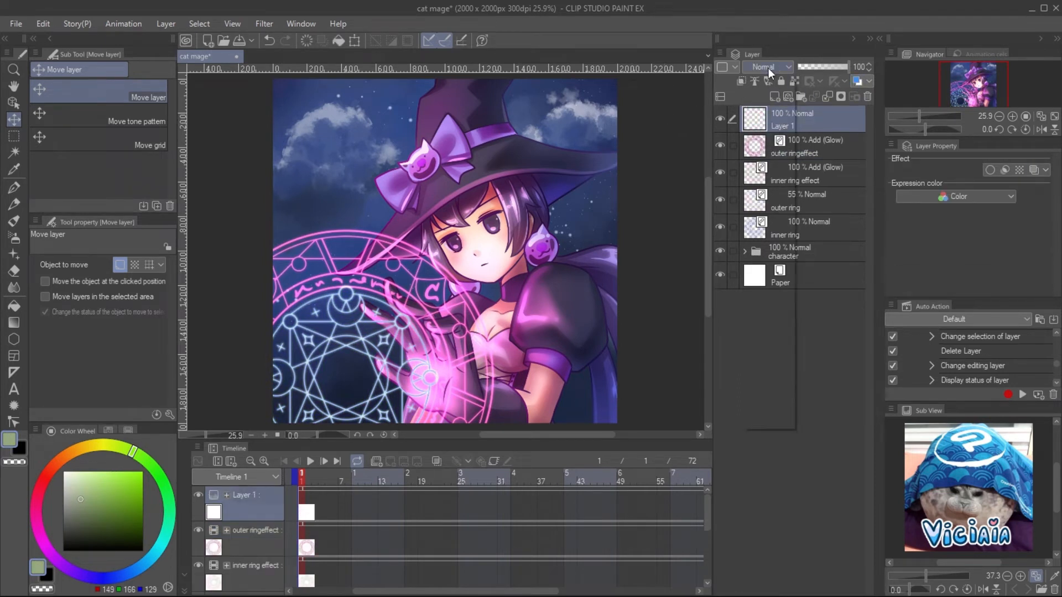
{"action": "left_click", "coordinate": [767, 66]}
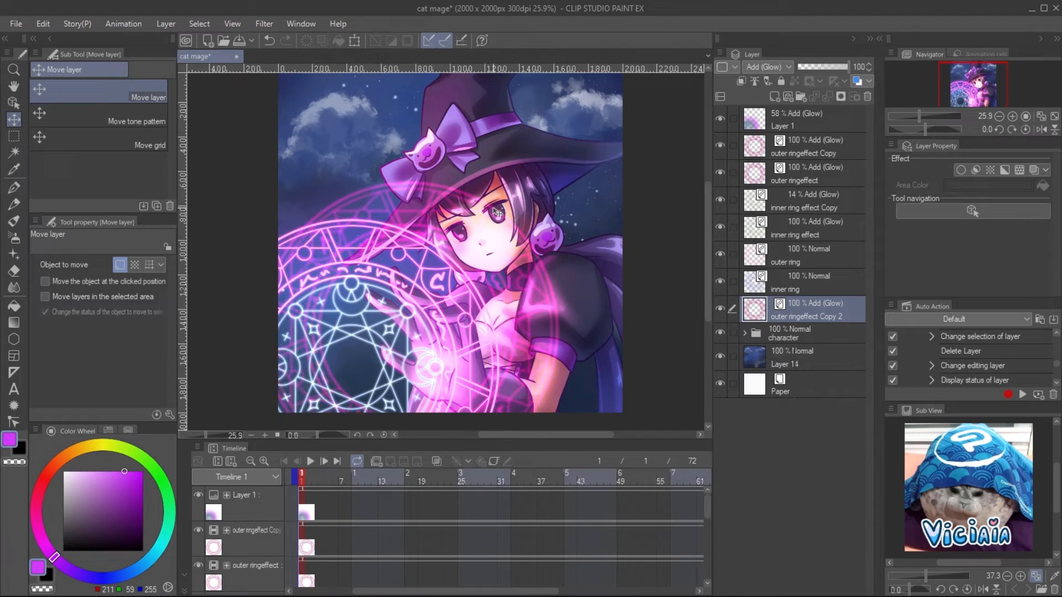
{"action": "left_click", "coordinate": [765, 67]}
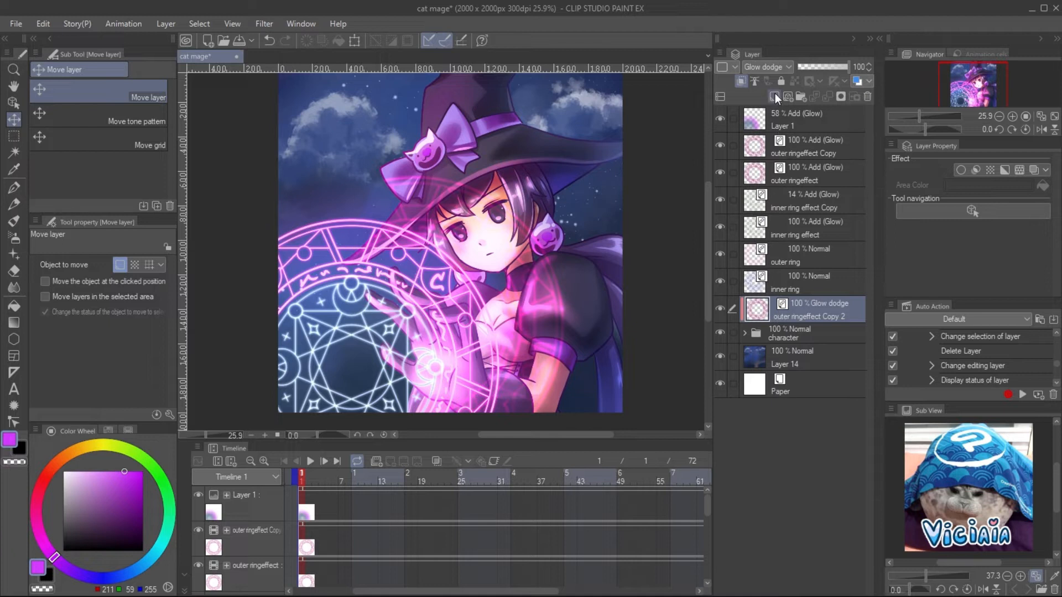
{"action": "mouse_move", "coordinate": [775, 97]}
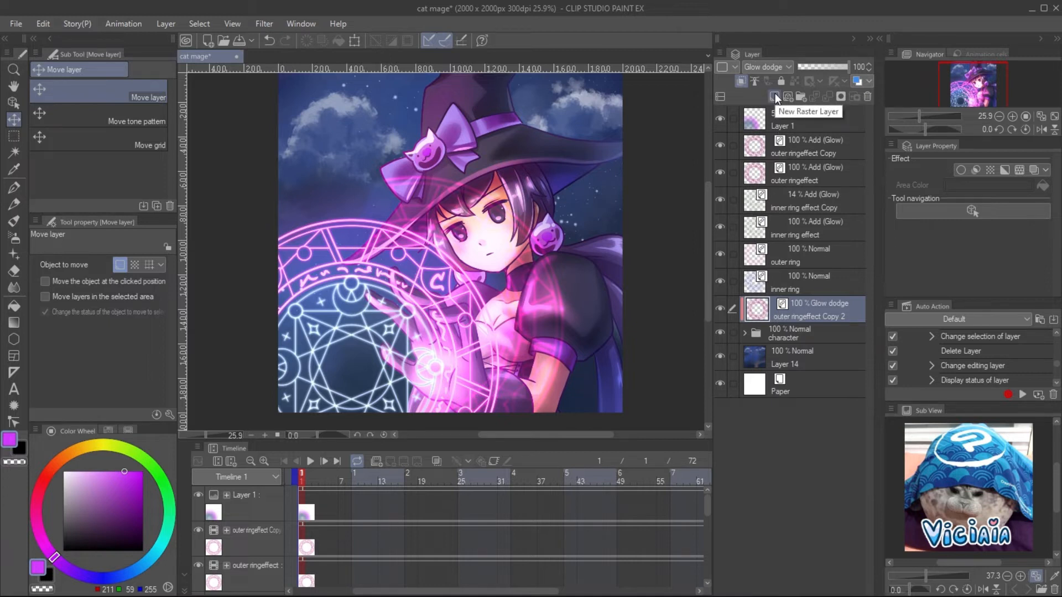
Step: Add a new raster layer and mask the Glow dodge ring copy outside the circular selection around the witch
{"action": "left_click", "coordinate": [774, 96]}
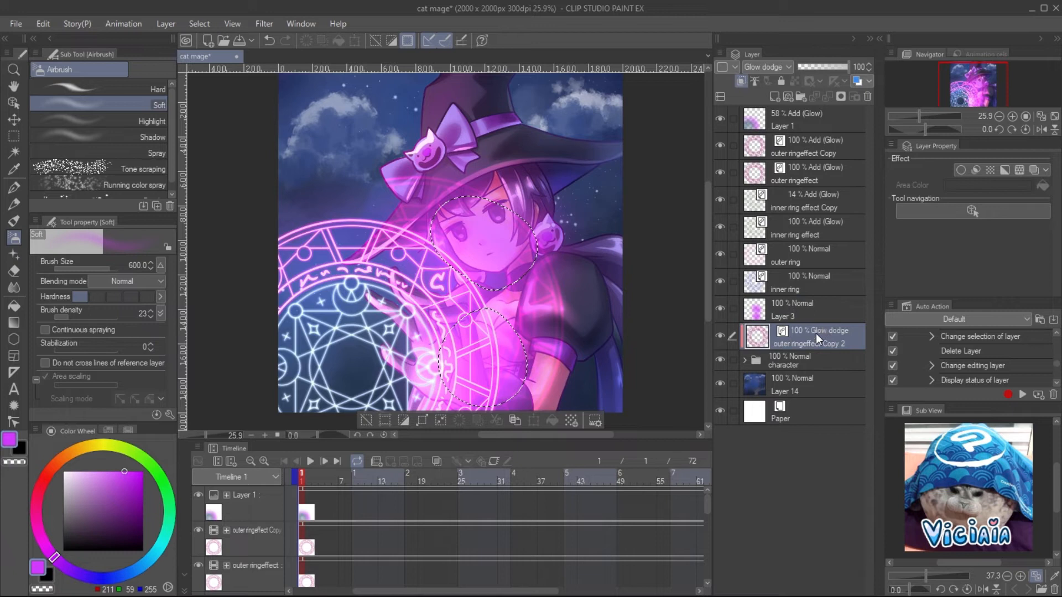
{"action": "right_click", "coordinate": [816, 336]}
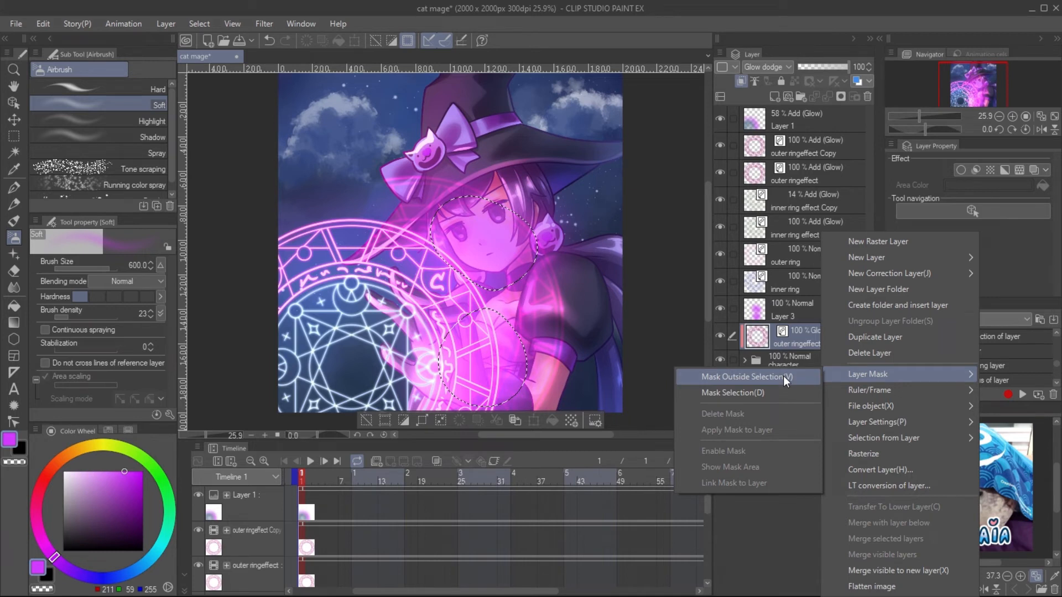
{"action": "left_click", "coordinate": [745, 376]}
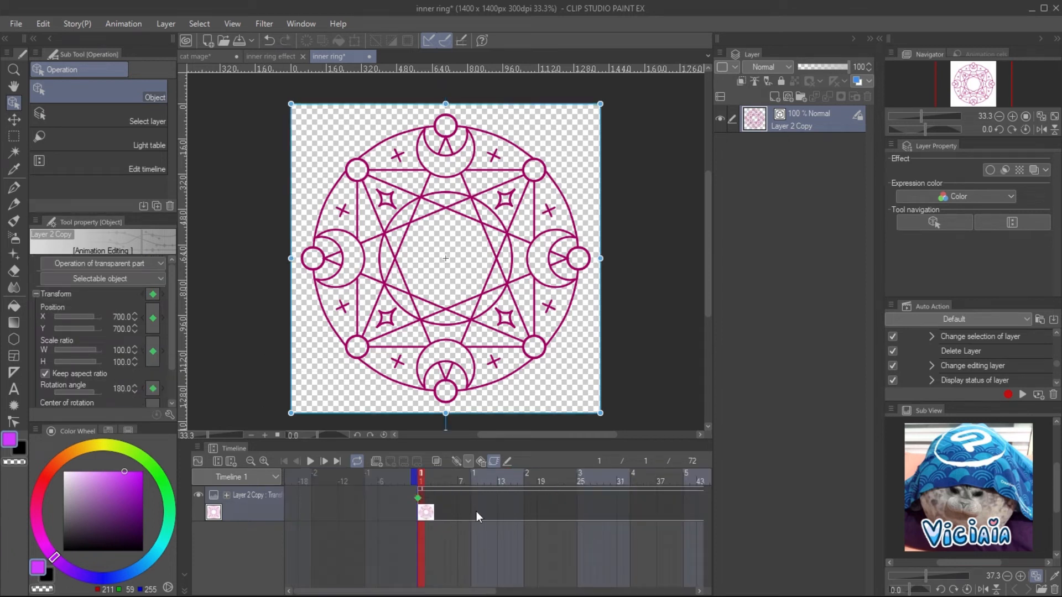
Step: Return to the cat mage document after keyframing the inner ring at 180° rotation
{"action": "left_click", "coordinate": [201, 56]}
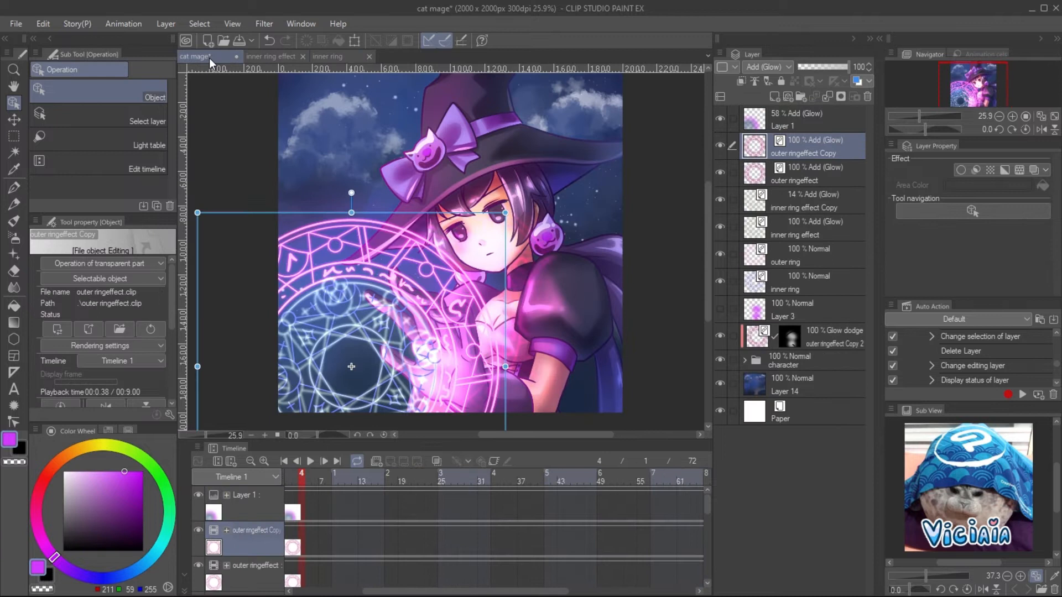
{"action": "left_click", "coordinate": [270, 56]}
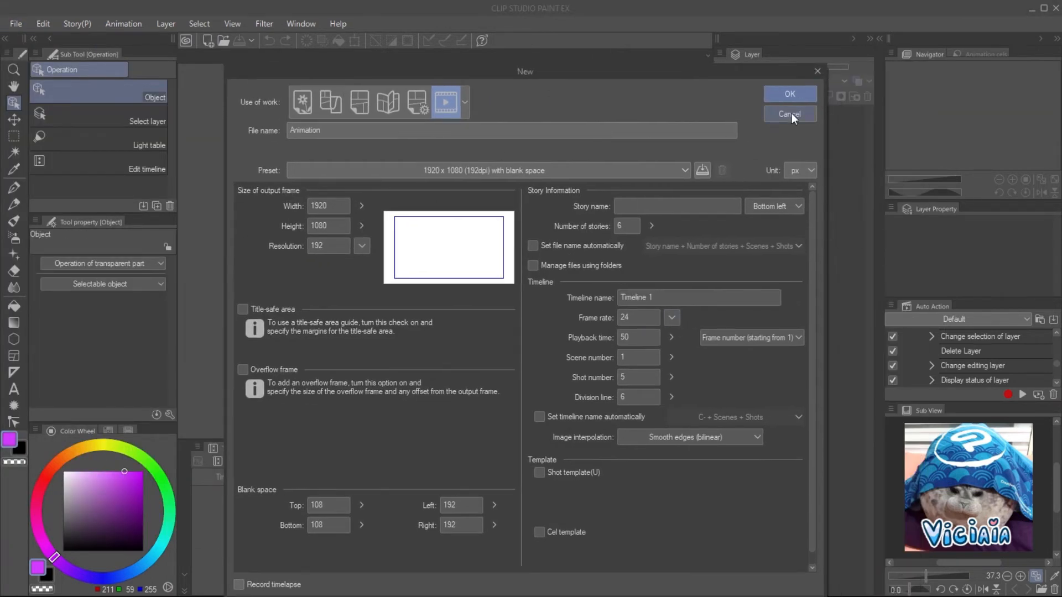
Step: Cancel the New dialog, open the side-view witch animation, and step the playhead to frame 62
{"action": "left_click", "coordinate": [789, 93]}
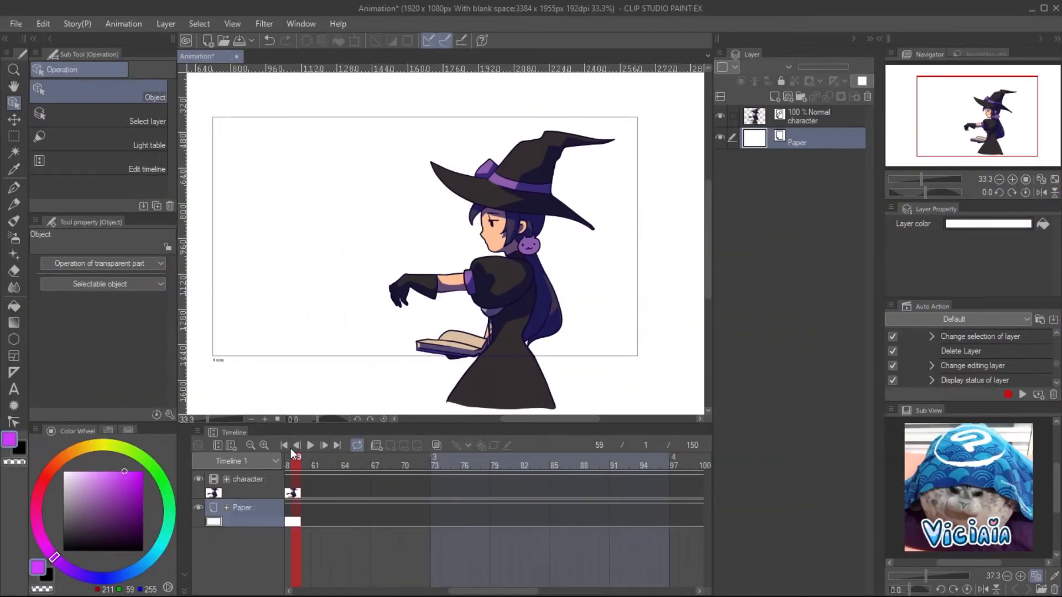
{"action": "left_click", "coordinate": [358, 445]}
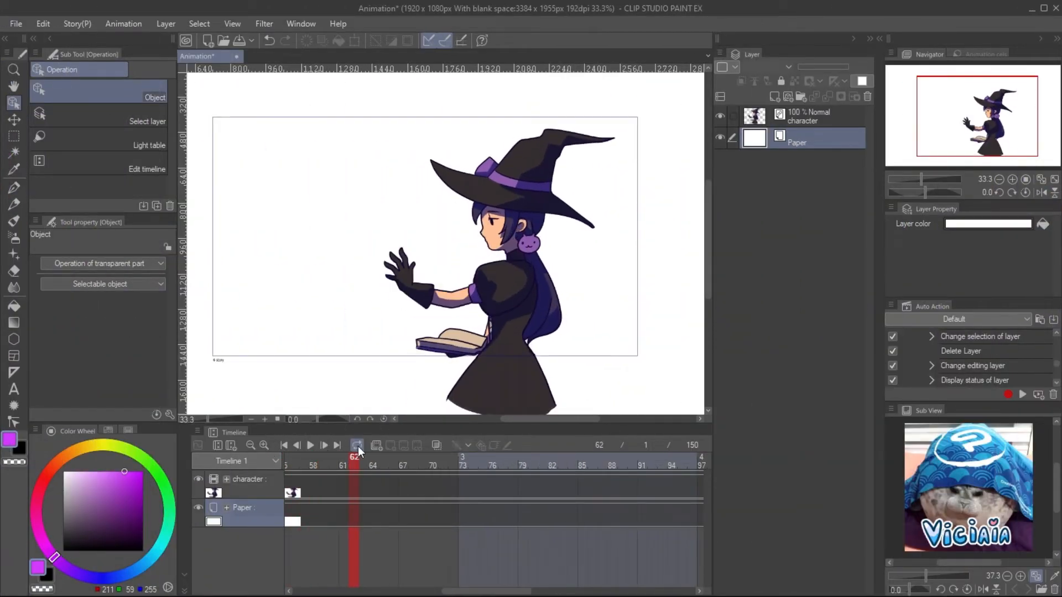
{"action": "left_click", "coordinate": [357, 445]}
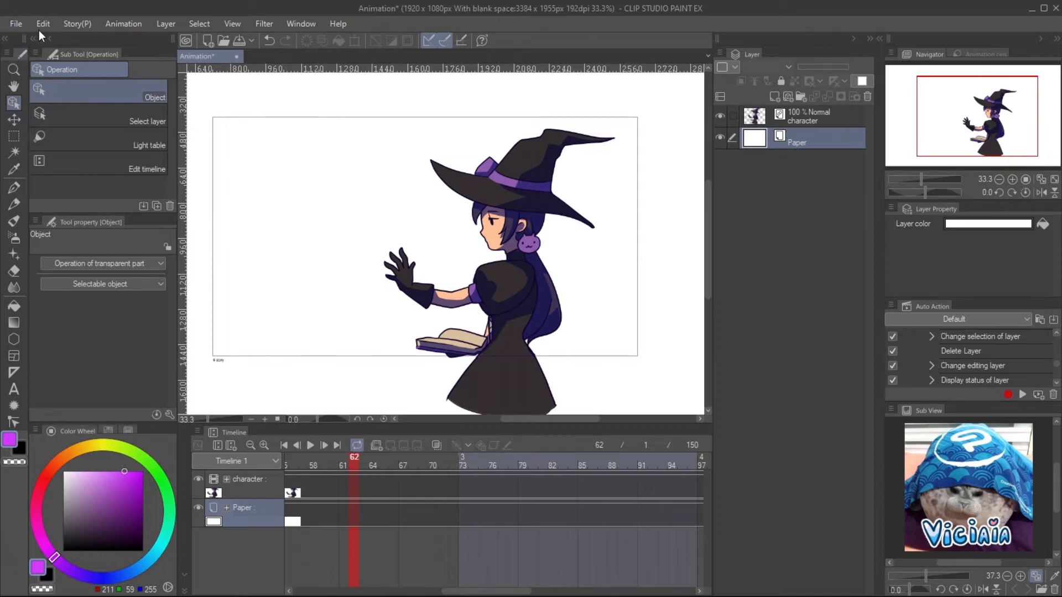
{"action": "left_click", "coordinate": [15, 23]}
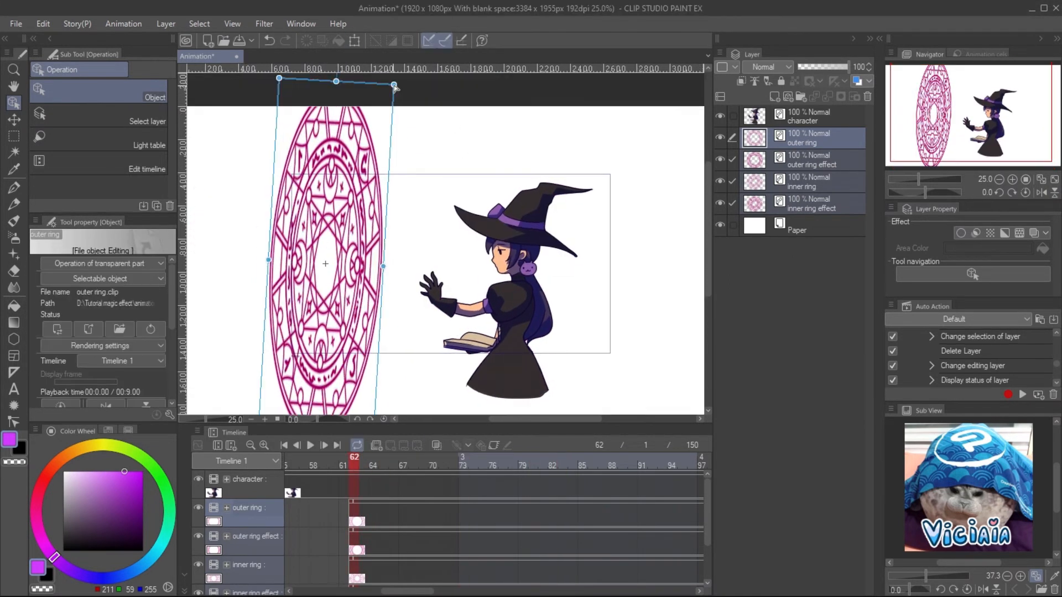
Step: Confirm the rings' tilted ellipse near the hand and set the ring layers to Add (Glow)/Glow dodge blending
{"action": "left_click", "coordinate": [294, 460]}
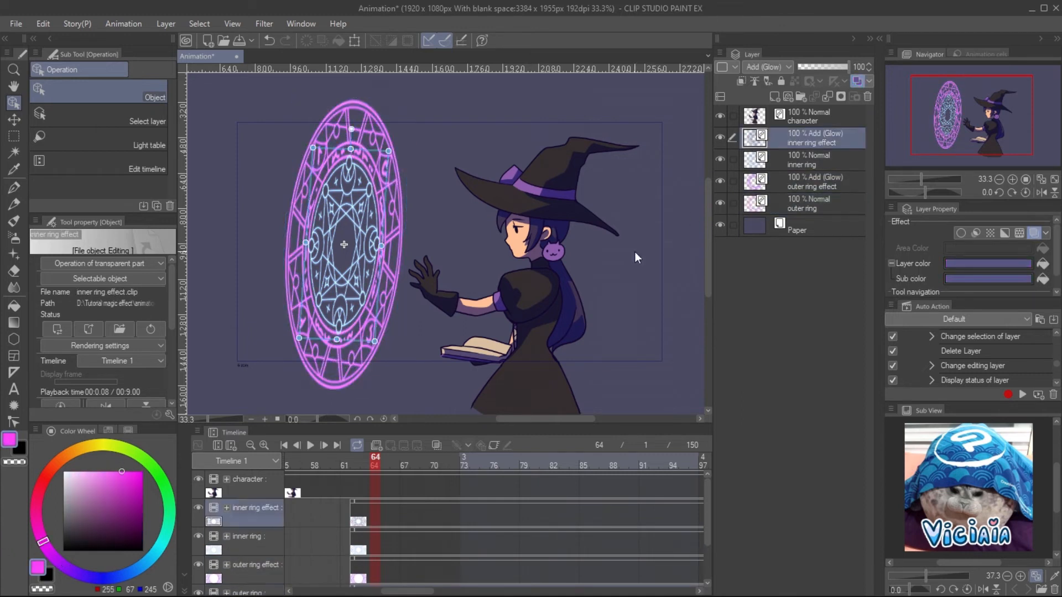
{"action": "left_click", "coordinate": [803, 159]}
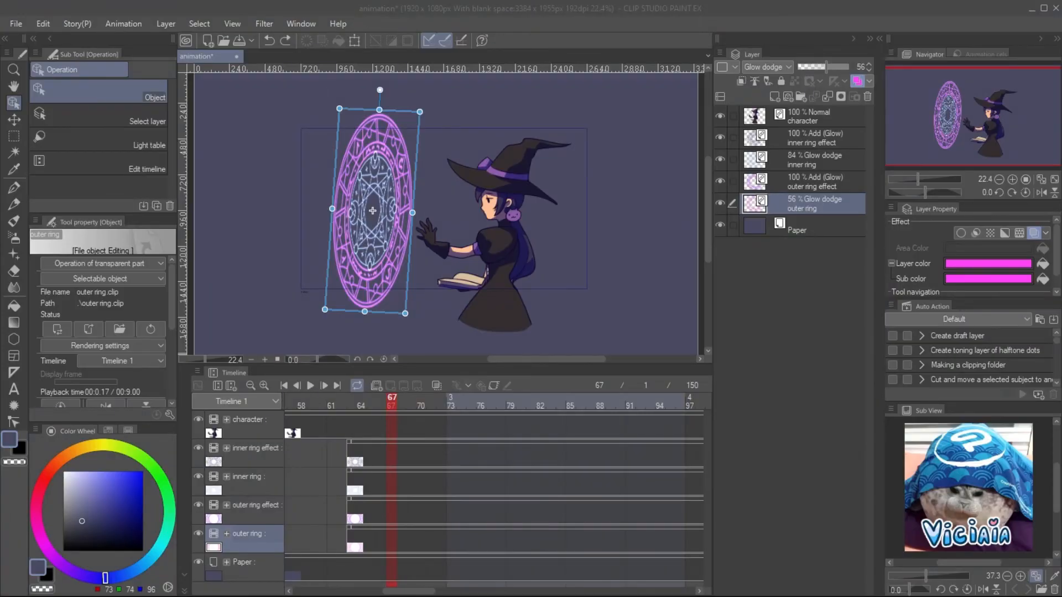
{"action": "mouse_move", "coordinate": [674, 408]}
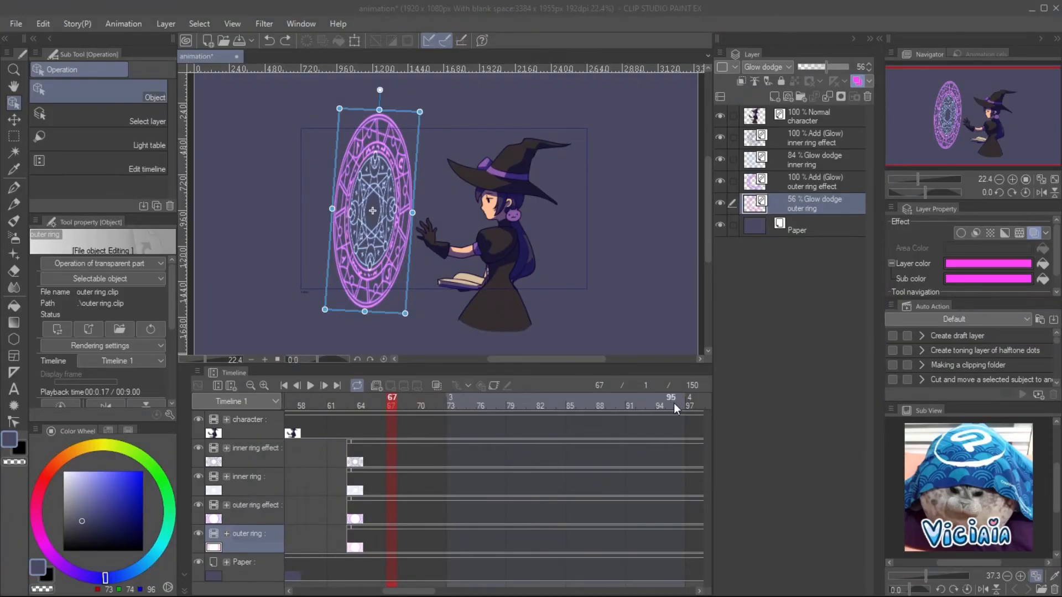
Step: Scrub from frame 62 past the rings' appearance at 64 to frame 100, then select all four ring layers
{"action": "left_click", "coordinate": [341, 404]}
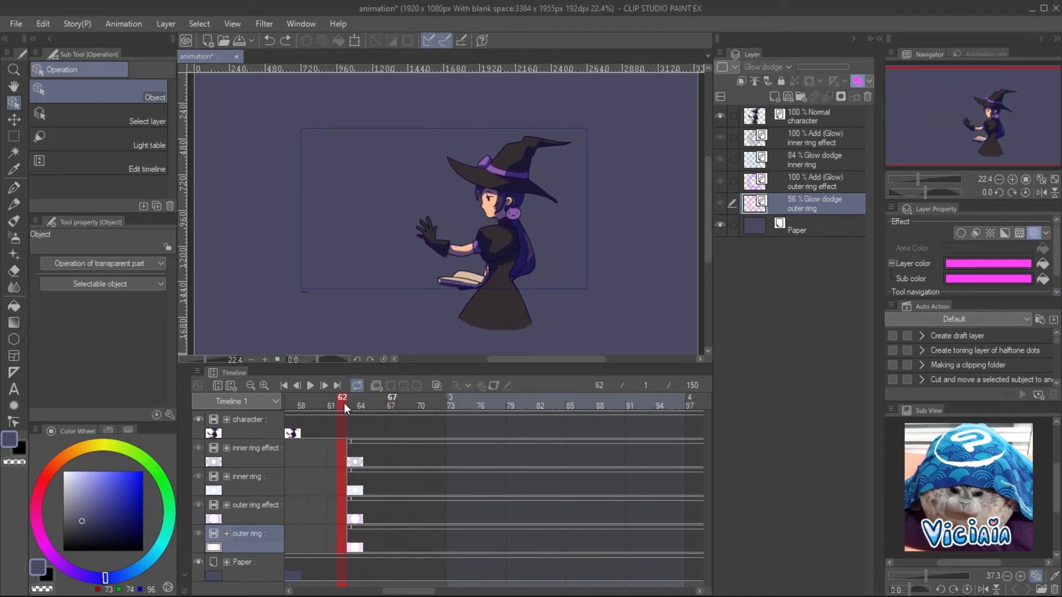
{"action": "left_click", "coordinate": [361, 398]}
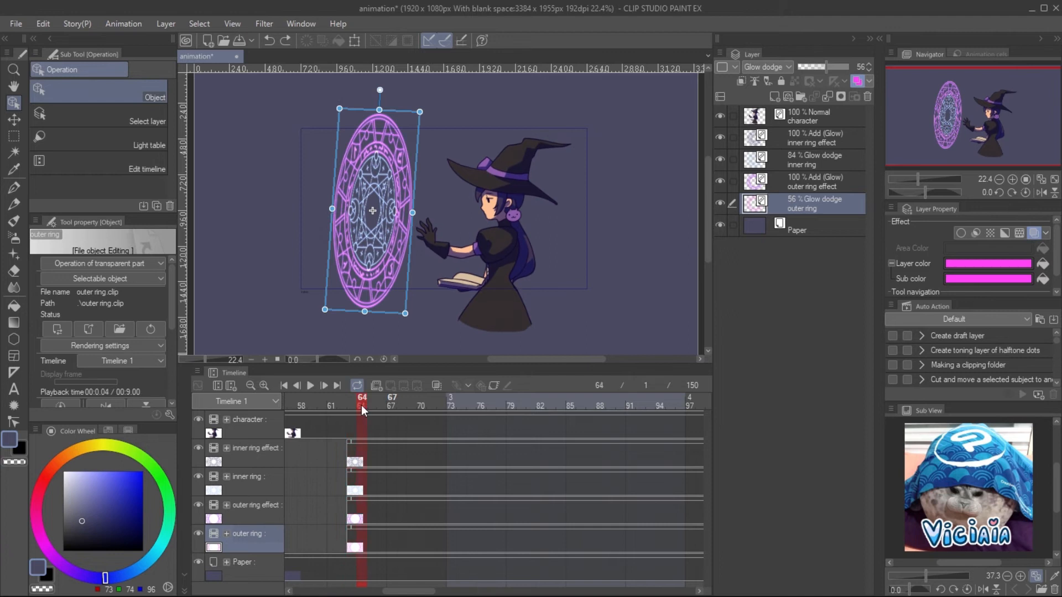
{"action": "left_click", "coordinate": [661, 406]}
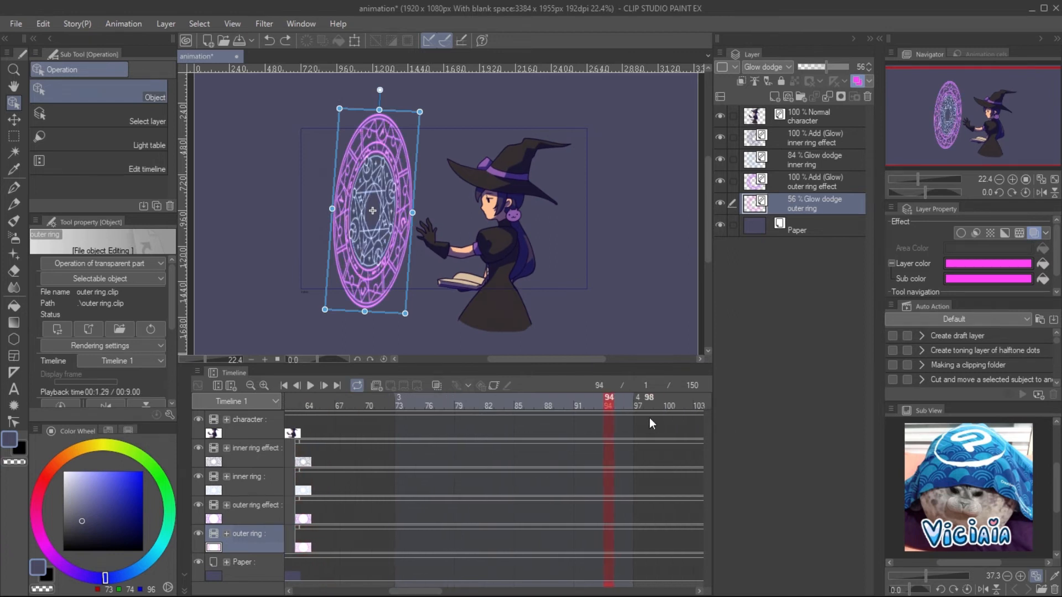
{"action": "left_click", "coordinate": [660, 406]}
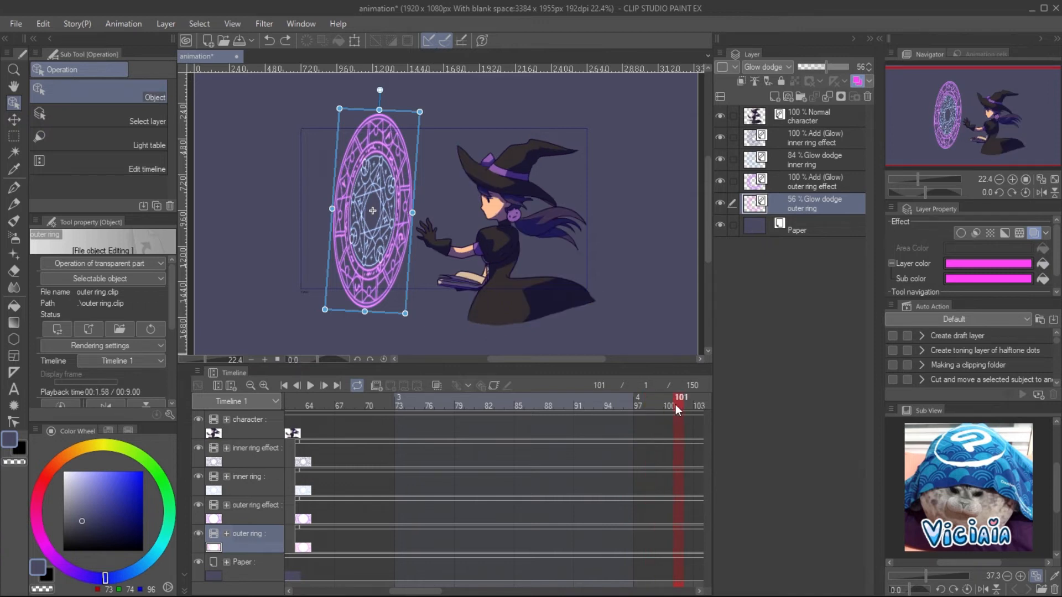
{"action": "left_click", "coordinate": [670, 397]}
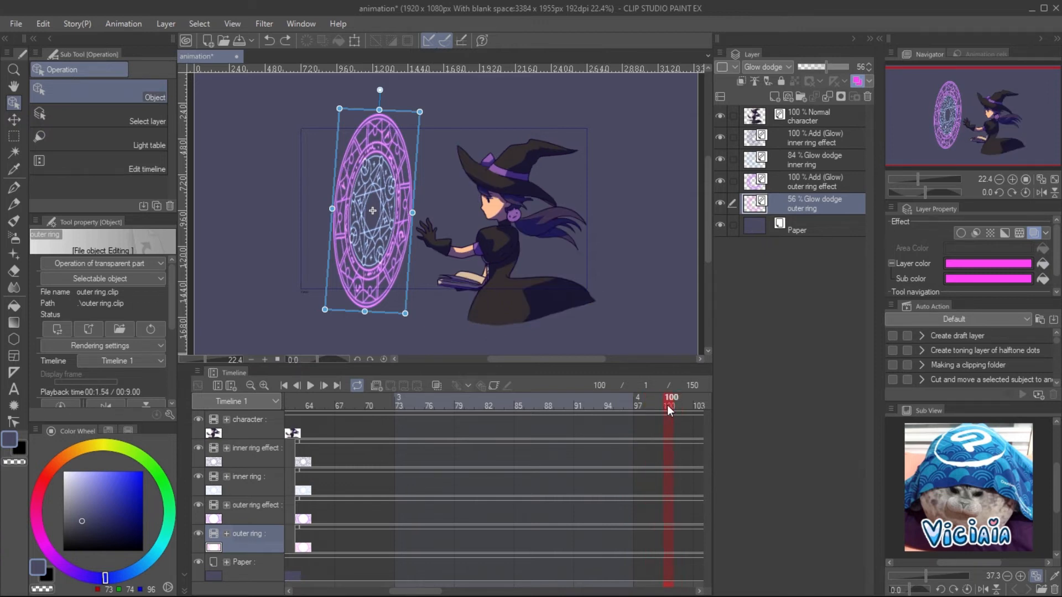
{"action": "left_click", "coordinate": [817, 137]}
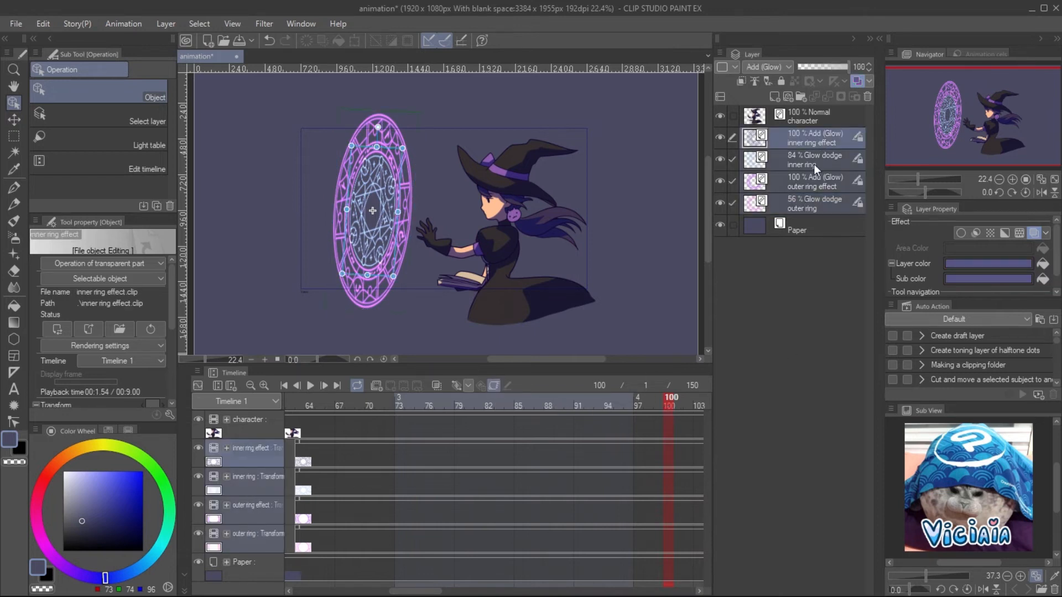
Step: At frame 99, key all four ring layers with Create keyframe: Smooth interpolation
{"action": "left_click", "coordinate": [659, 398]}
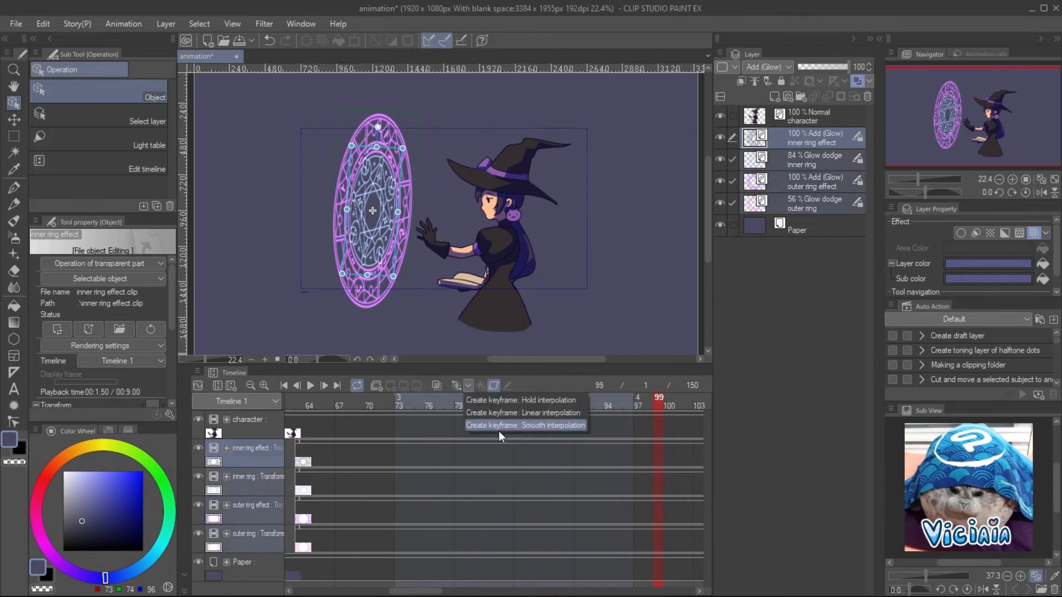
{"action": "left_click", "coordinate": [521, 425]}
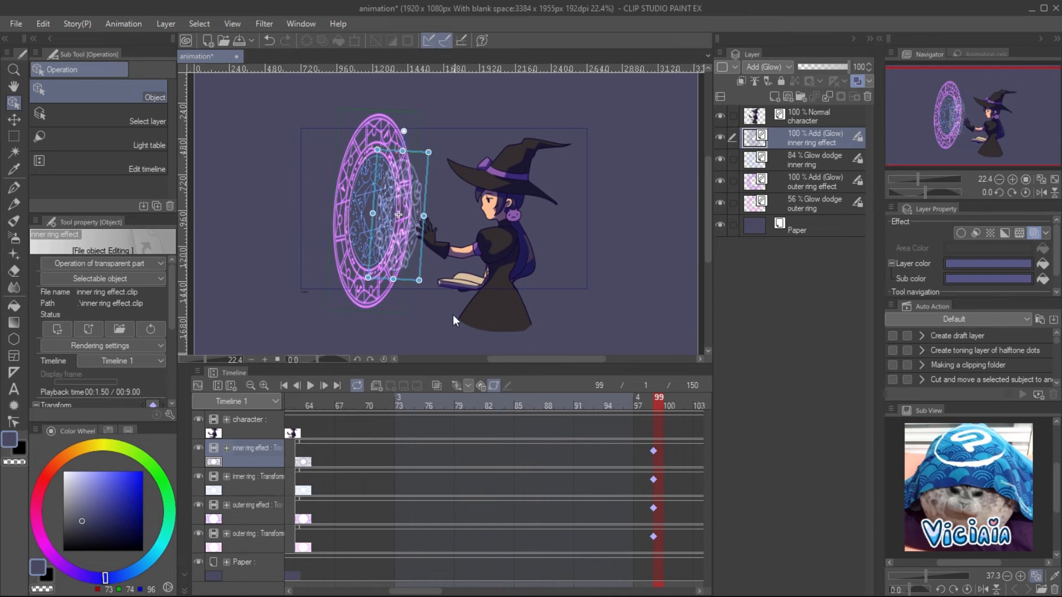
{"action": "right_click", "coordinate": [652, 451]}
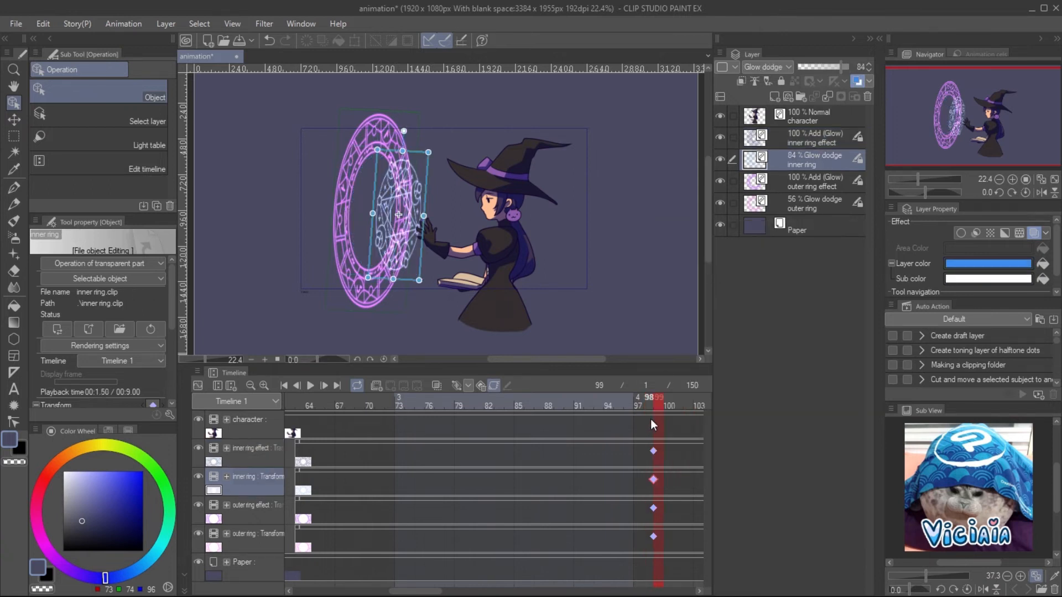
Step: Key the inner ring and its effect layer full-size at frame 85 and collapsed to a sliver at frame 73
{"action": "left_click", "coordinate": [366, 406]}
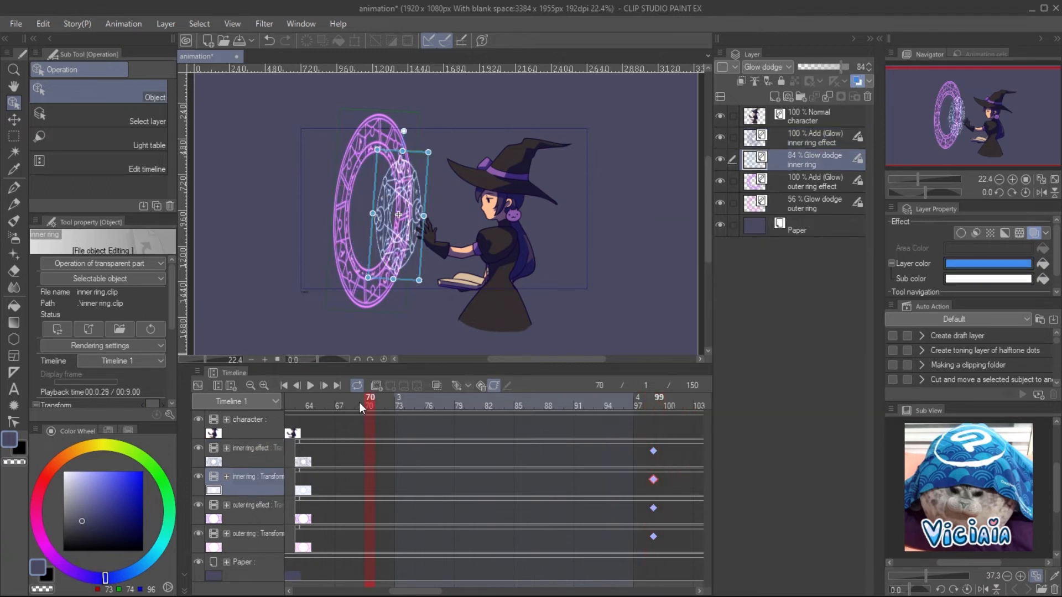
{"action": "left_click", "coordinate": [479, 399]}
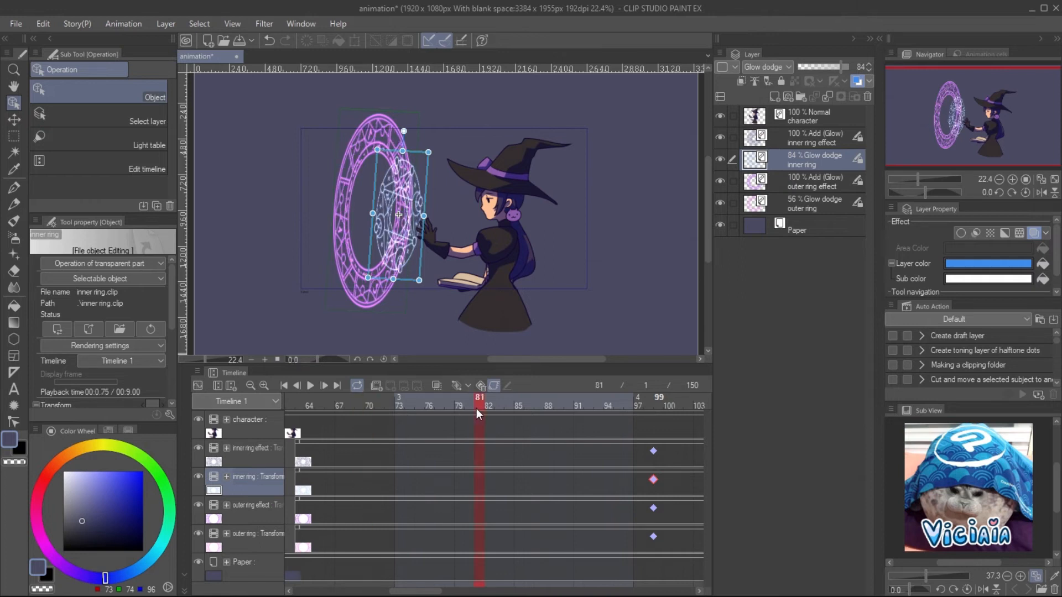
{"action": "left_click", "coordinate": [508, 397]}
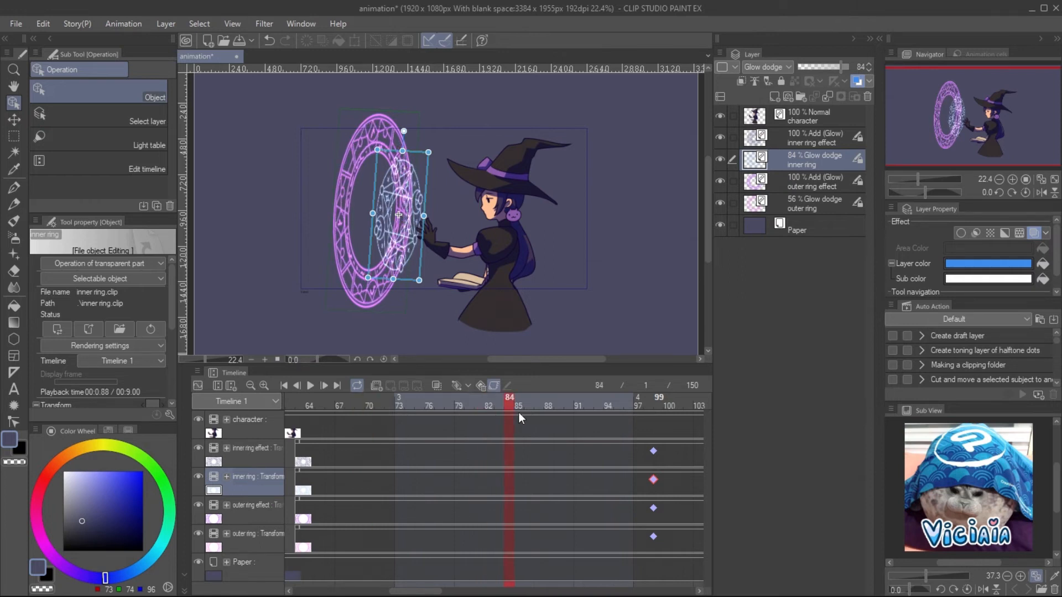
{"action": "left_click", "coordinate": [519, 398]}
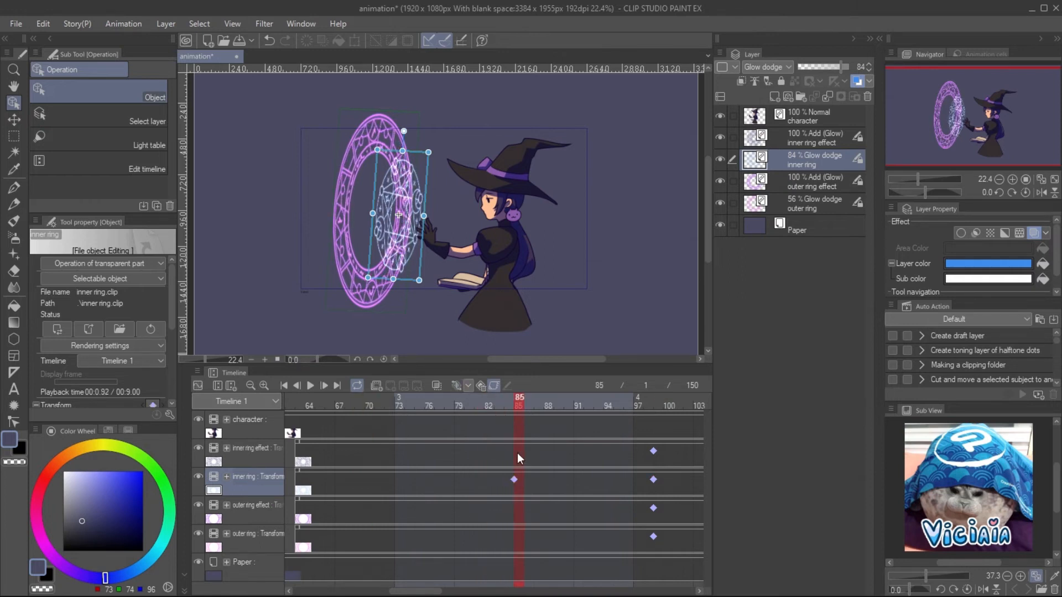
{"action": "left_click", "coordinate": [803, 137]}
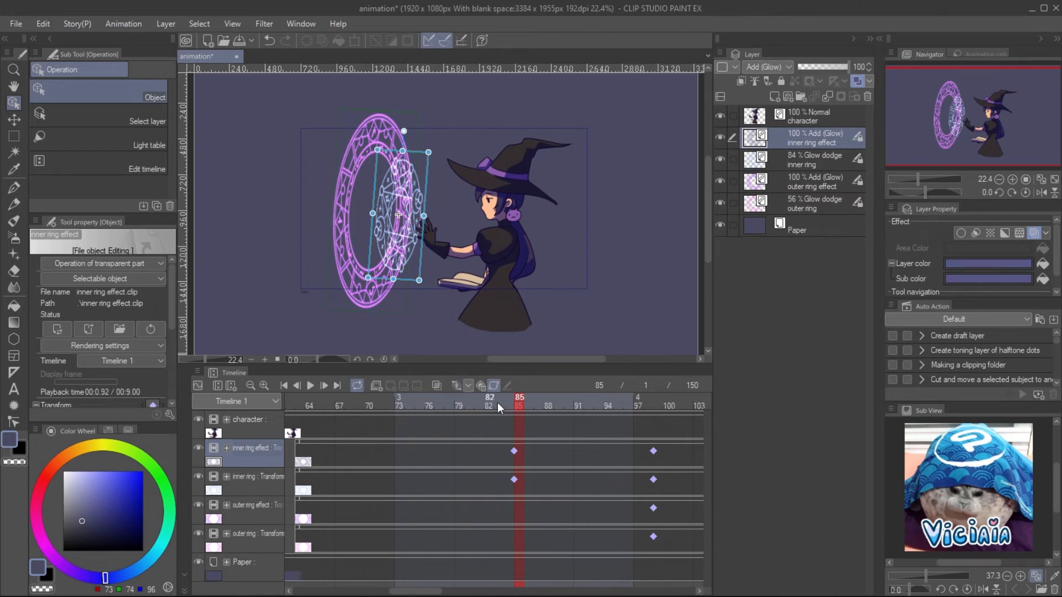
{"action": "left_click", "coordinate": [400, 406]}
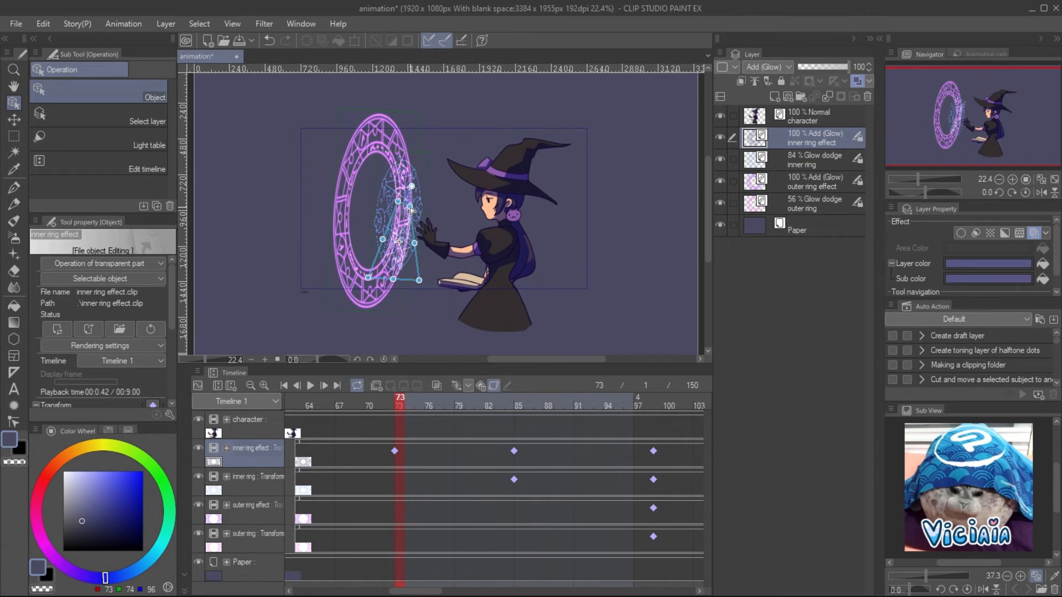
{"action": "left_click", "coordinate": [1015, 179]}
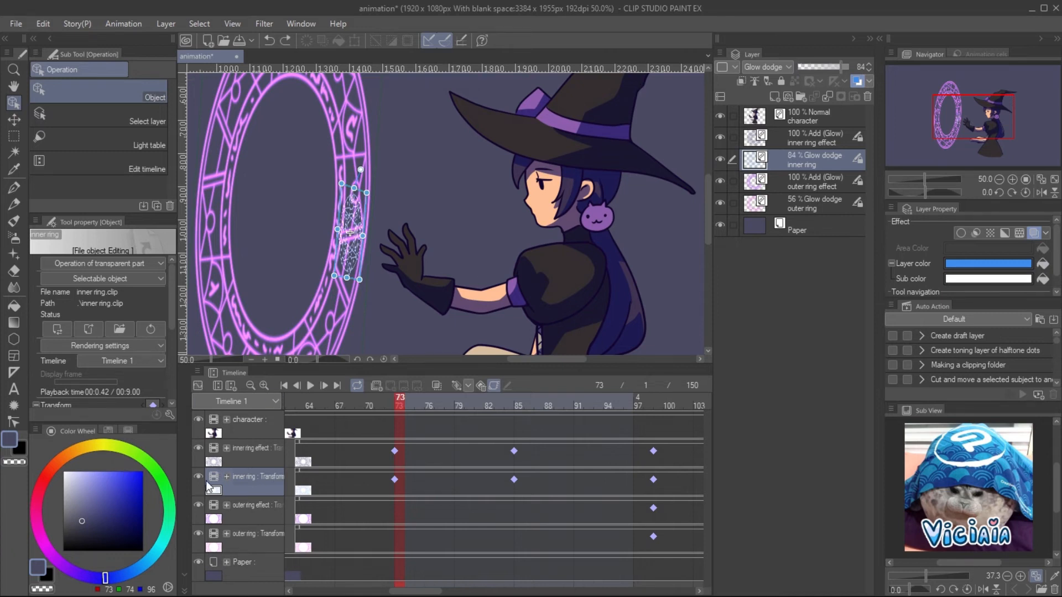
Step: Show the inner rings' opacity tracks for a 0% fade-in, check frames 99, 88 and 75, then switch to the character file
{"action": "left_click", "coordinate": [225, 476]}
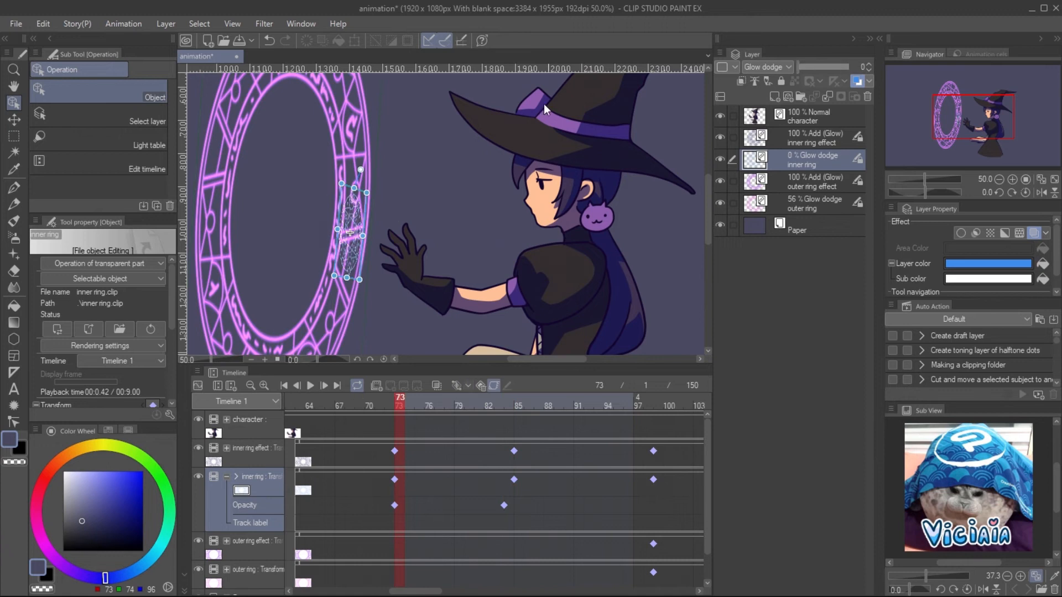
{"action": "left_click", "coordinate": [659, 405]}
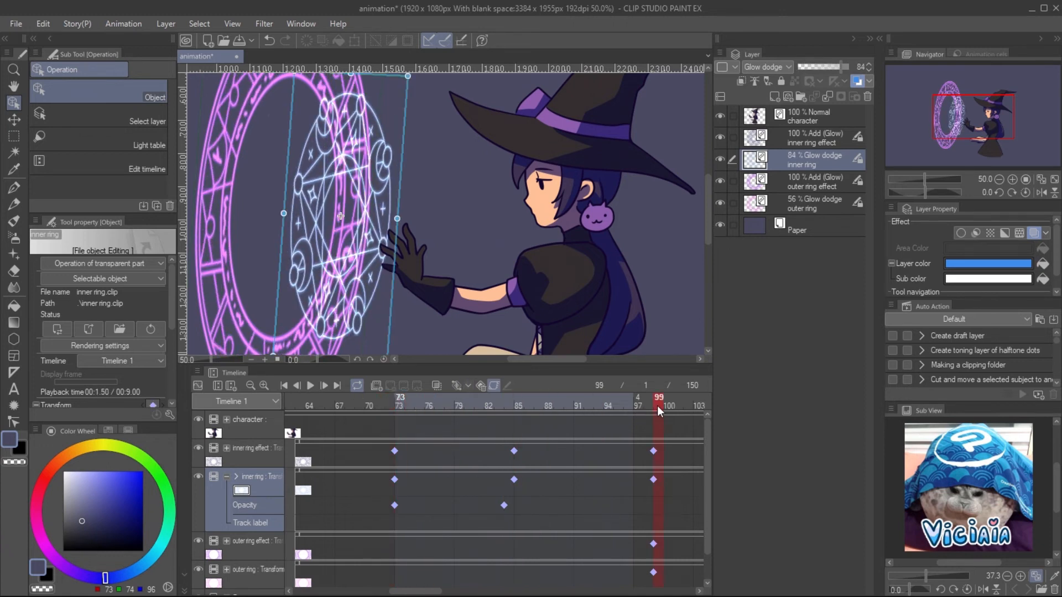
{"action": "left_click", "coordinate": [813, 137]}
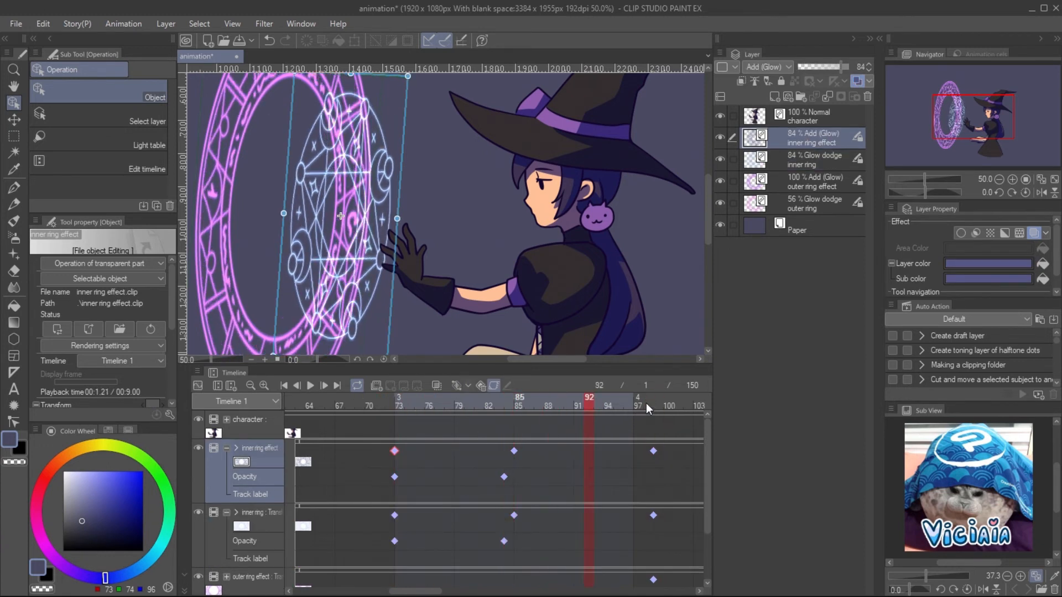
{"action": "left_click", "coordinate": [549, 406]}
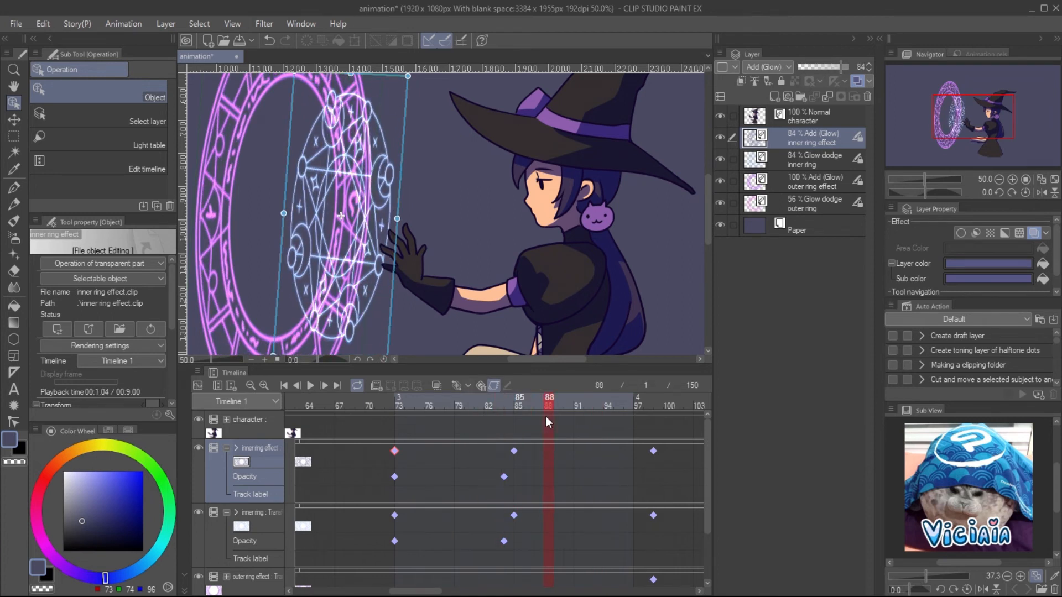
{"action": "left_click", "coordinate": [518, 398]}
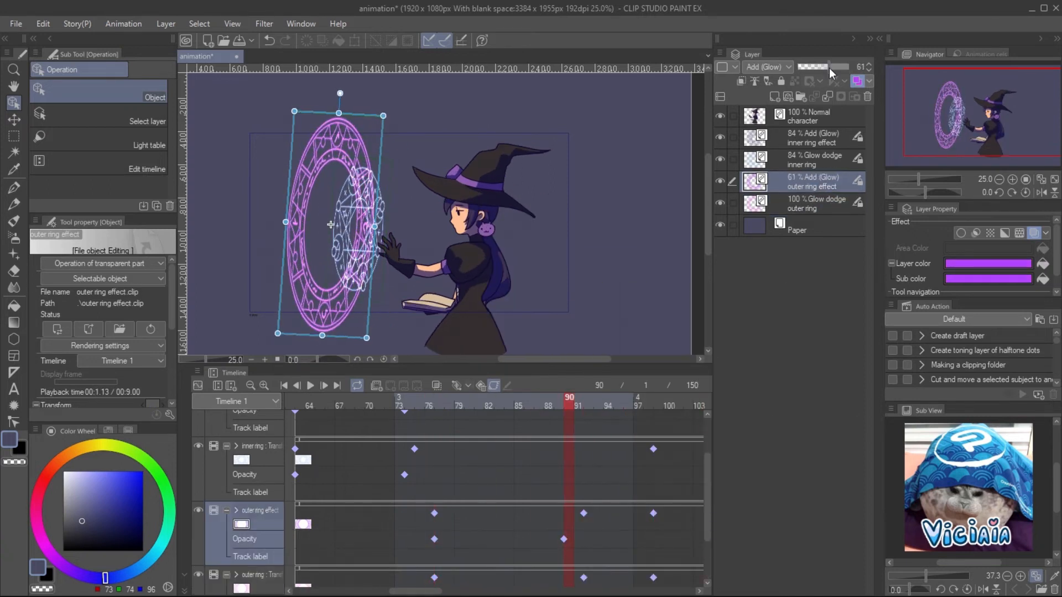
{"action": "left_click", "coordinate": [420, 405]}
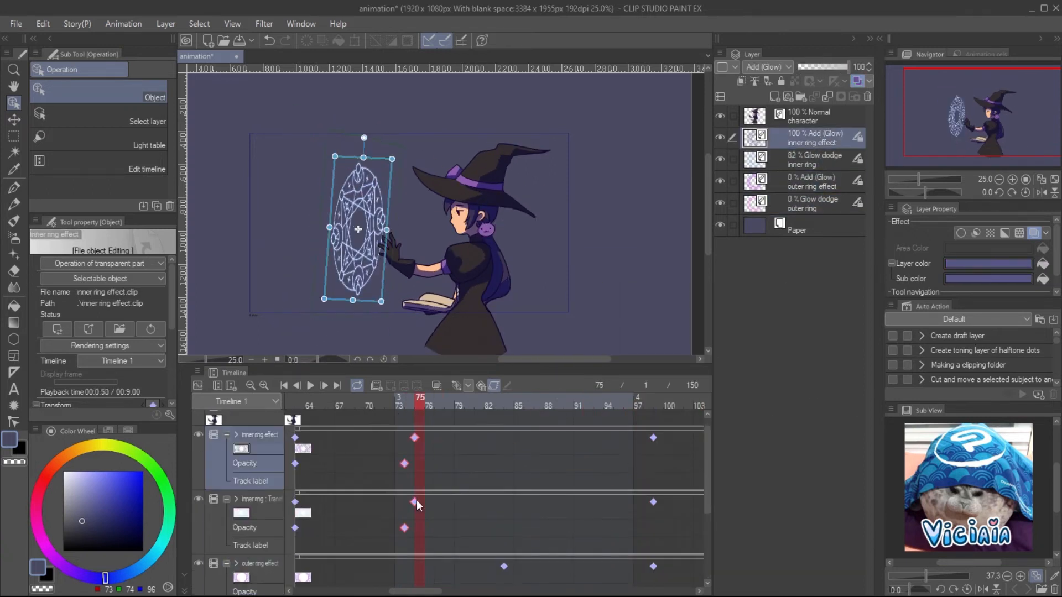
{"action": "left_click", "coordinate": [274, 57]}
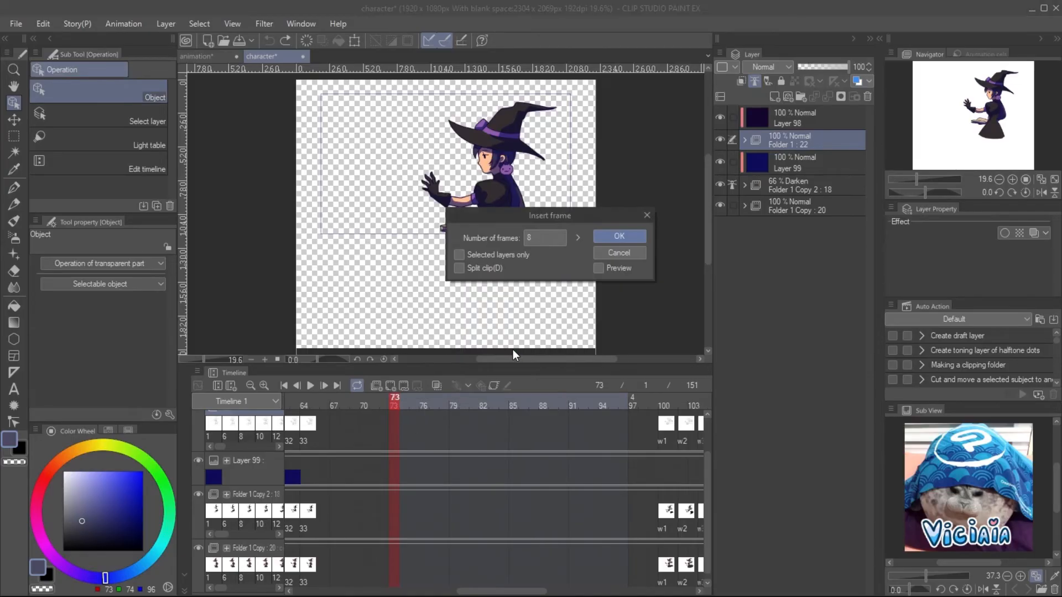
Step: Insert 8 frames into the character animation at frame 73, return to the main file and play to check timing
{"action": "left_click", "coordinate": [598, 268]}
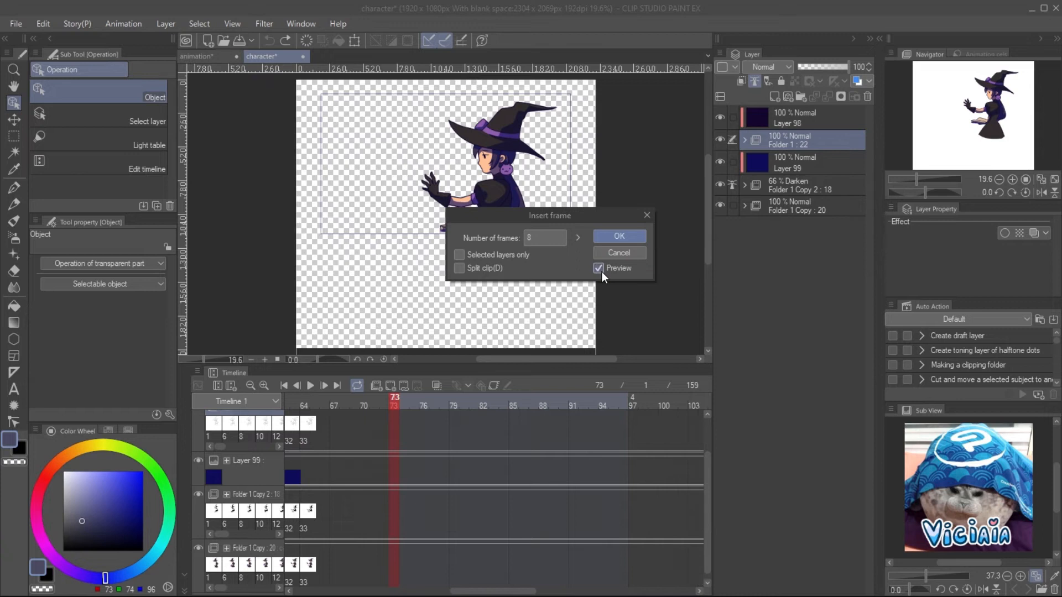
{"action": "left_click", "coordinate": [617, 237]}
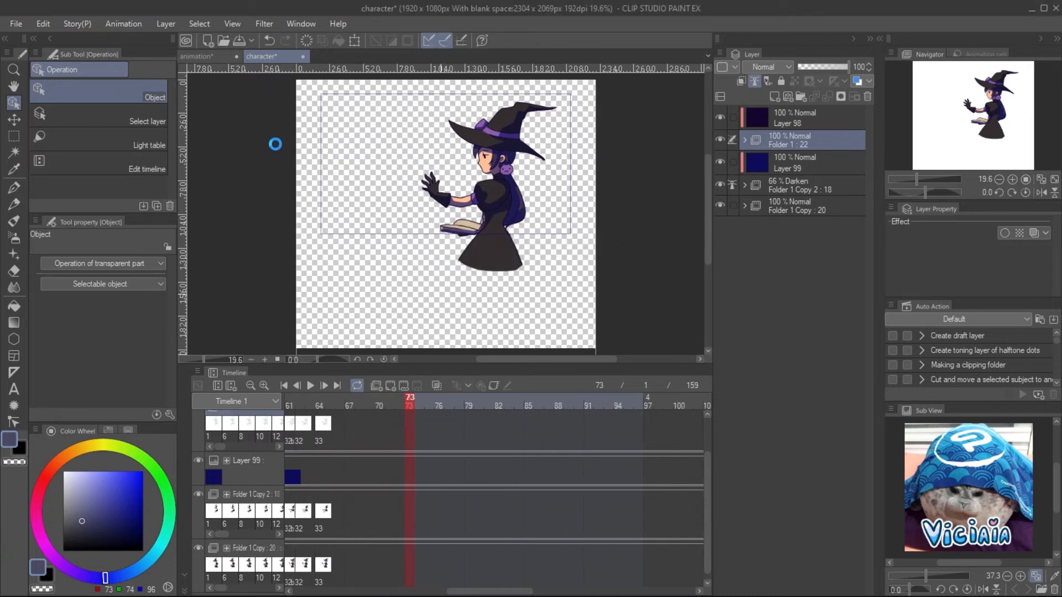
{"action": "left_click", "coordinate": [204, 57]}
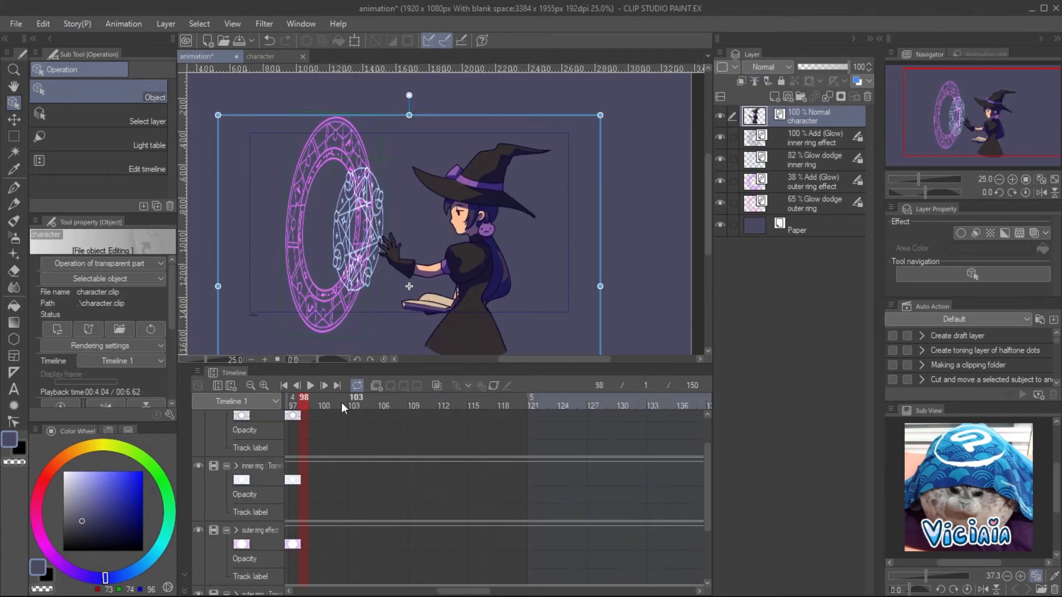
{"action": "left_click", "coordinate": [436, 397]}
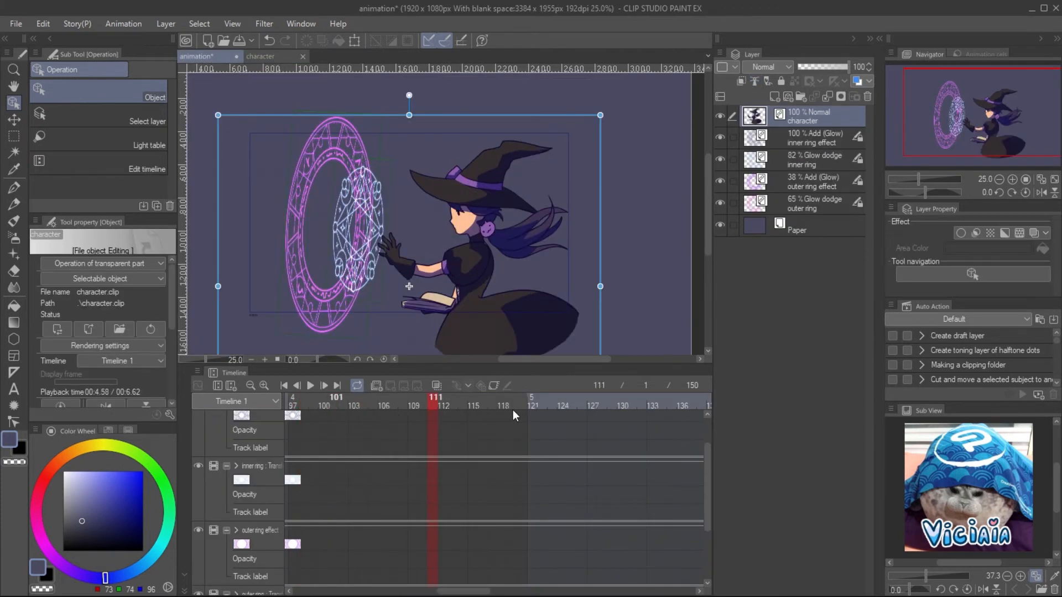
{"action": "left_click", "coordinate": [514, 397]}
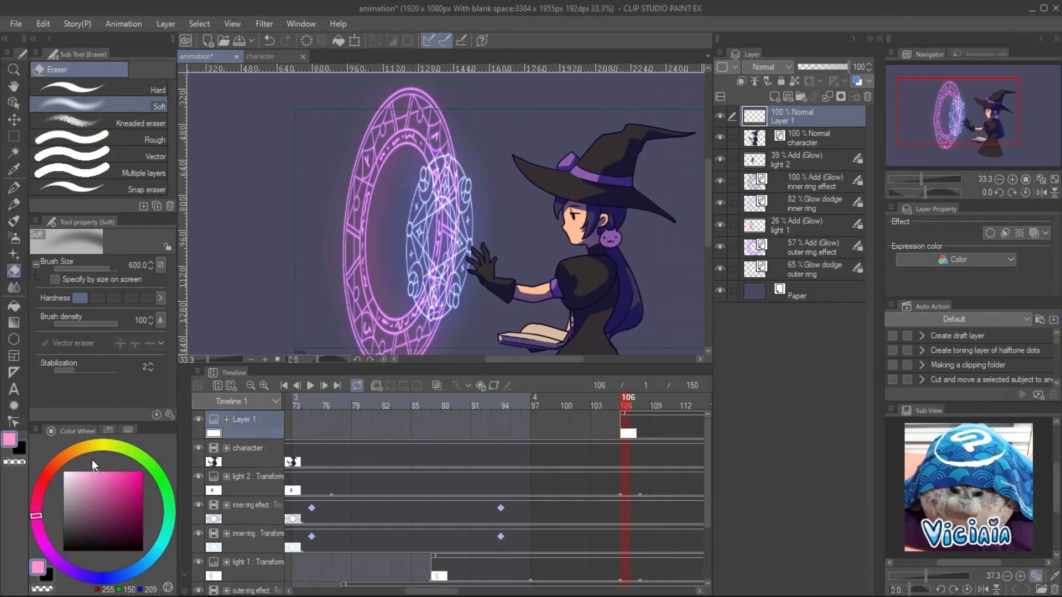
Step: Set the new pink glow layer over the witch to Add (Glow) and lower its opacity
{"action": "left_click", "coordinate": [766, 66]}
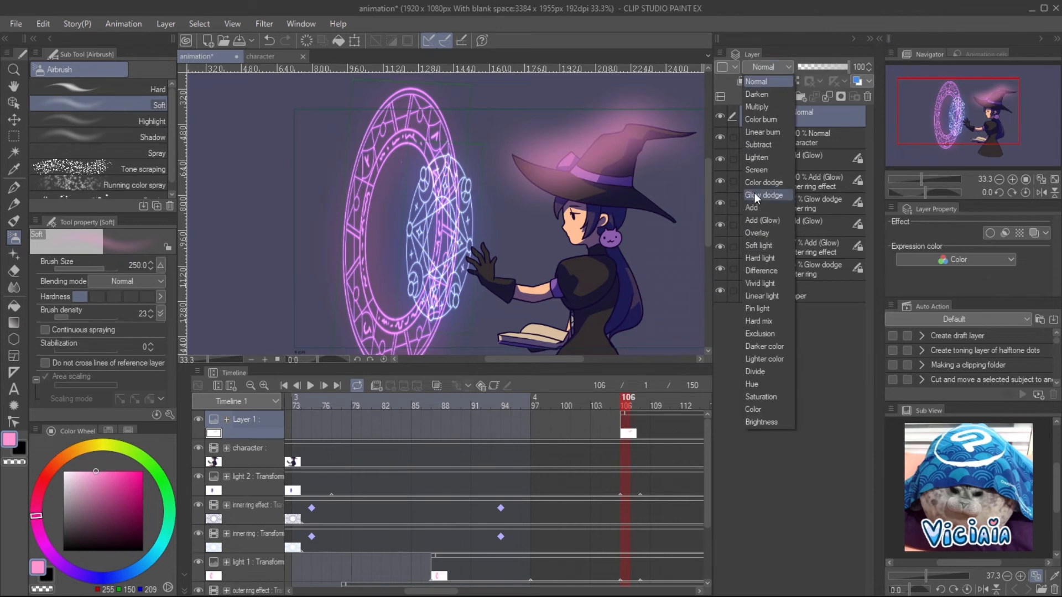
{"action": "left_click", "coordinate": [761, 220]}
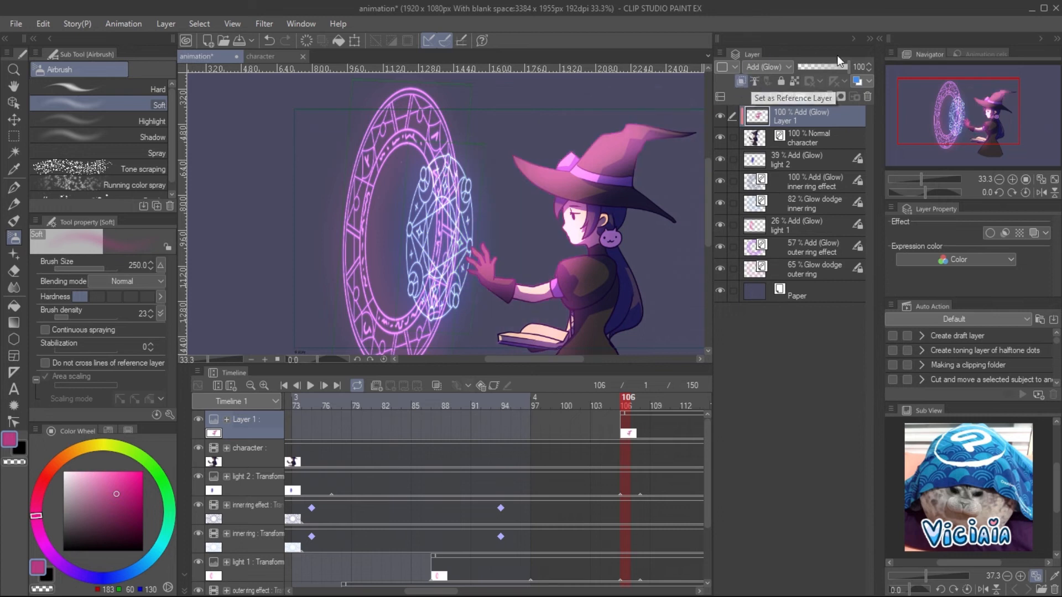
{"action": "left_click", "coordinate": [546, 397]}
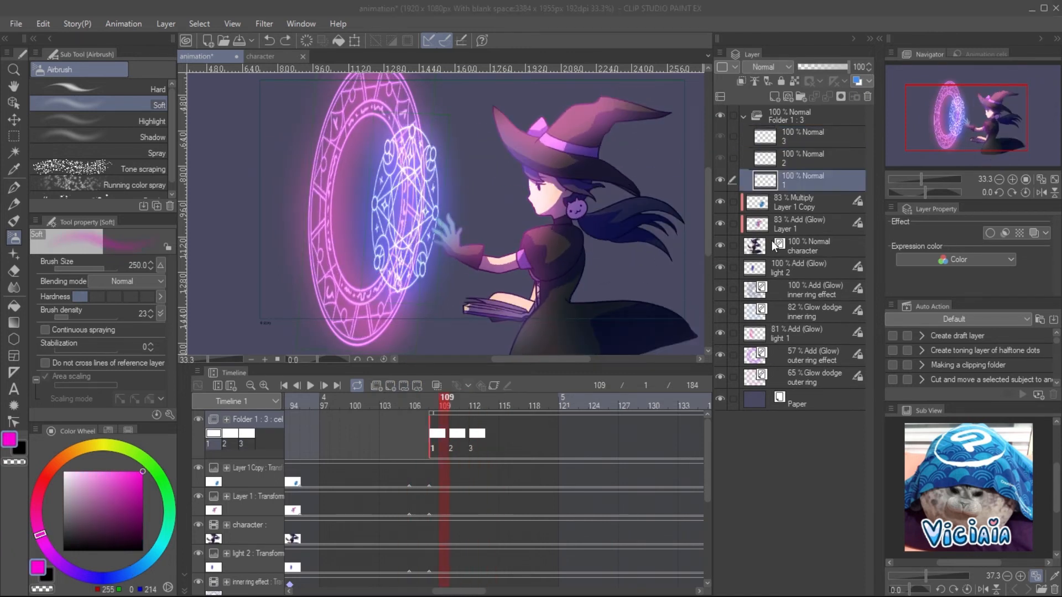
Step: Load the witch's outline as a selection and fill a new cel layer with magenta
{"action": "left_click", "coordinate": [802, 246]}
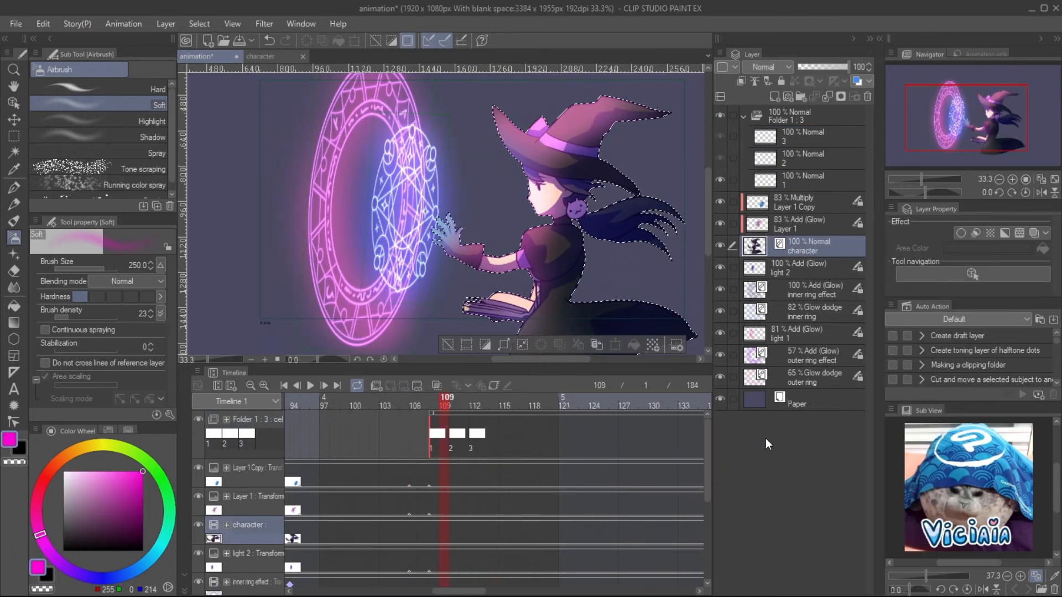
{"action": "left_click", "coordinate": [803, 179]}
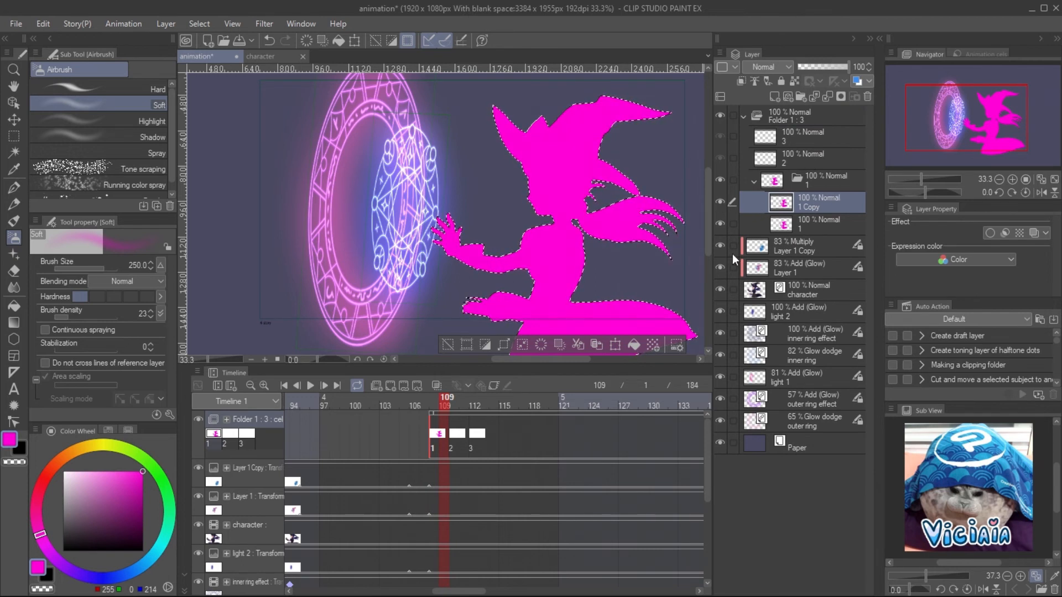
{"action": "left_click", "coordinate": [819, 225]}
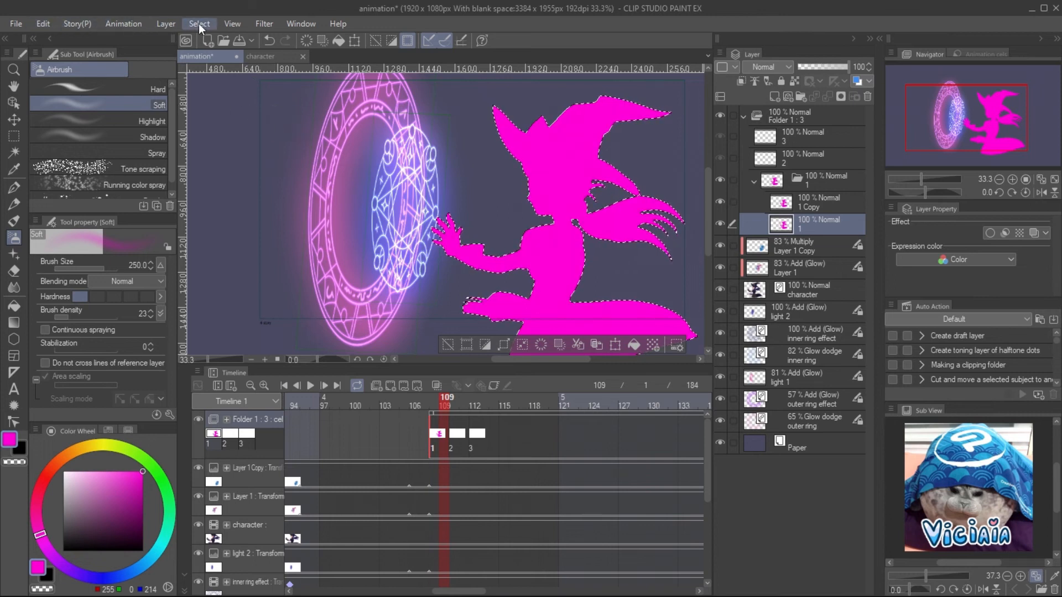
Step: Expand the selection outward around the witch and pick a paler pink for the enlarged silhouette
{"action": "left_click", "coordinate": [198, 23]}
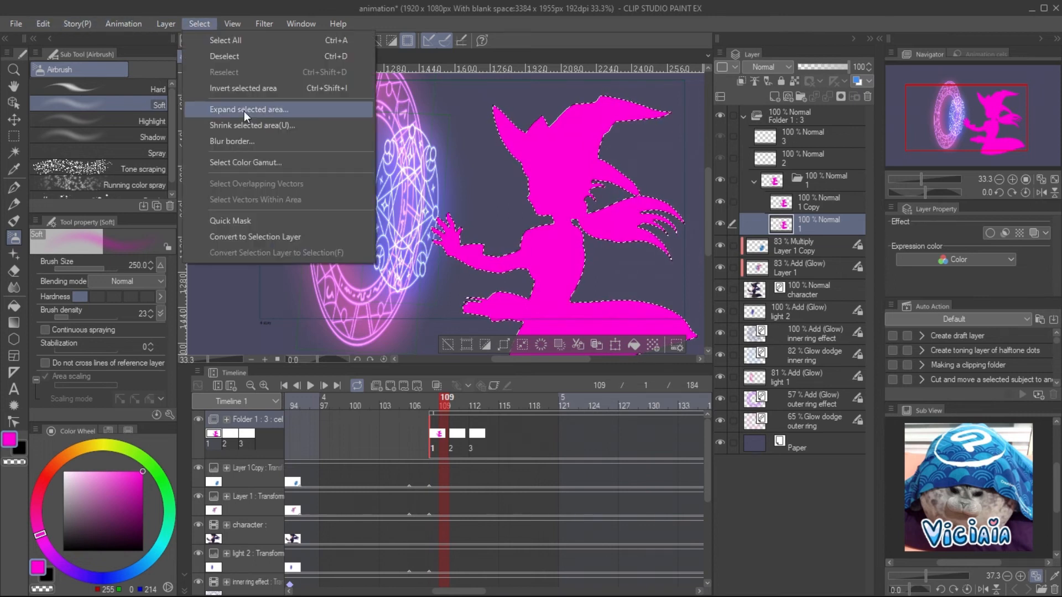
{"action": "left_click", "coordinate": [248, 109]}
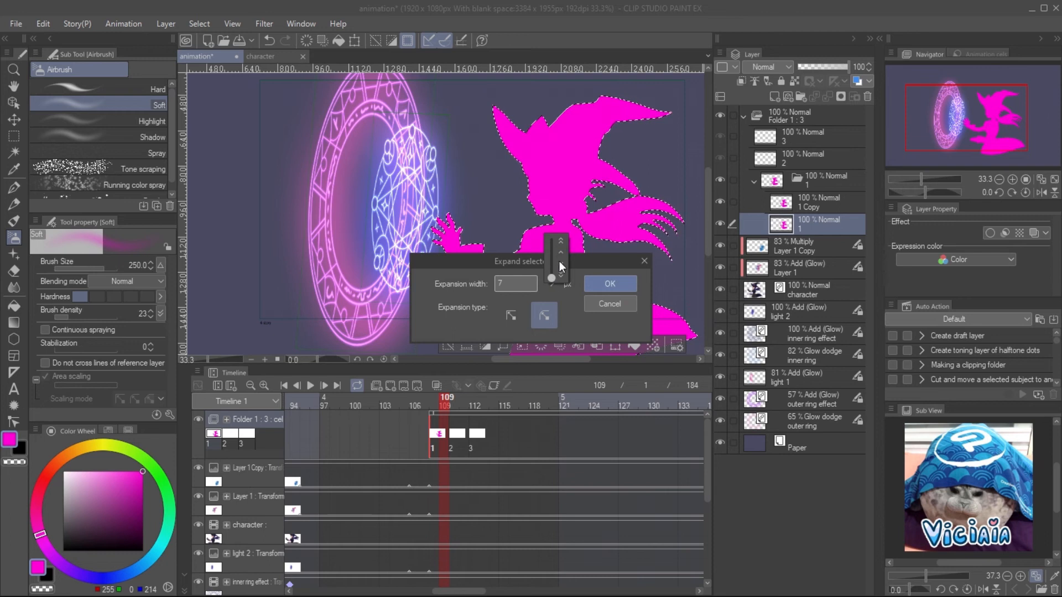
{"action": "left_click", "coordinate": [608, 283]}
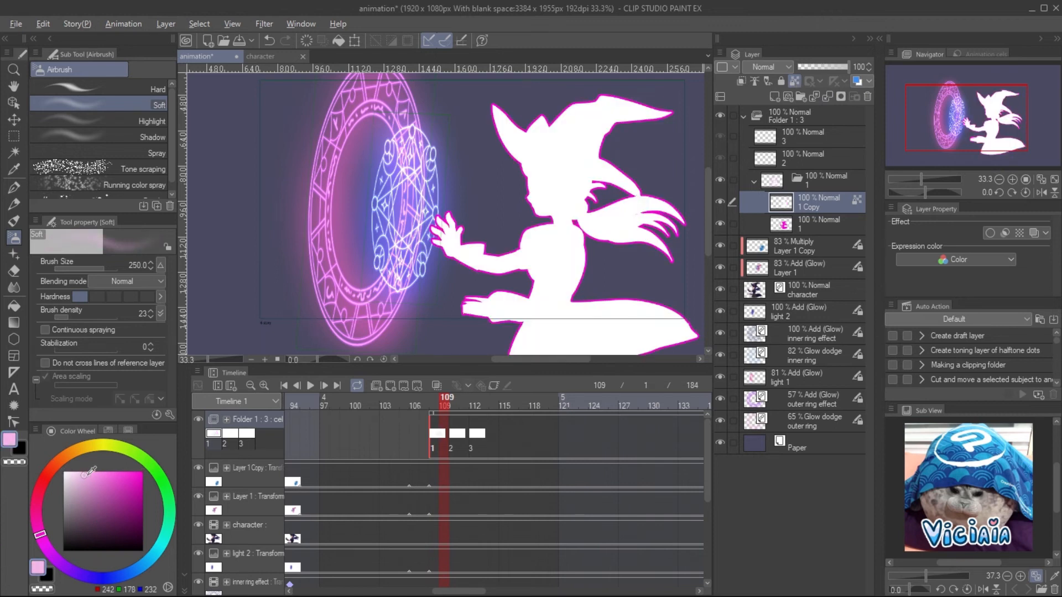
{"action": "left_click", "coordinate": [80, 465]}
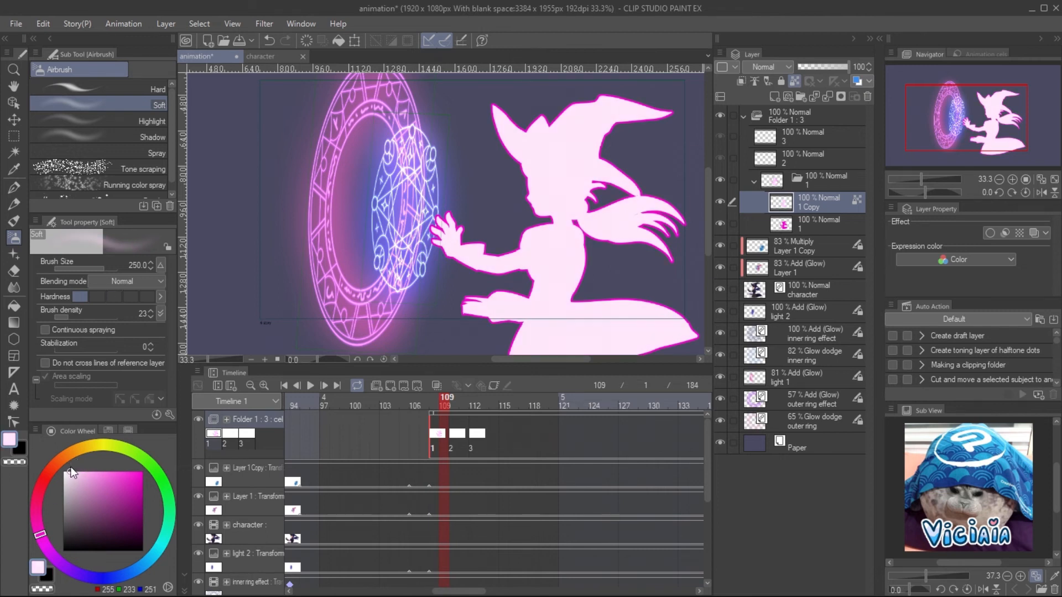
Step: Apply a Gaussian blur to the magenta silhouette layer and confirm its strength
{"action": "left_click", "coordinate": [813, 223]}
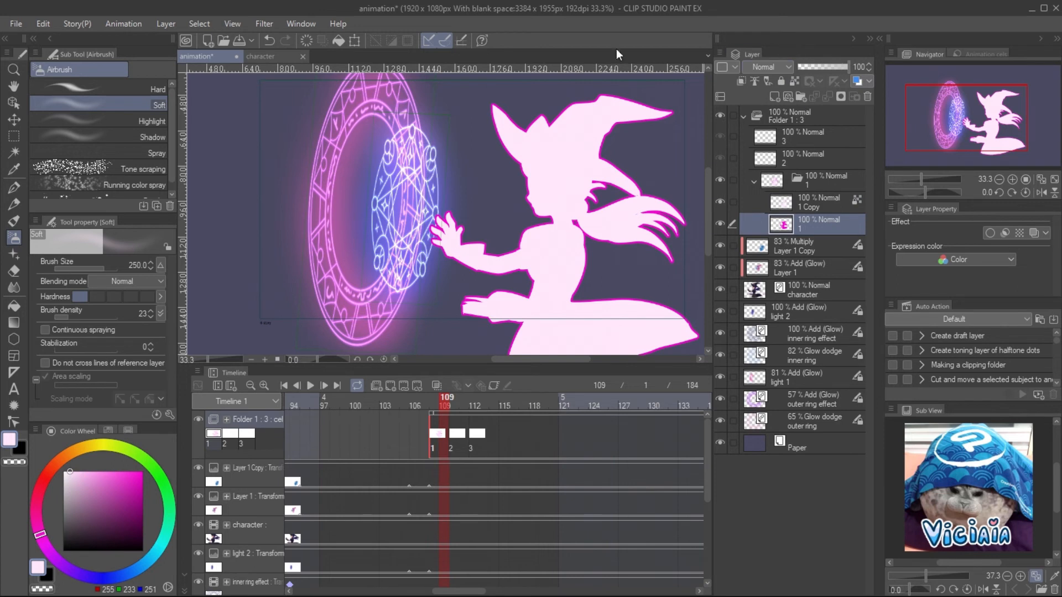
{"action": "left_click", "coordinate": [265, 23]}
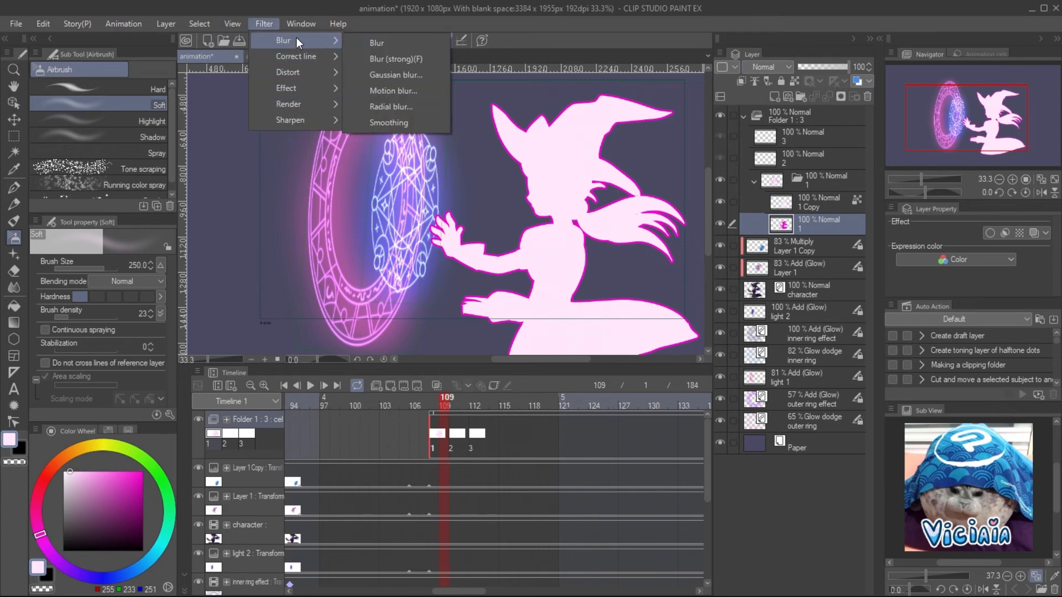
{"action": "left_click", "coordinate": [395, 74]}
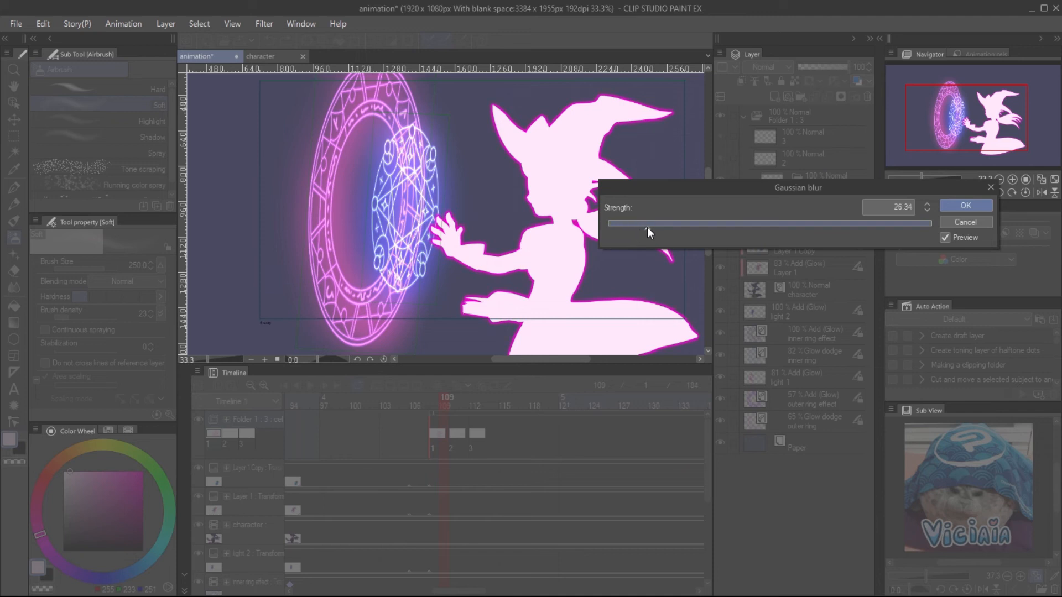
{"action": "left_click", "coordinate": [964, 207]}
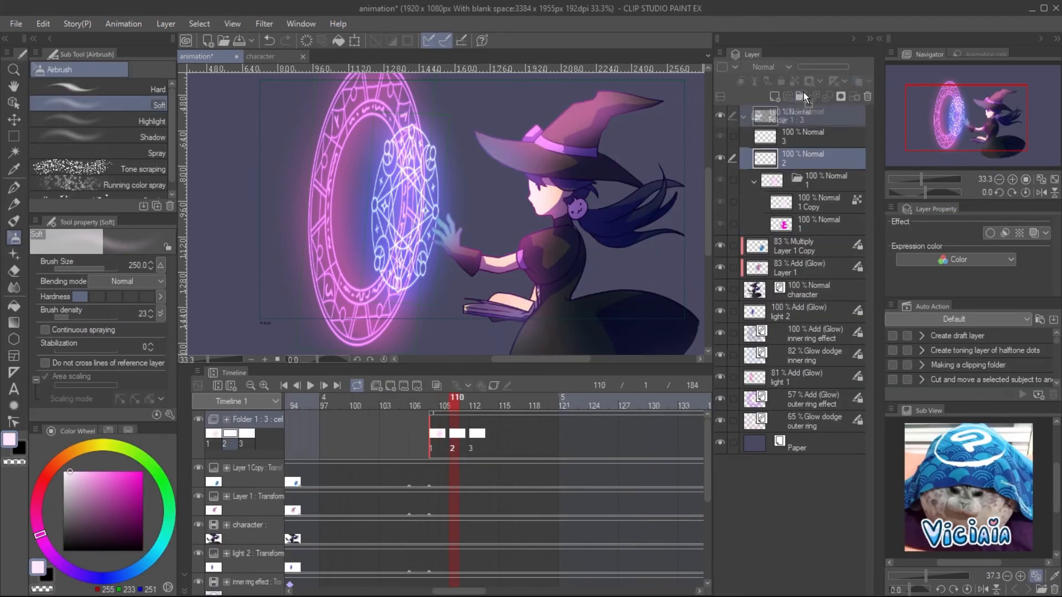
Step: Create cel folder 2 with new layers for the second pale pink witch silhouette
{"action": "left_click", "coordinate": [799, 332]}
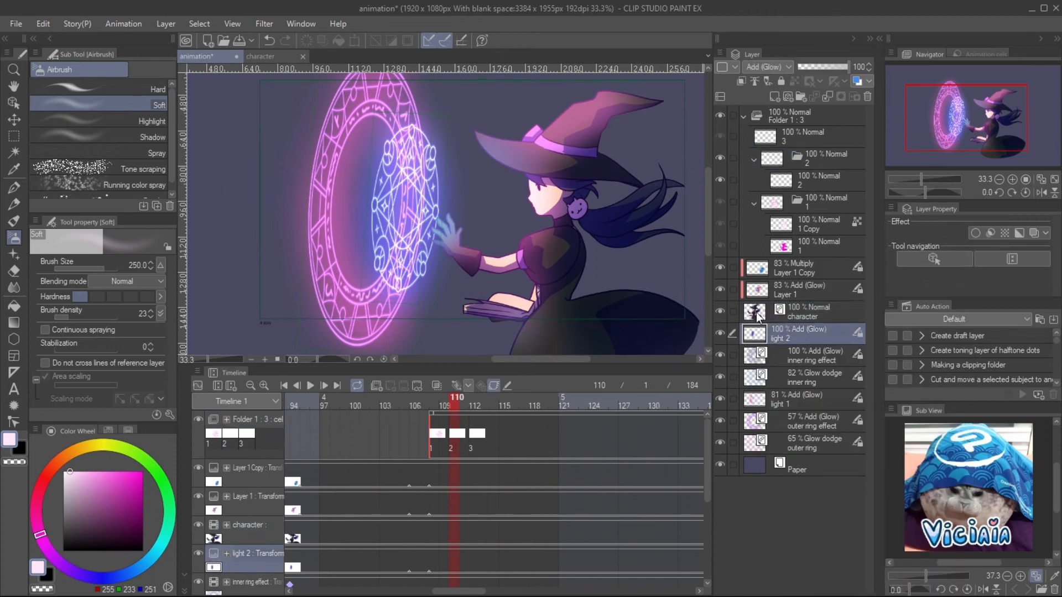
{"action": "left_click", "coordinate": [810, 180]}
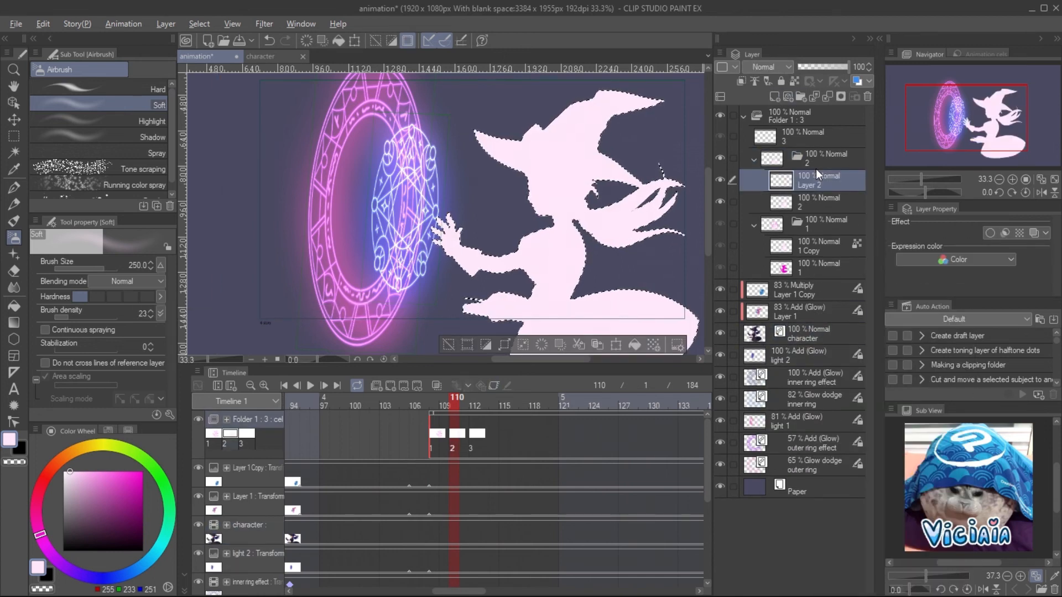
{"action": "left_click", "coordinate": [803, 200]}
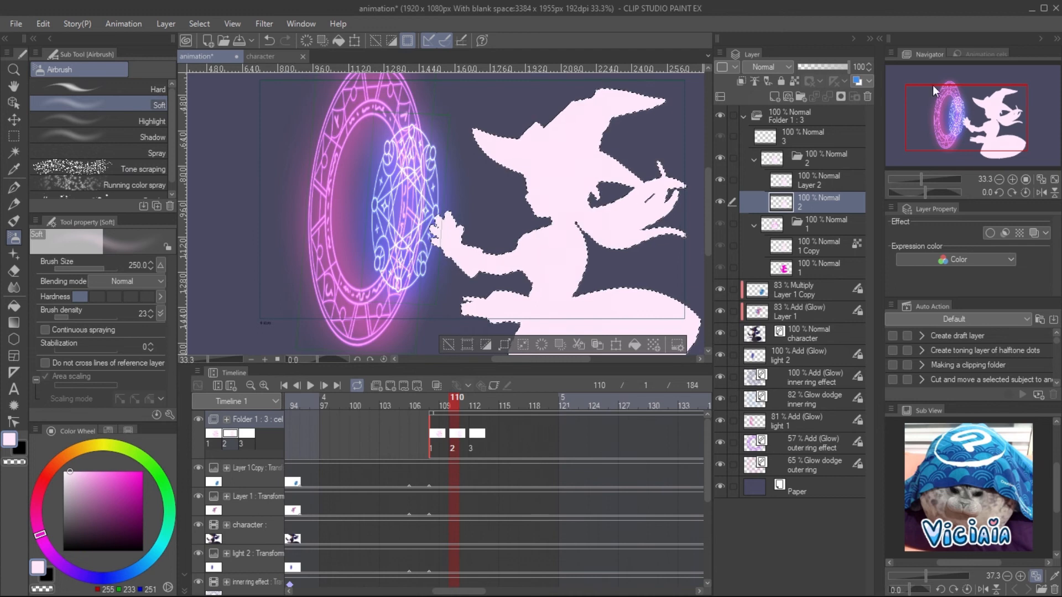
{"action": "left_click", "coordinate": [813, 180]}
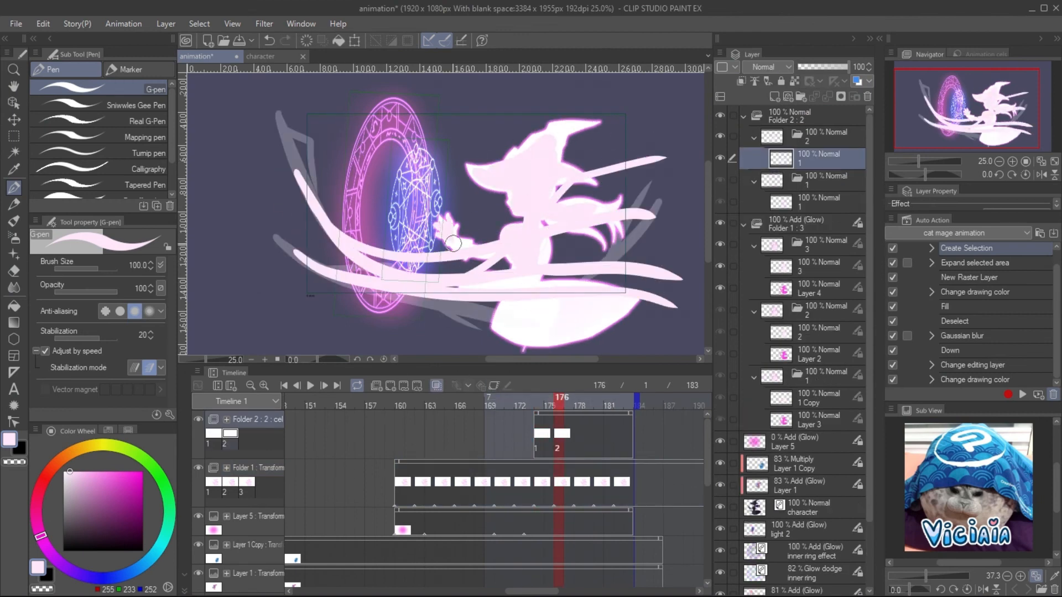
Step: Build the streak and particle light cels, then change the light effect folder's blending mode
{"action": "left_click", "coordinate": [798, 507]}
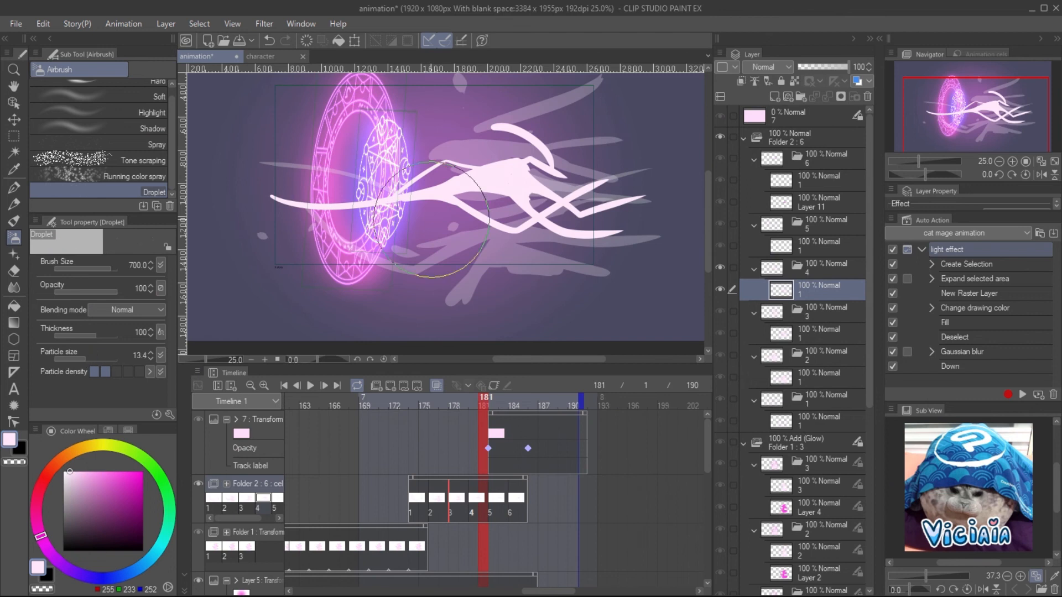
{"action": "left_click", "coordinate": [507, 406]}
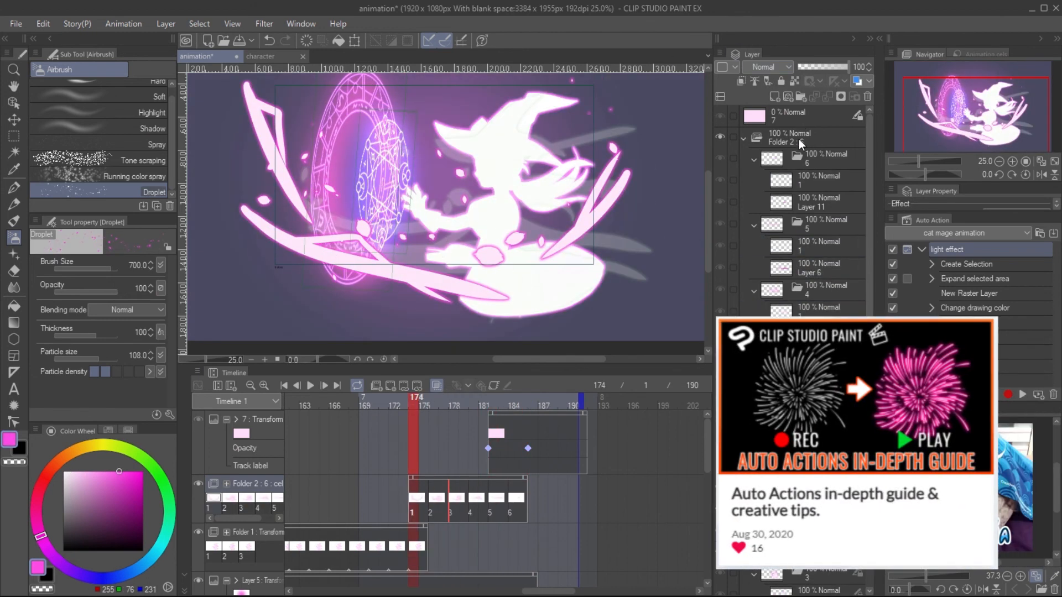
{"action": "left_click", "coordinate": [765, 67]}
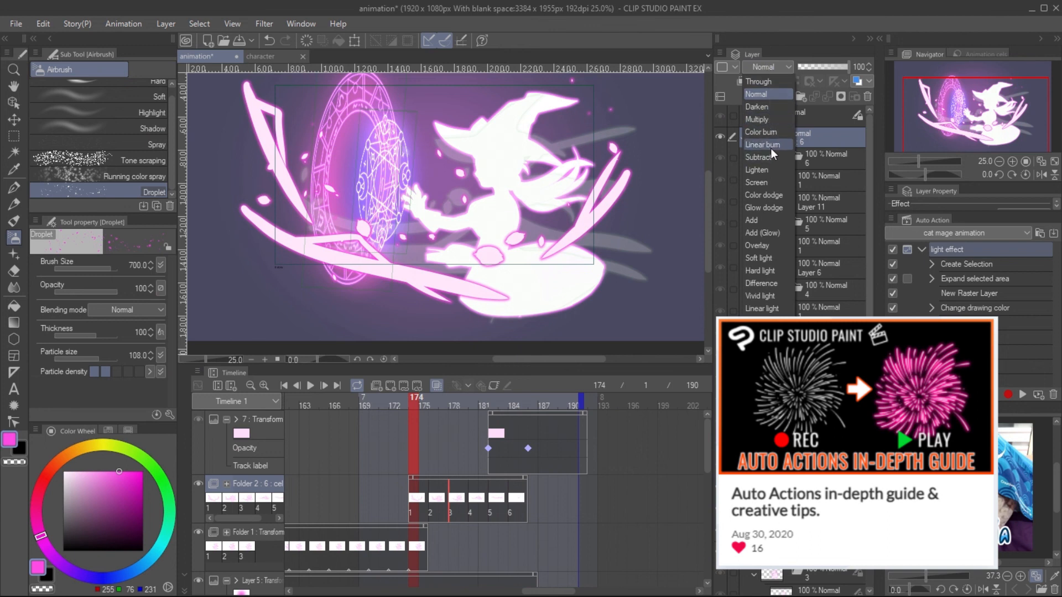
{"action": "left_click", "coordinate": [756, 245]}
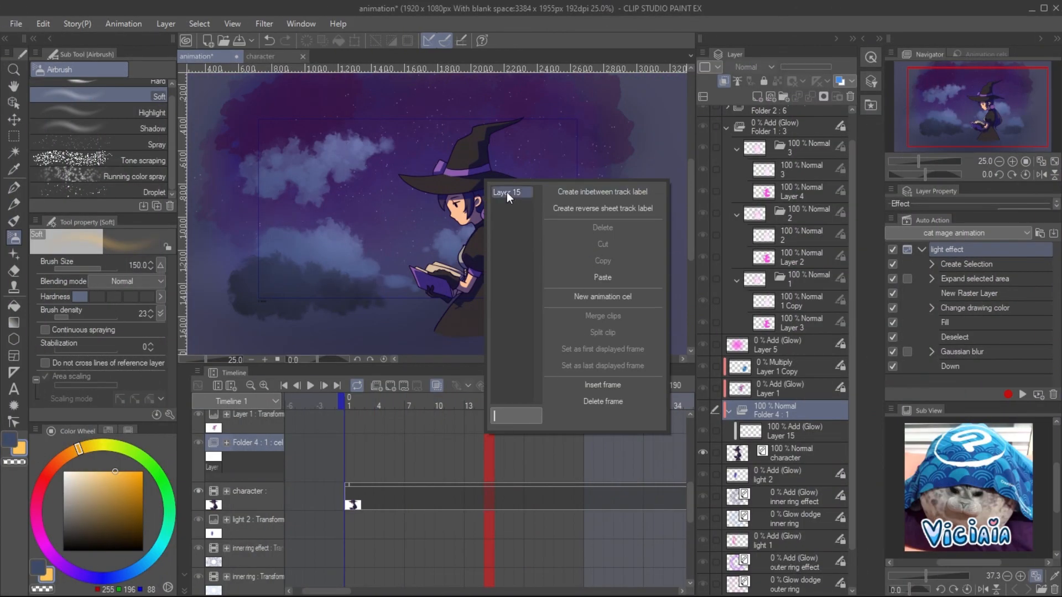
Step: Add another New animation cel to the glow folder for the Add (Glow) Layers 15 to 18
{"action": "left_click", "coordinate": [601, 296]}
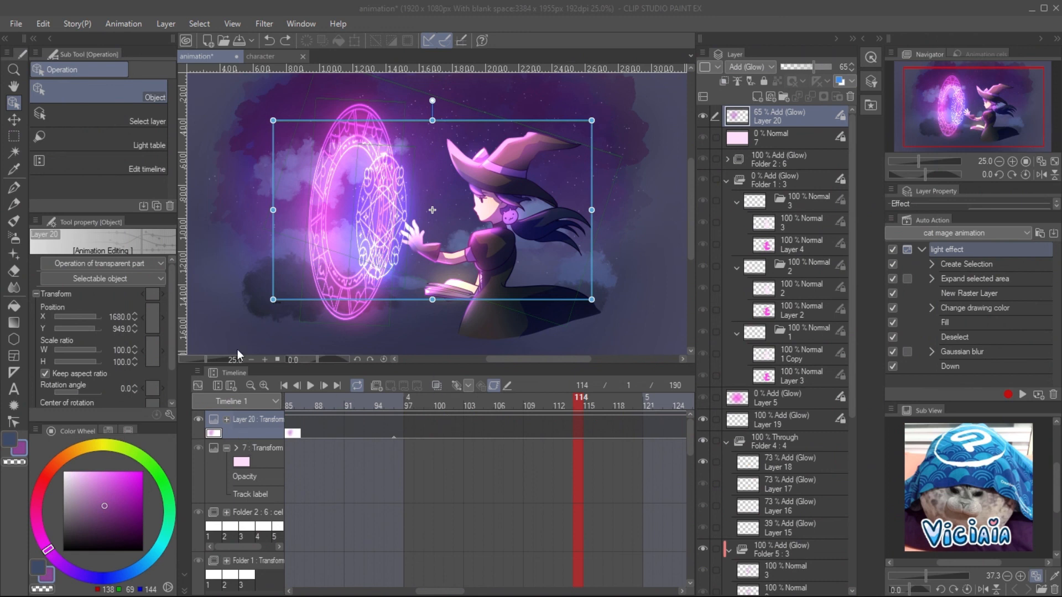
Step: Wrap the scene in a new 2D camera folder and place shake keyframes around frames 106–118
{"action": "left_click", "coordinate": [123, 23]}
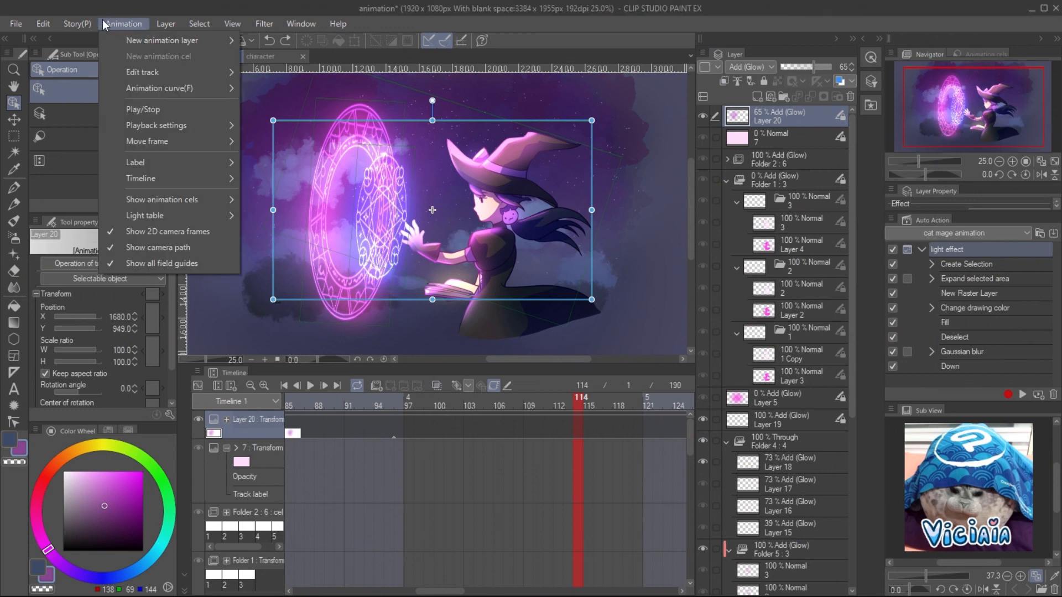
{"action": "mouse_move", "coordinate": [161, 40]}
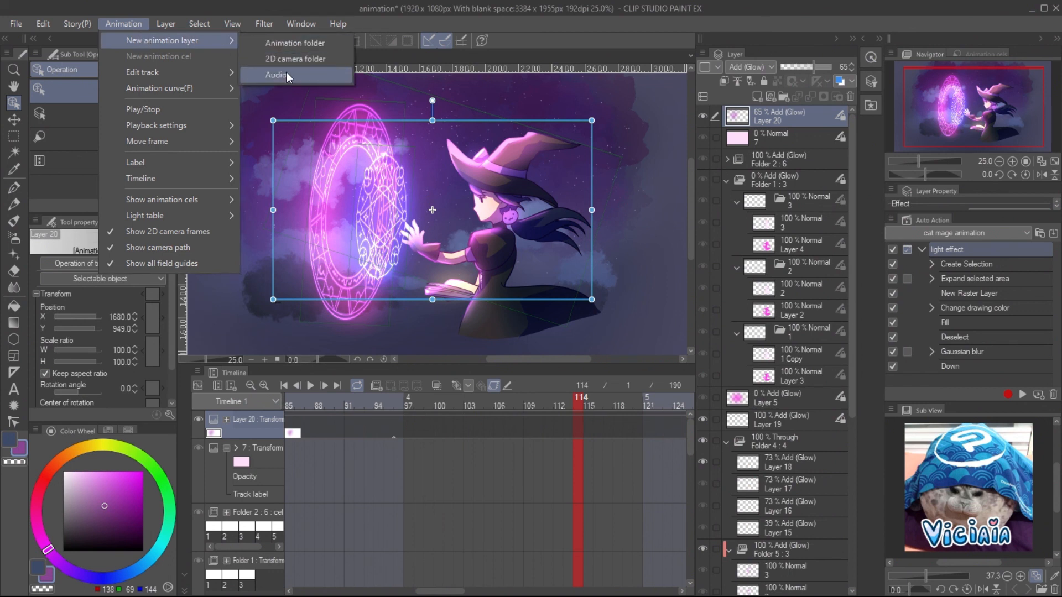
{"action": "left_click", "coordinate": [295, 59]}
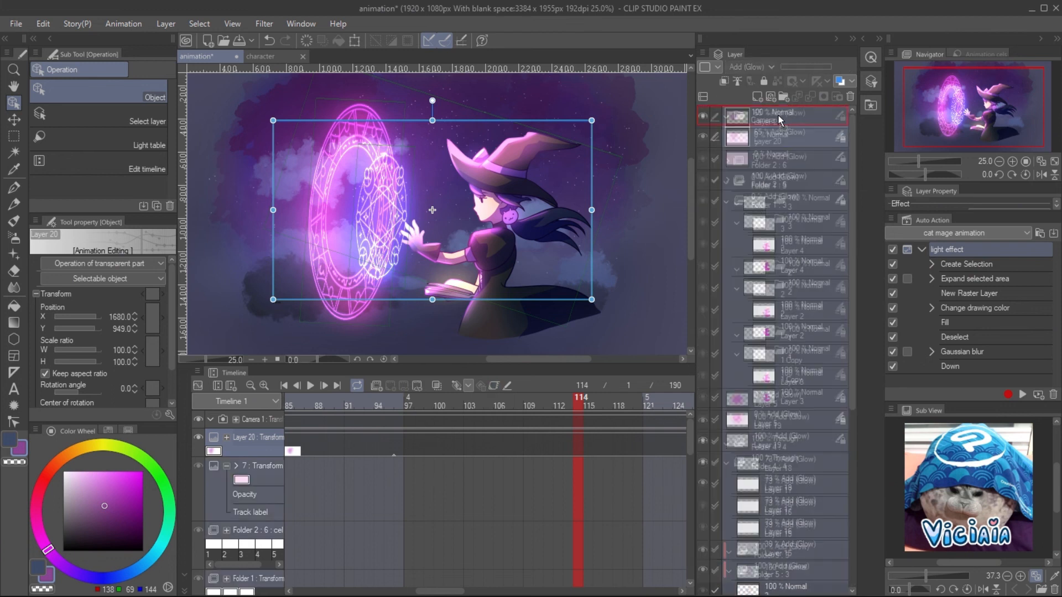
{"action": "left_click", "coordinate": [530, 397]}
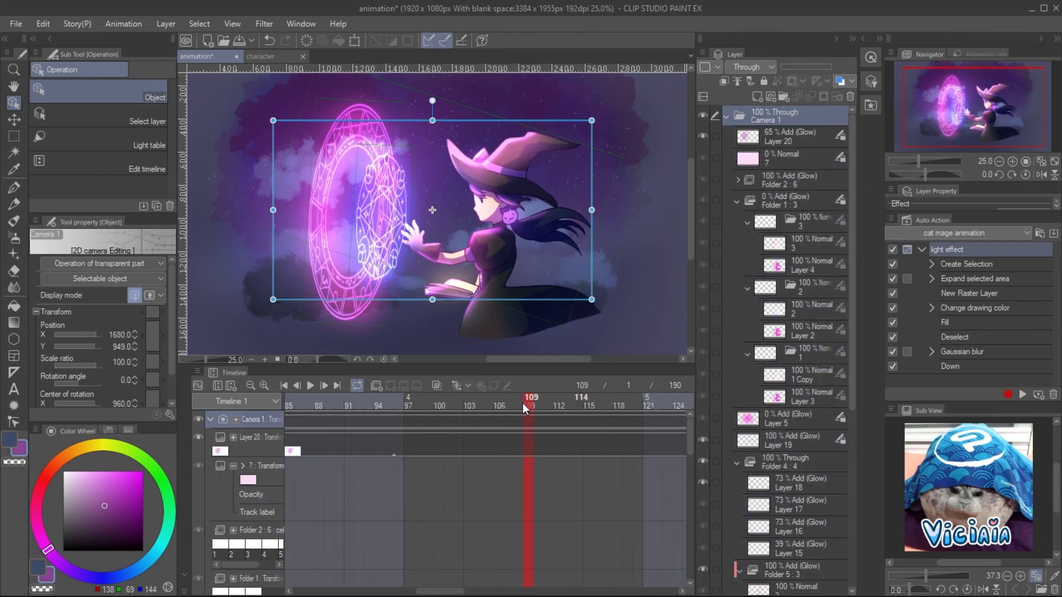
{"action": "left_click", "coordinate": [508, 397]}
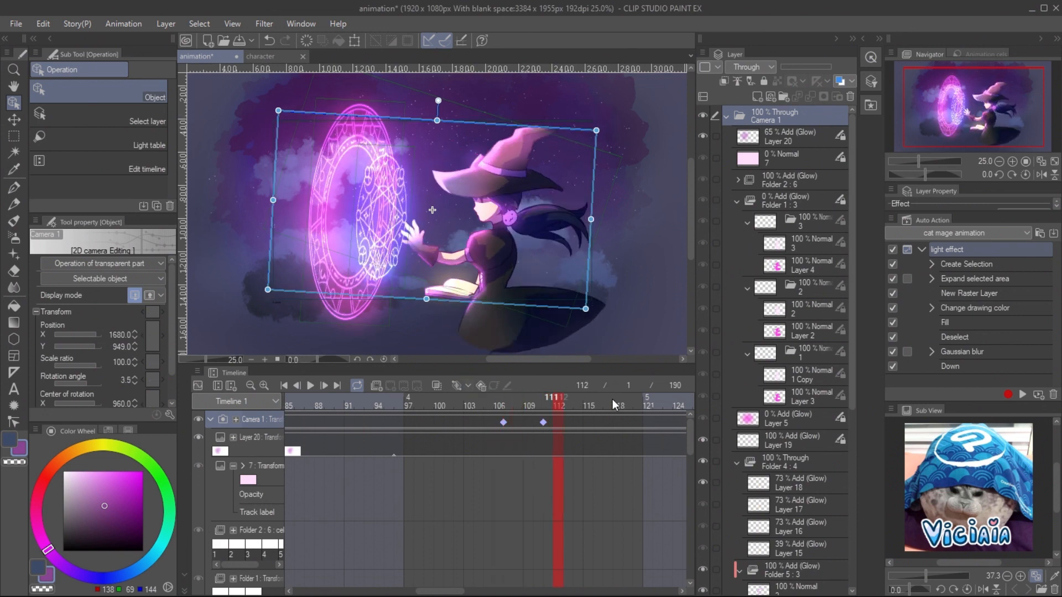
{"action": "left_click", "coordinate": [656, 398]}
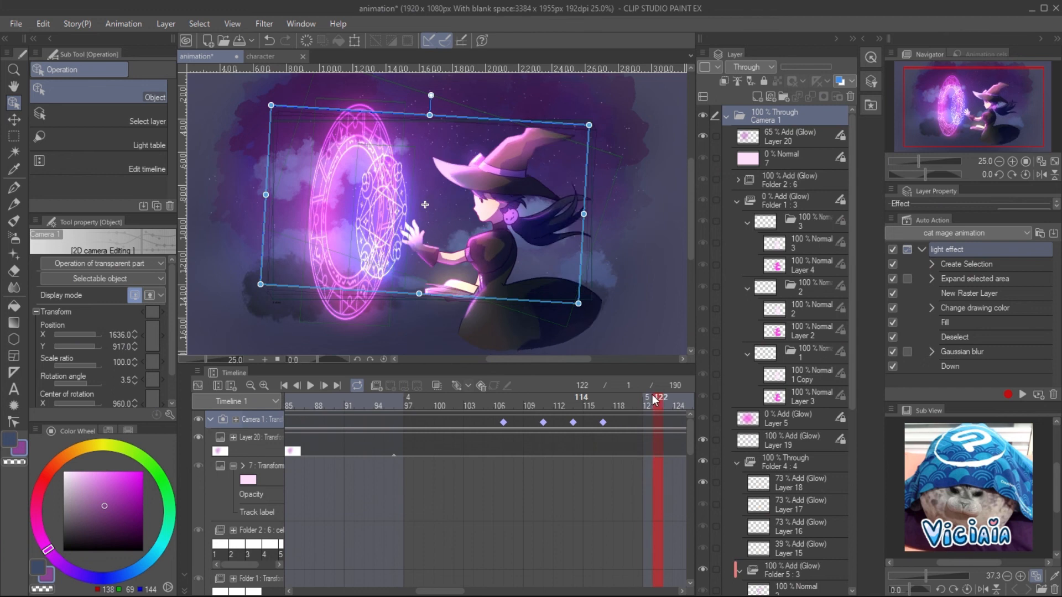